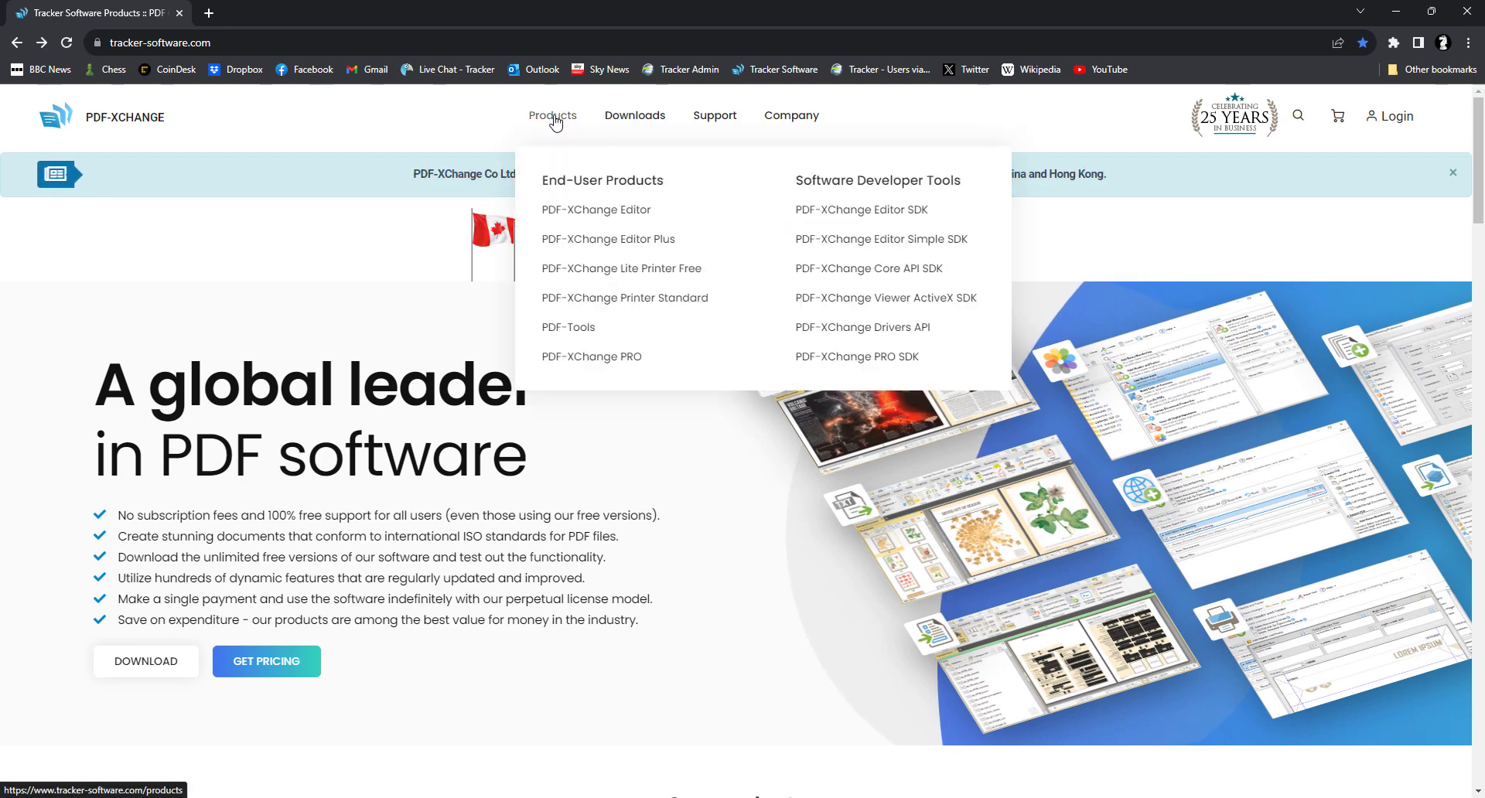
Go to the PDF-XChange Editor product page and filter its feature list to free features.
click(595, 209)
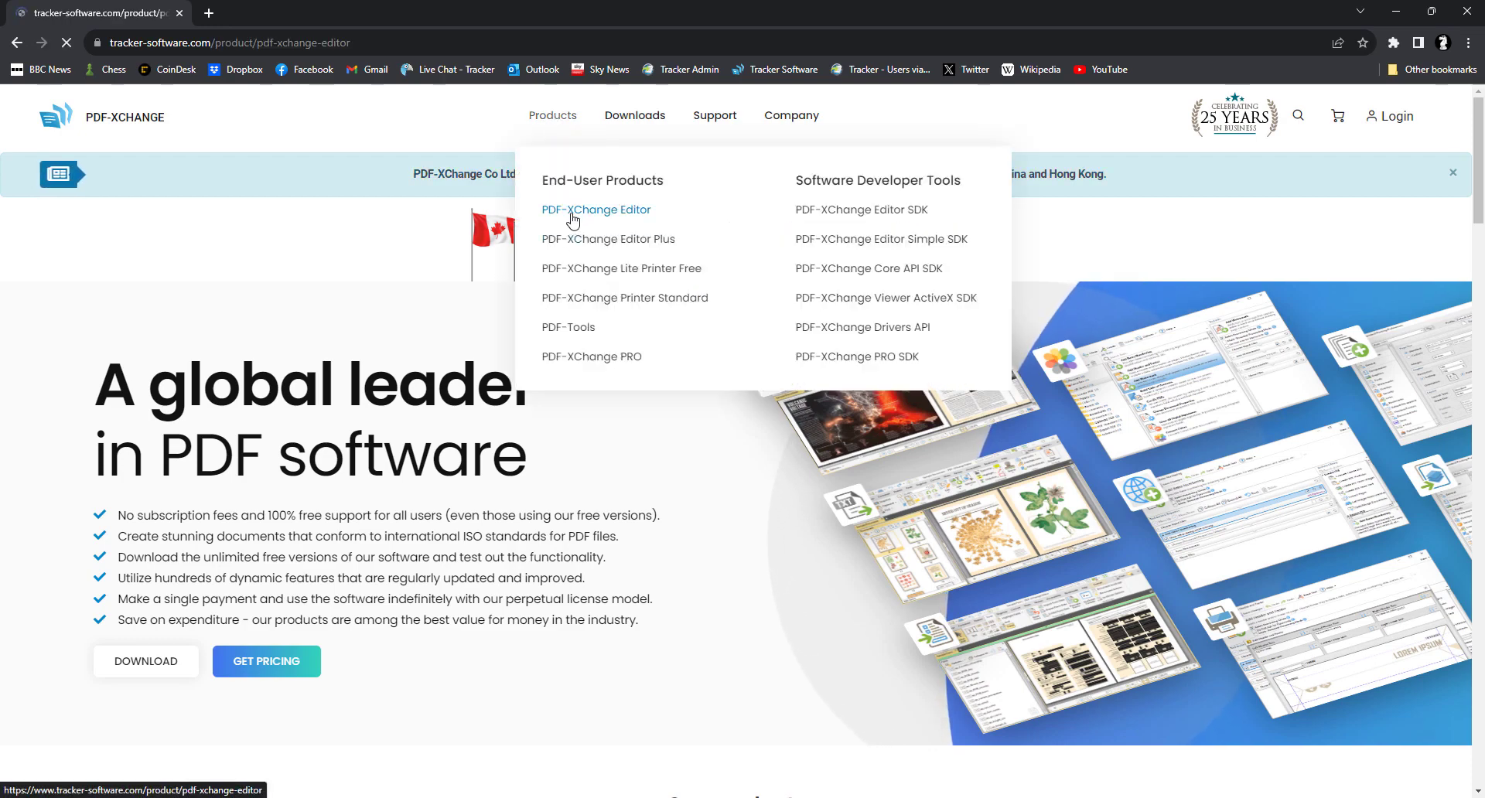
click(595, 208)
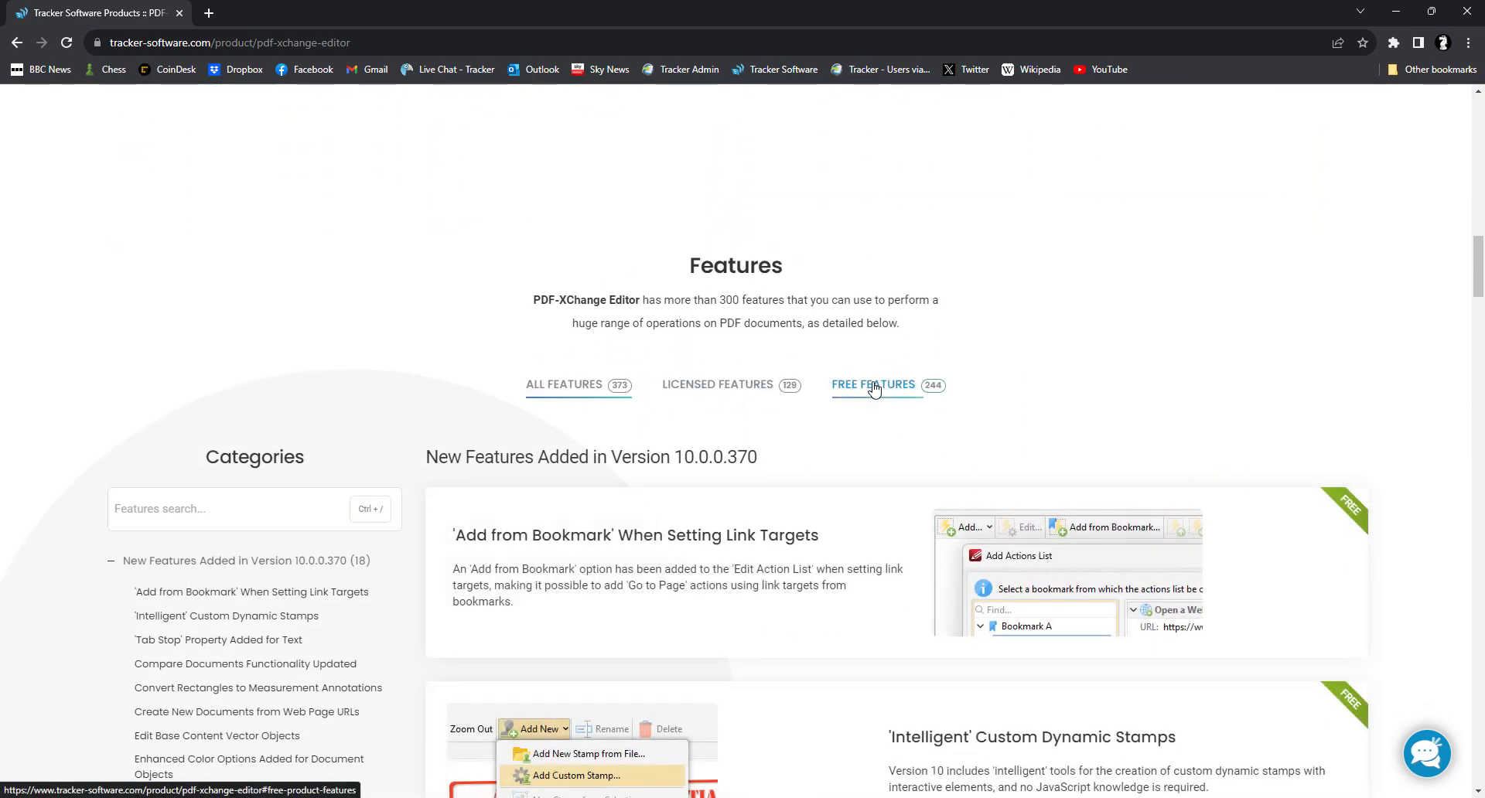
click(872, 385)
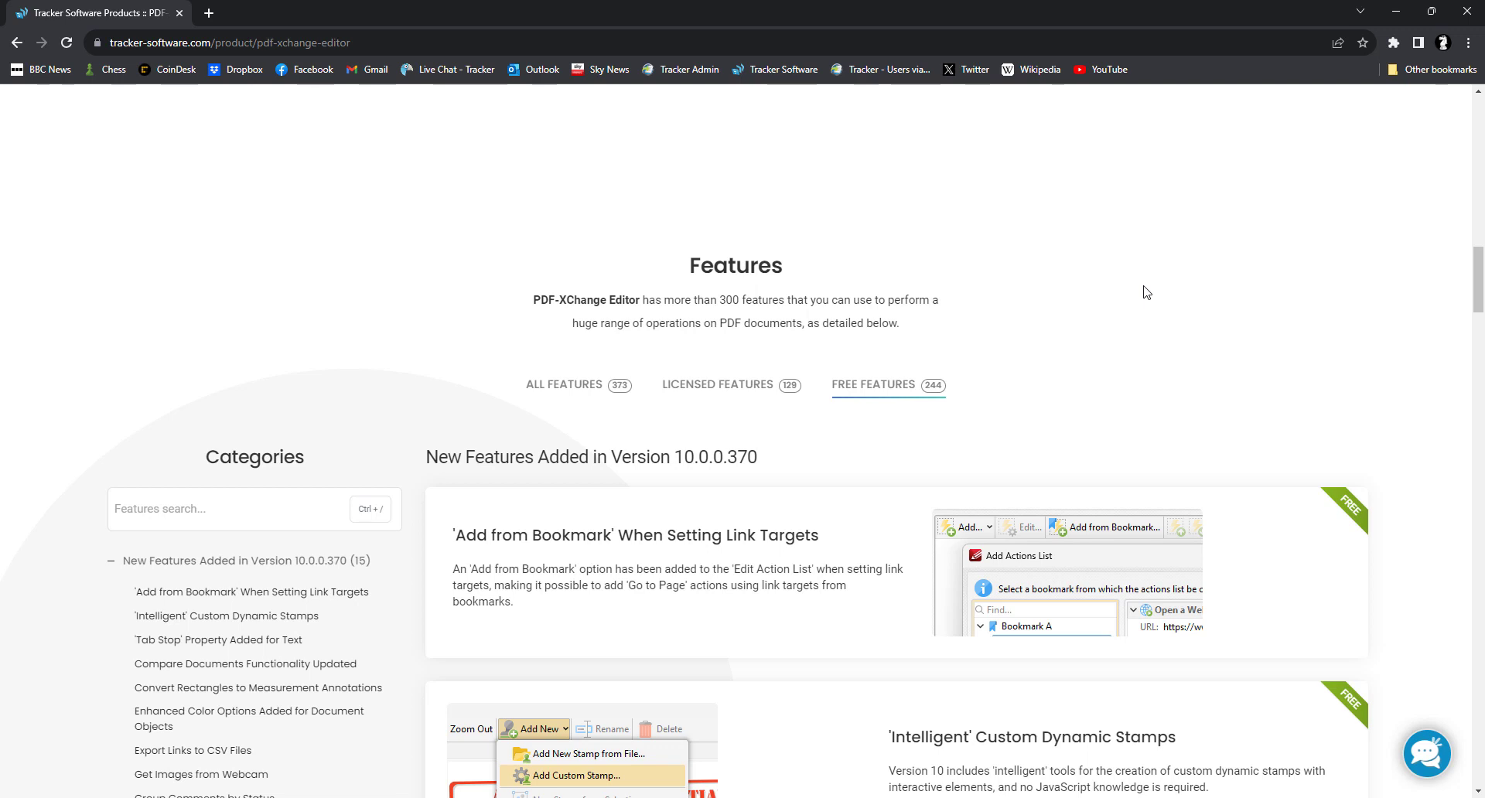
mouse_move(1284, 319)
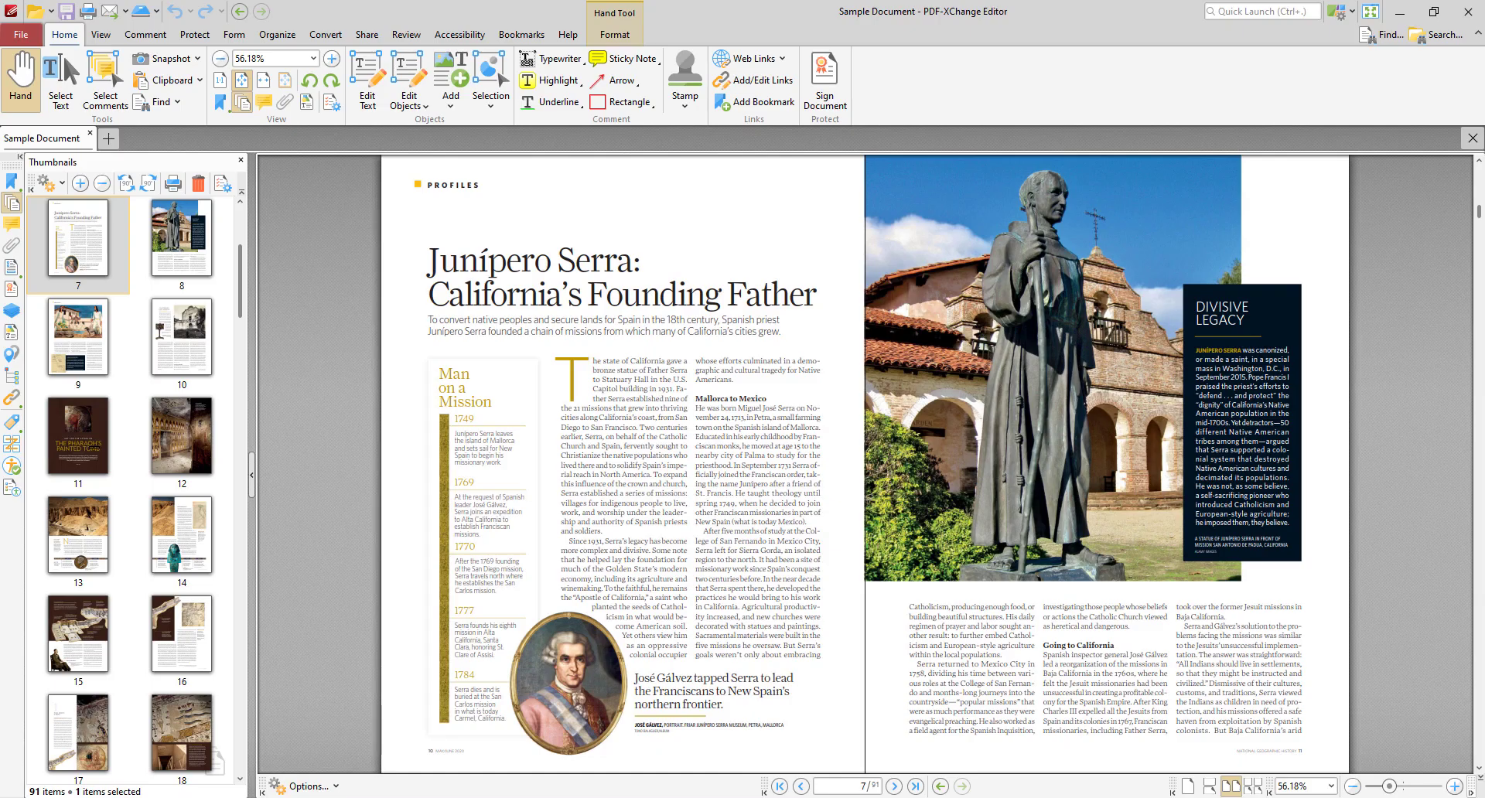
mouse_move(1412, 384)
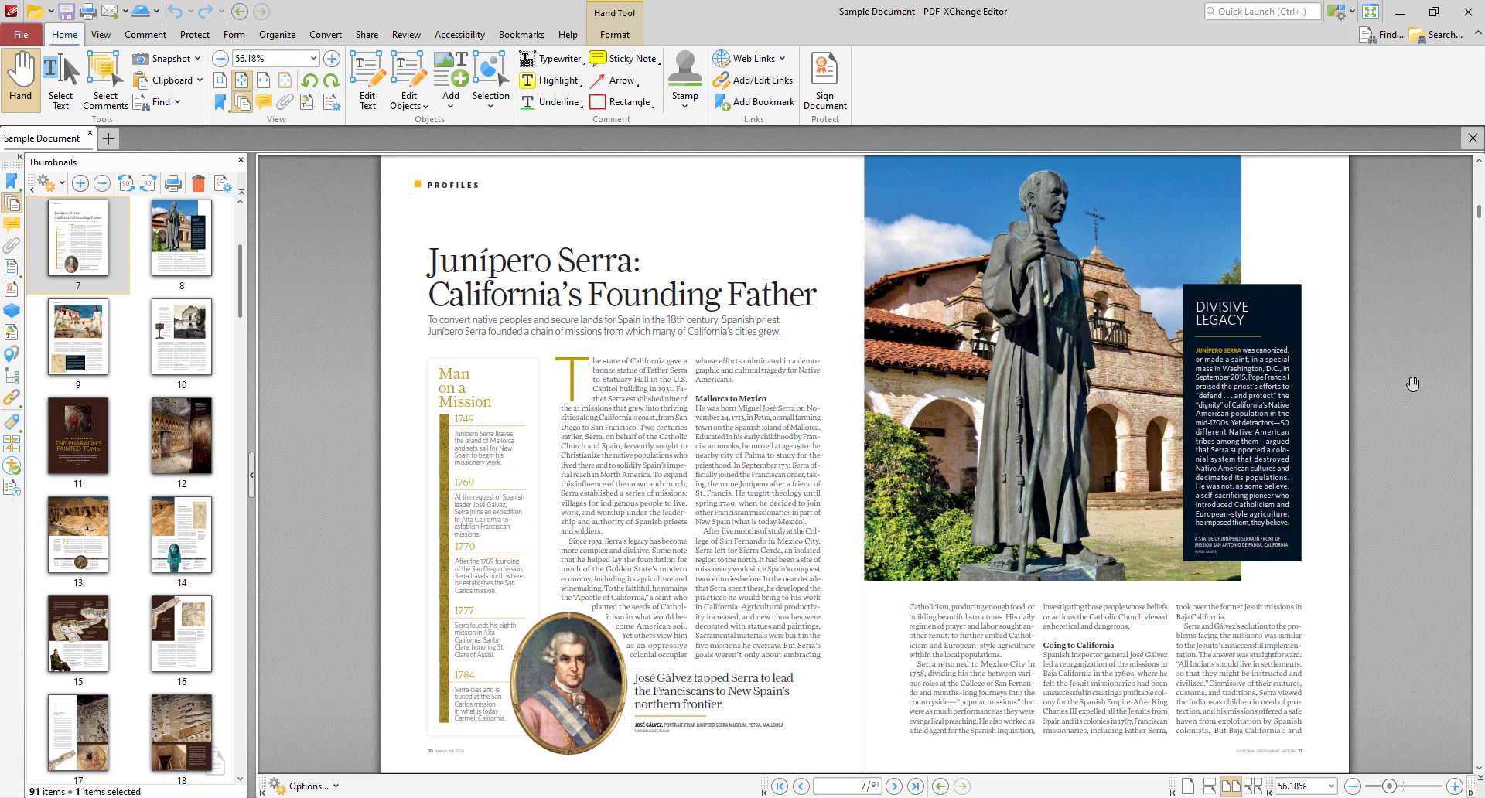
mouse_move(1277, 505)
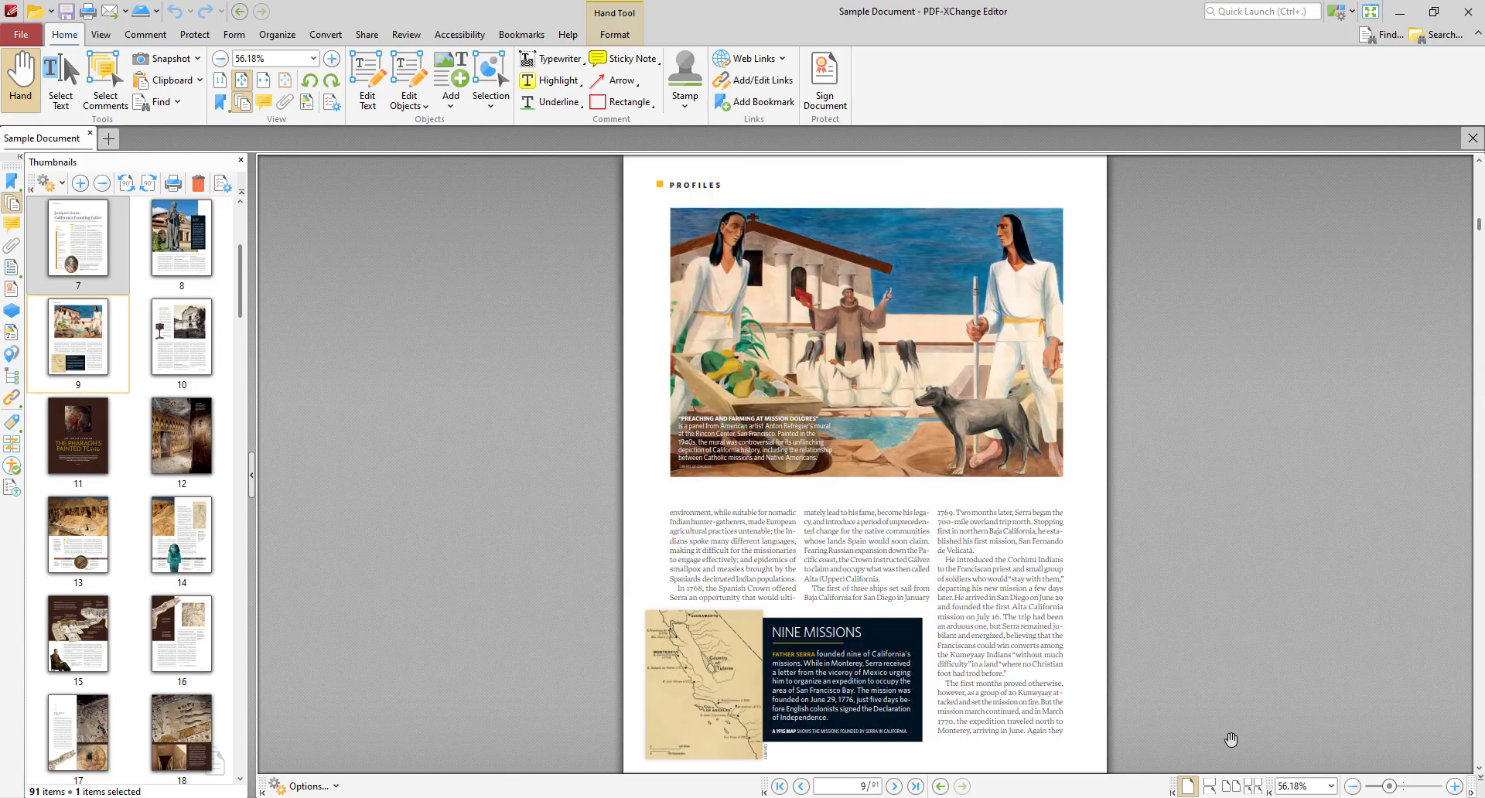
Scroll down through the Sample Document pages to page 19, the Pillars of the Gods spread.
scroll(down, 3)
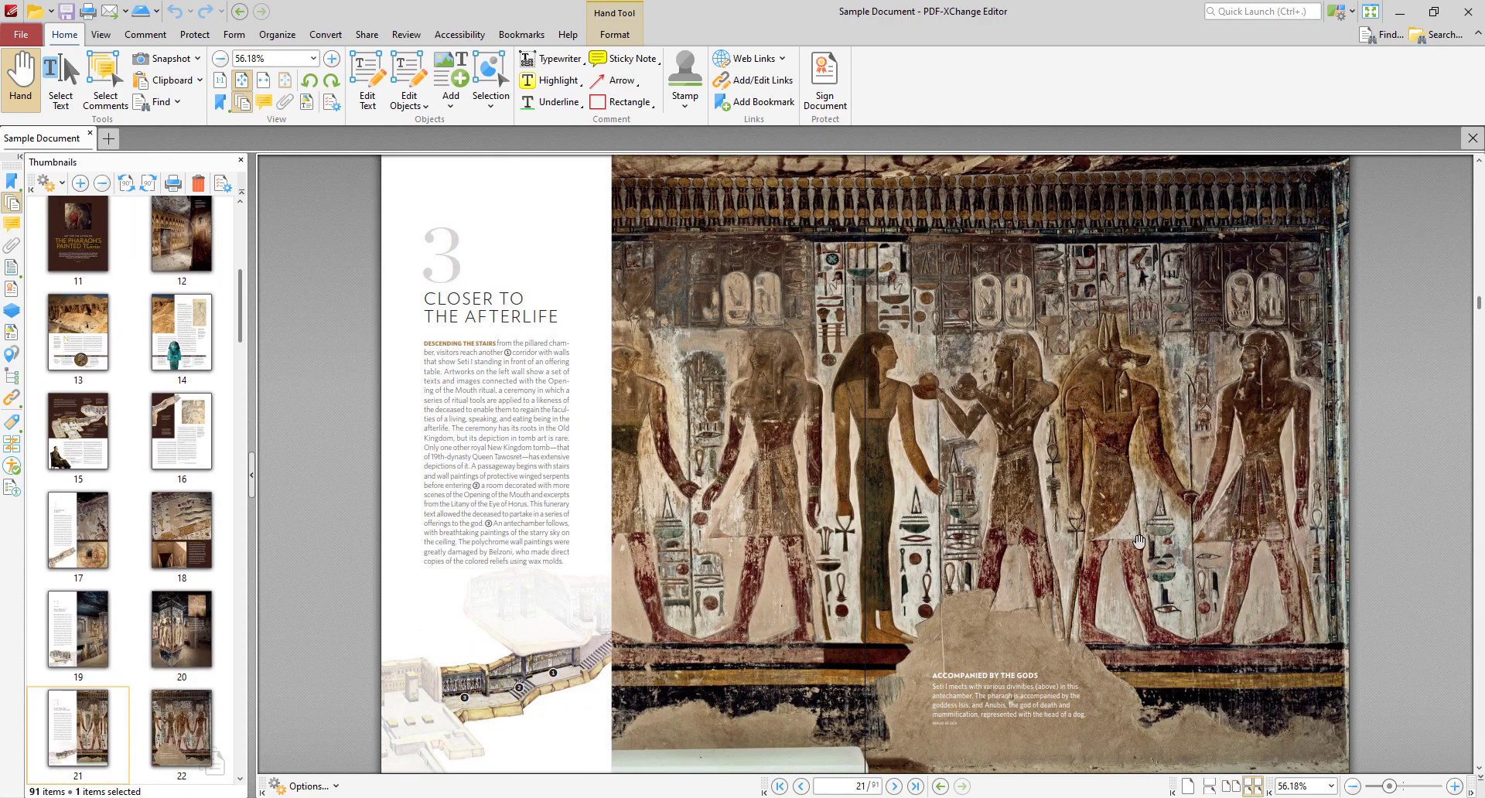
scroll(down, 3)
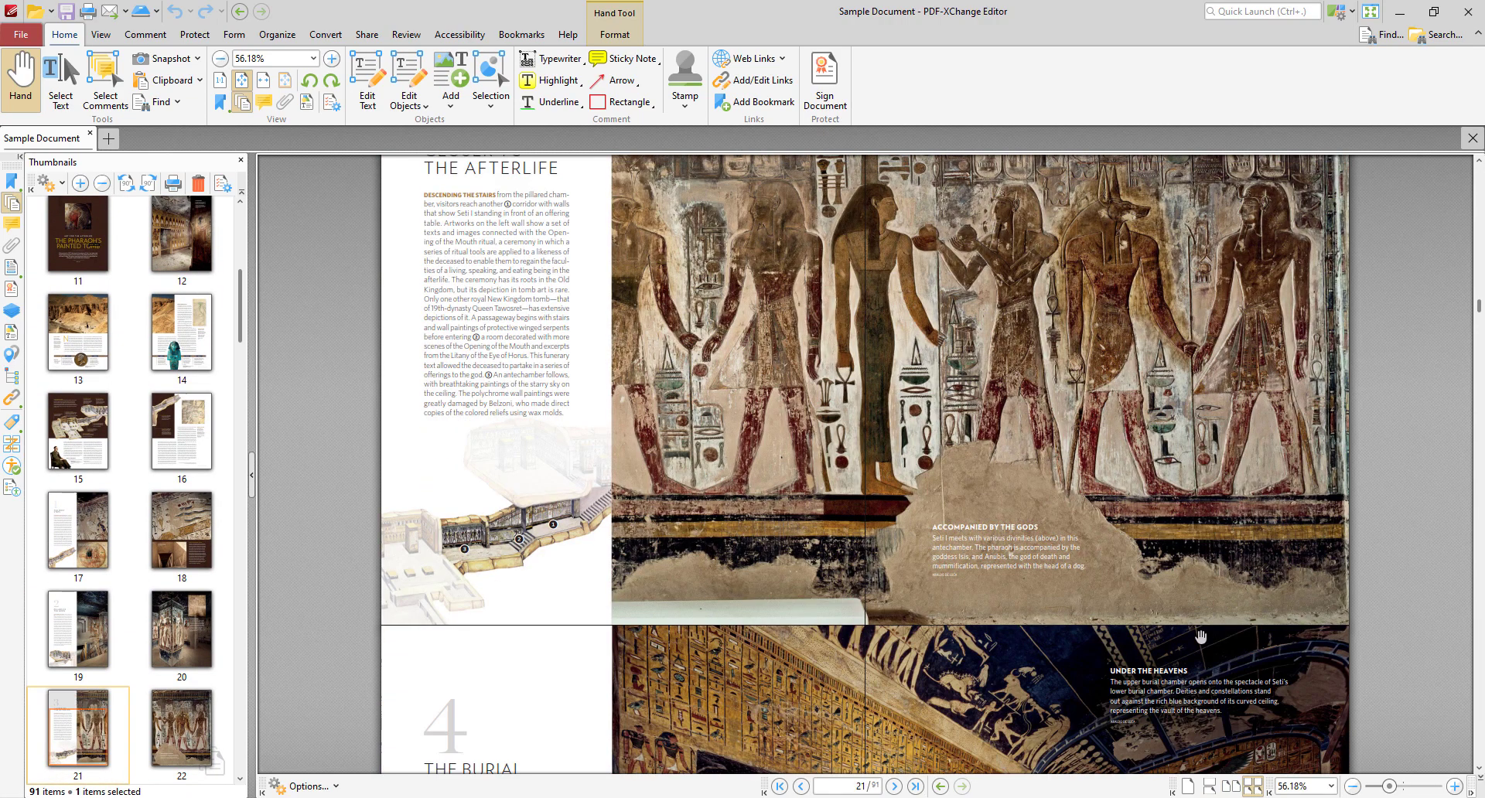
scroll(down, 3)
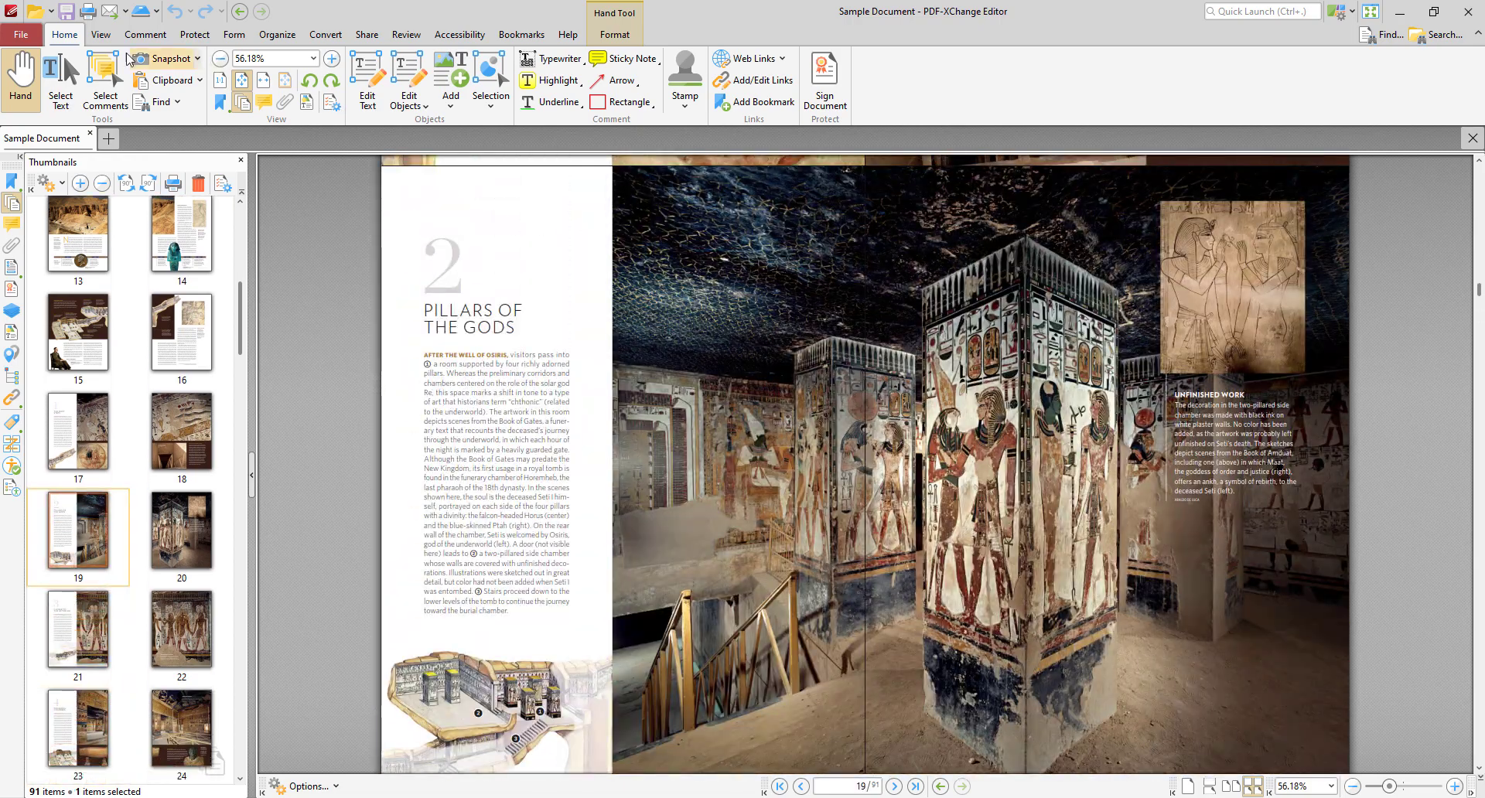
click(100, 35)
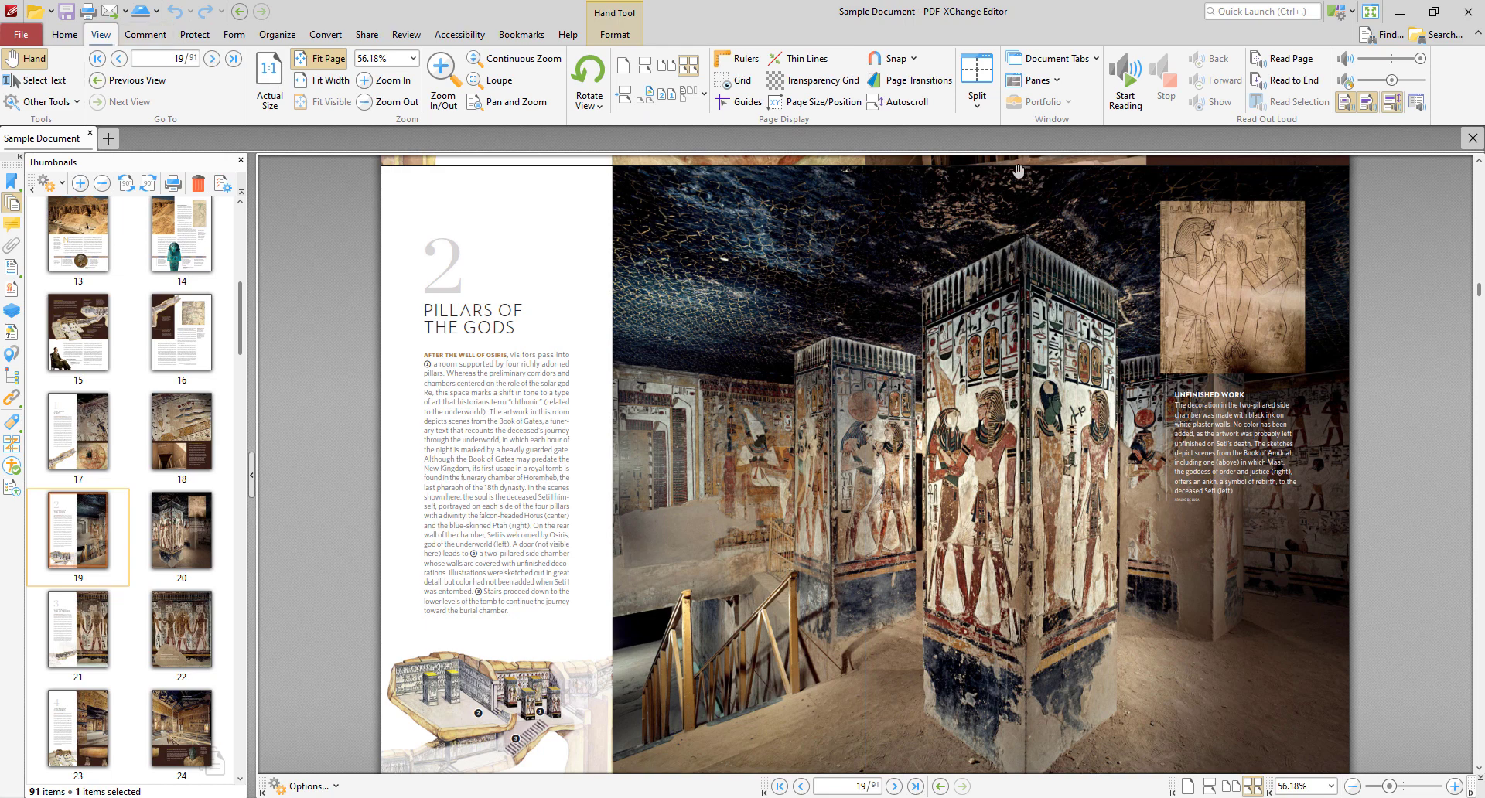
click(976, 82)
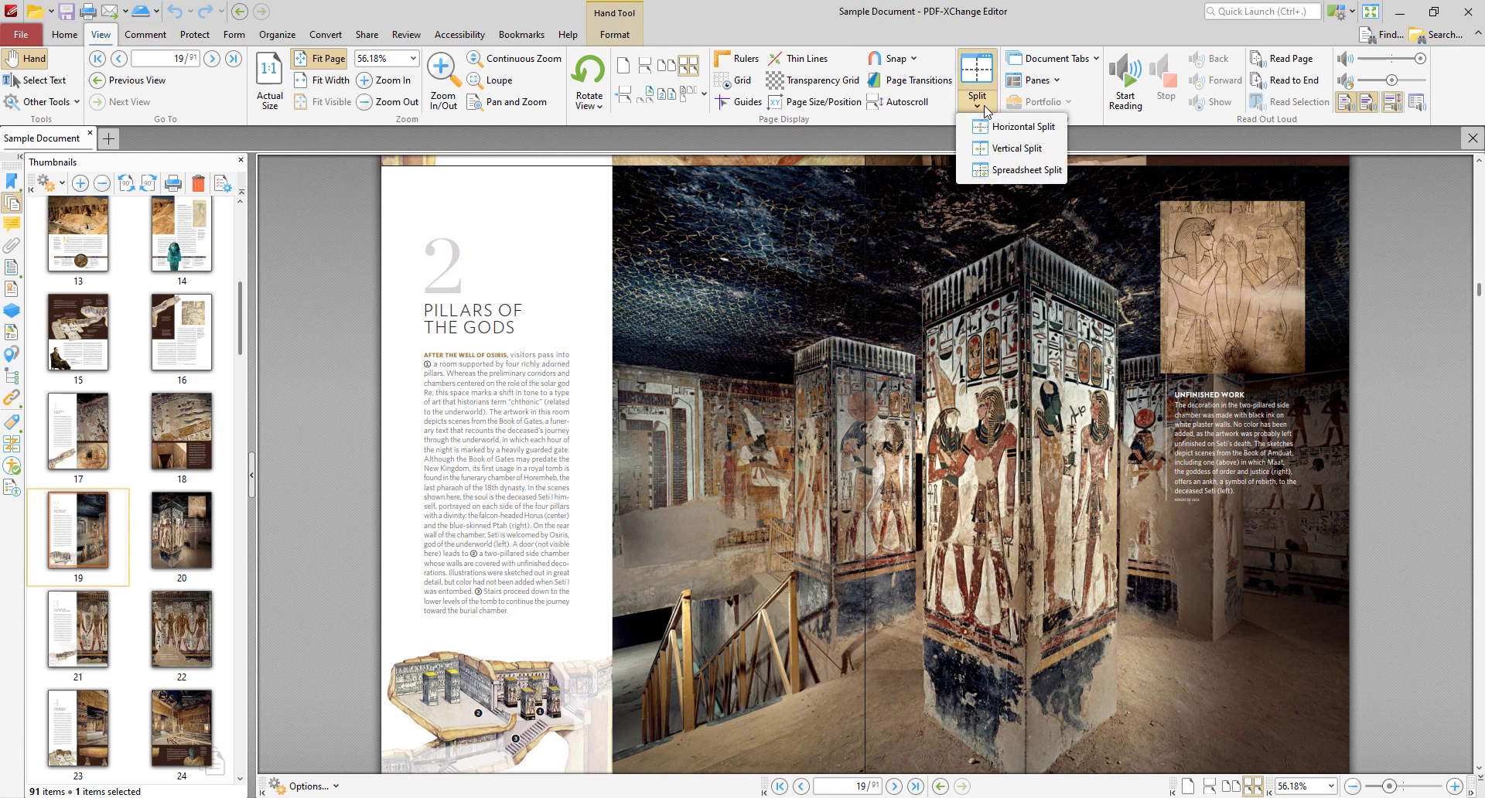
click(1021, 125)
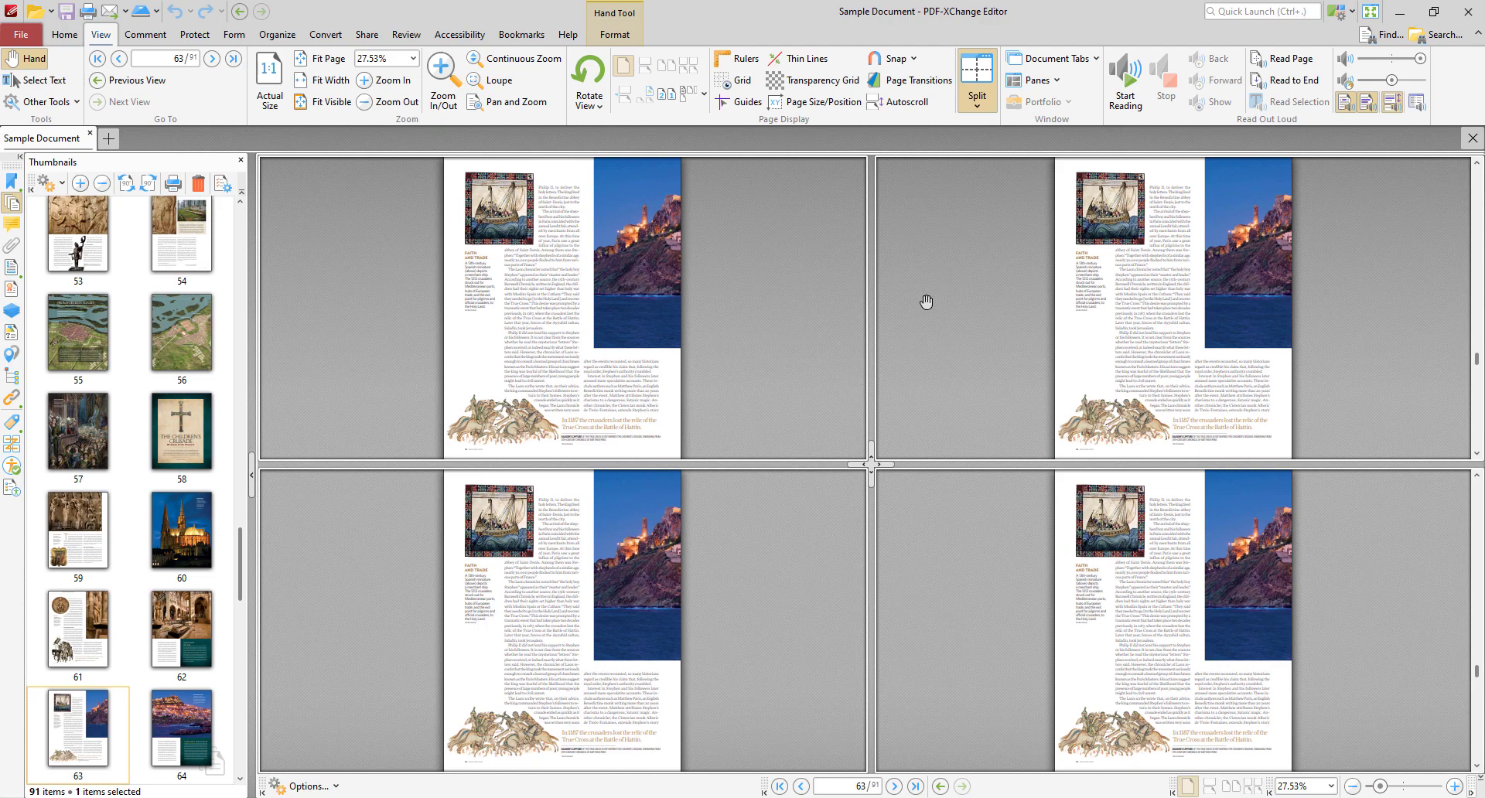
mouse_move(995, 314)
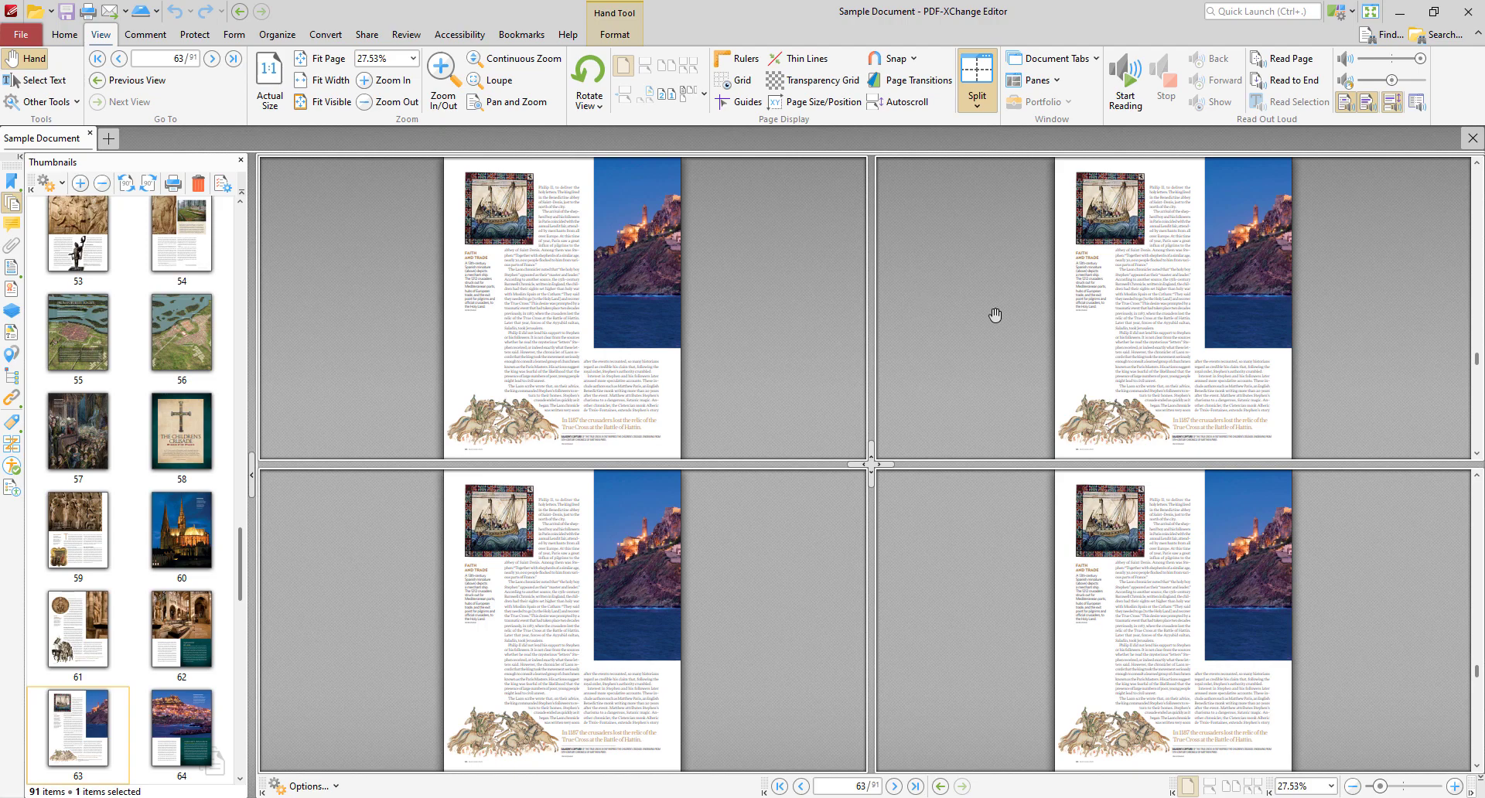
mouse_move(976, 91)
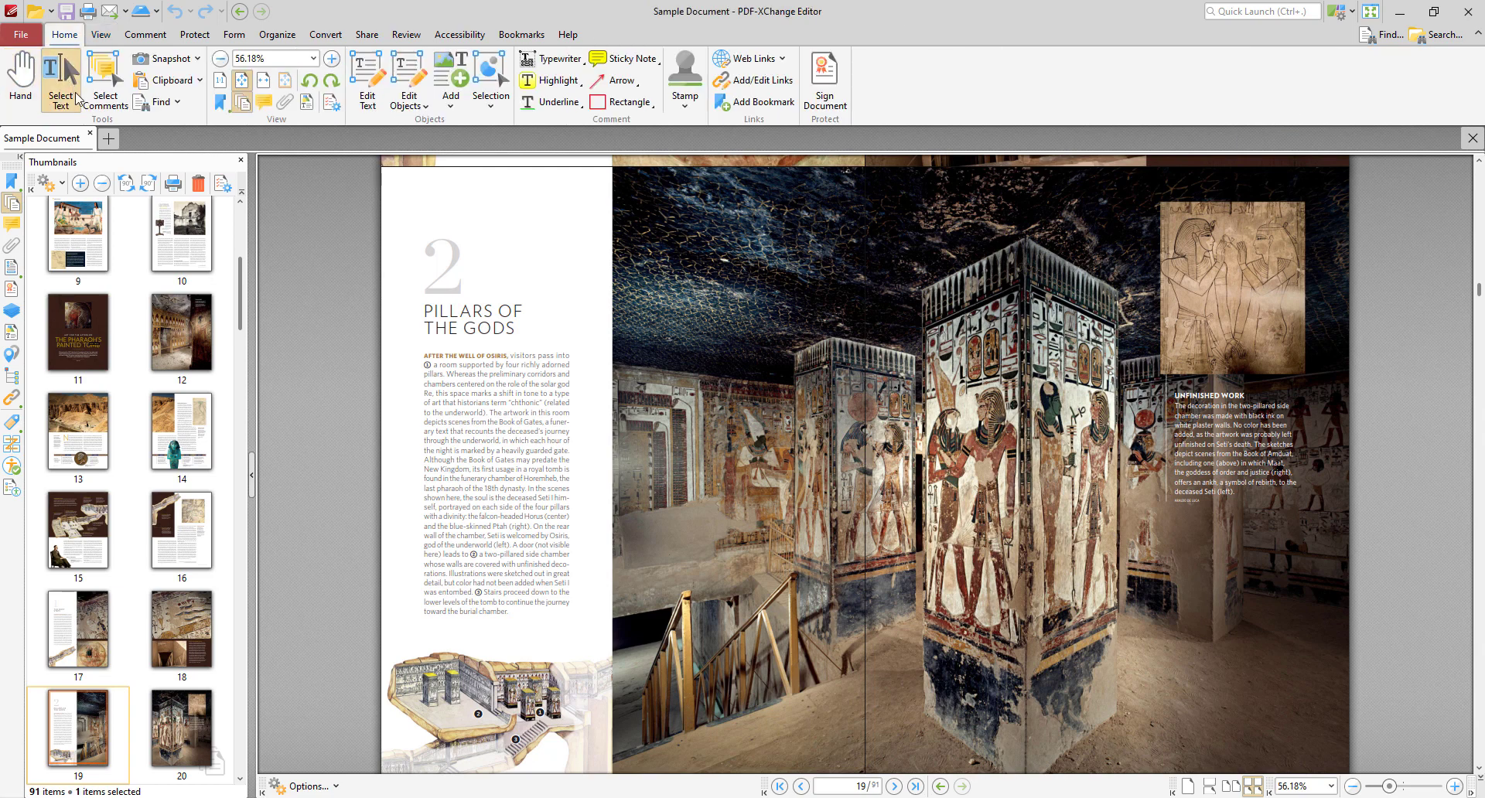
drag(432, 355, 545, 464)
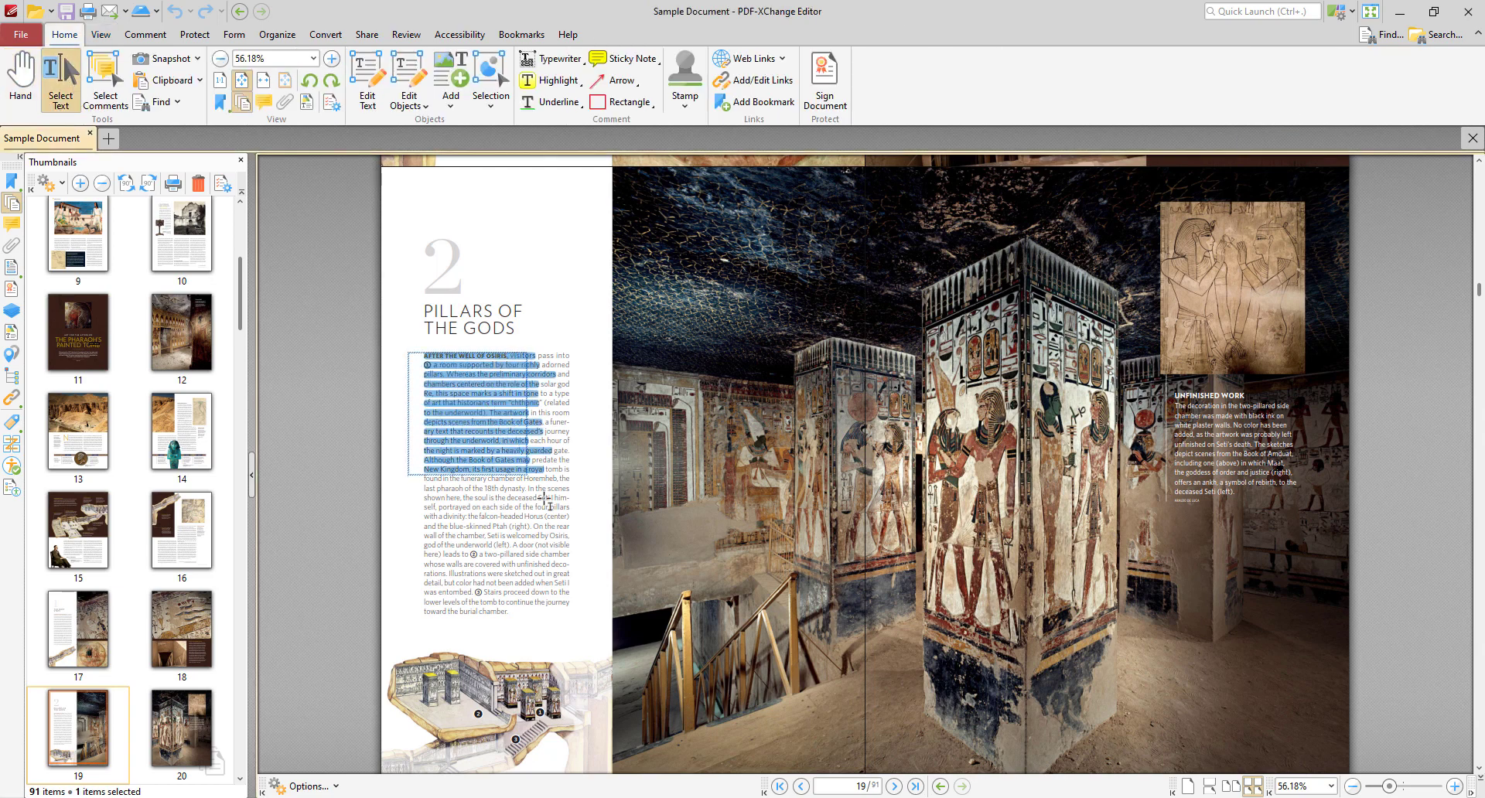
right_click(544, 577)
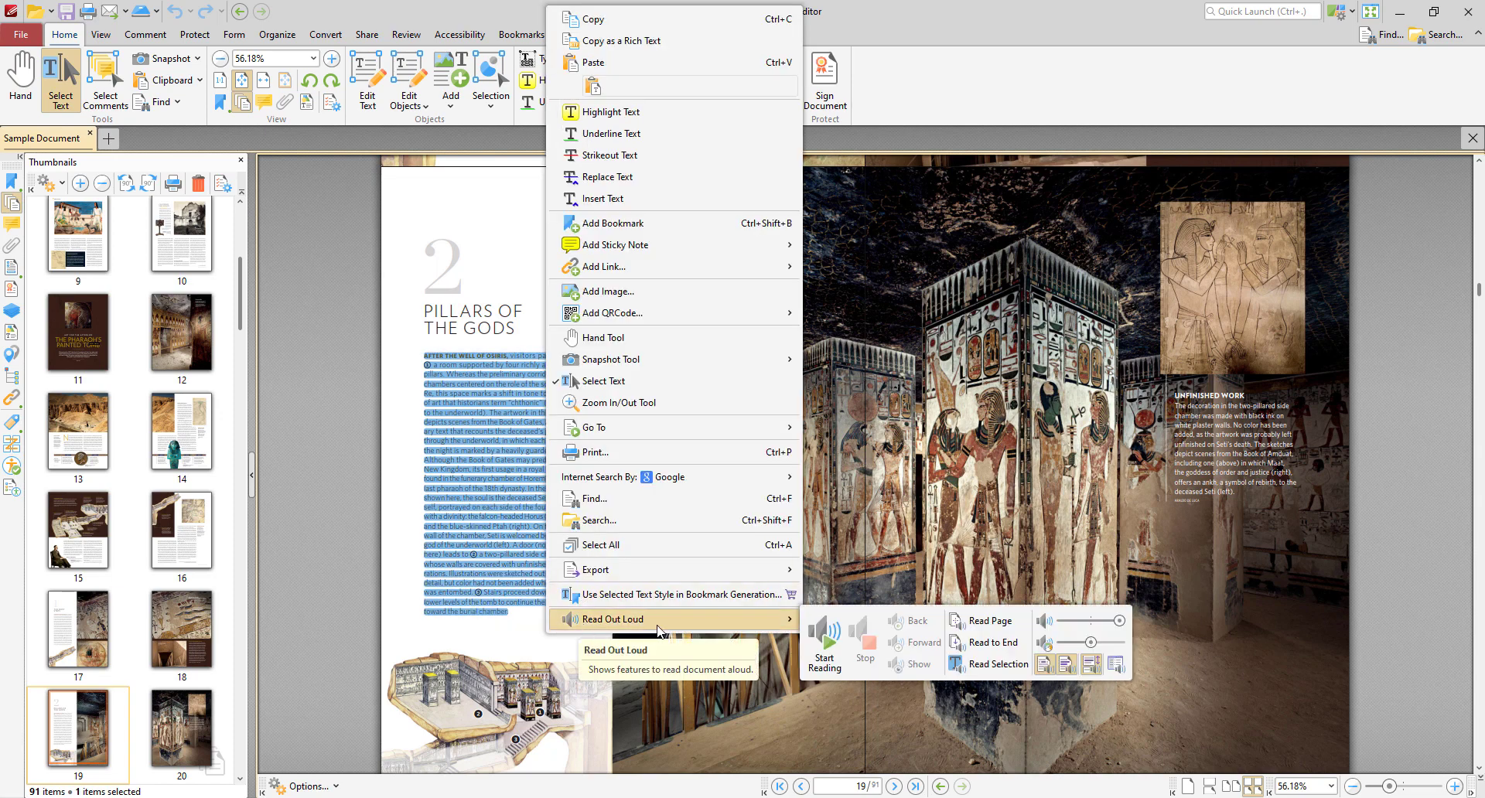
click(823, 639)
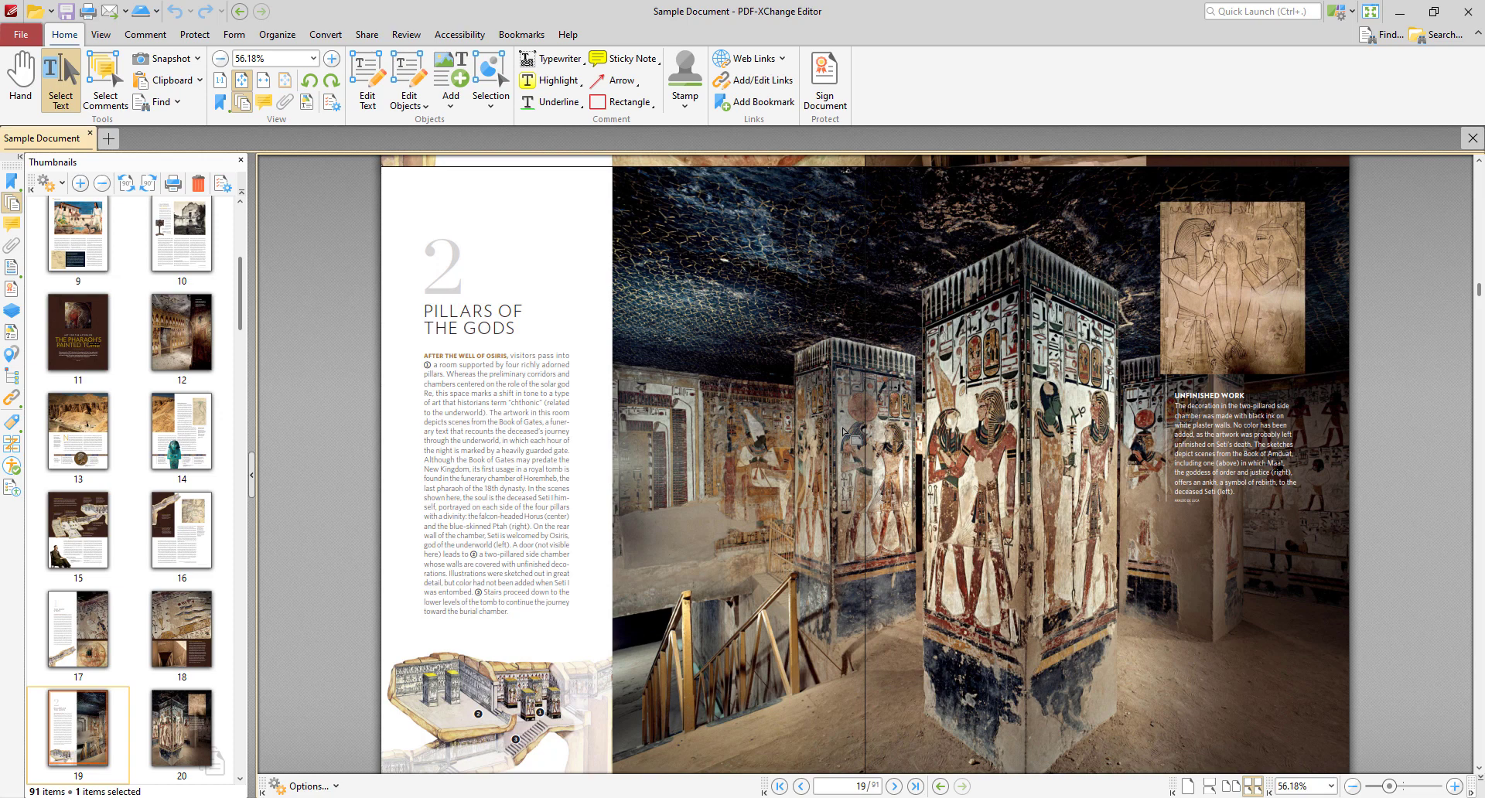
mouse_move(297, 286)
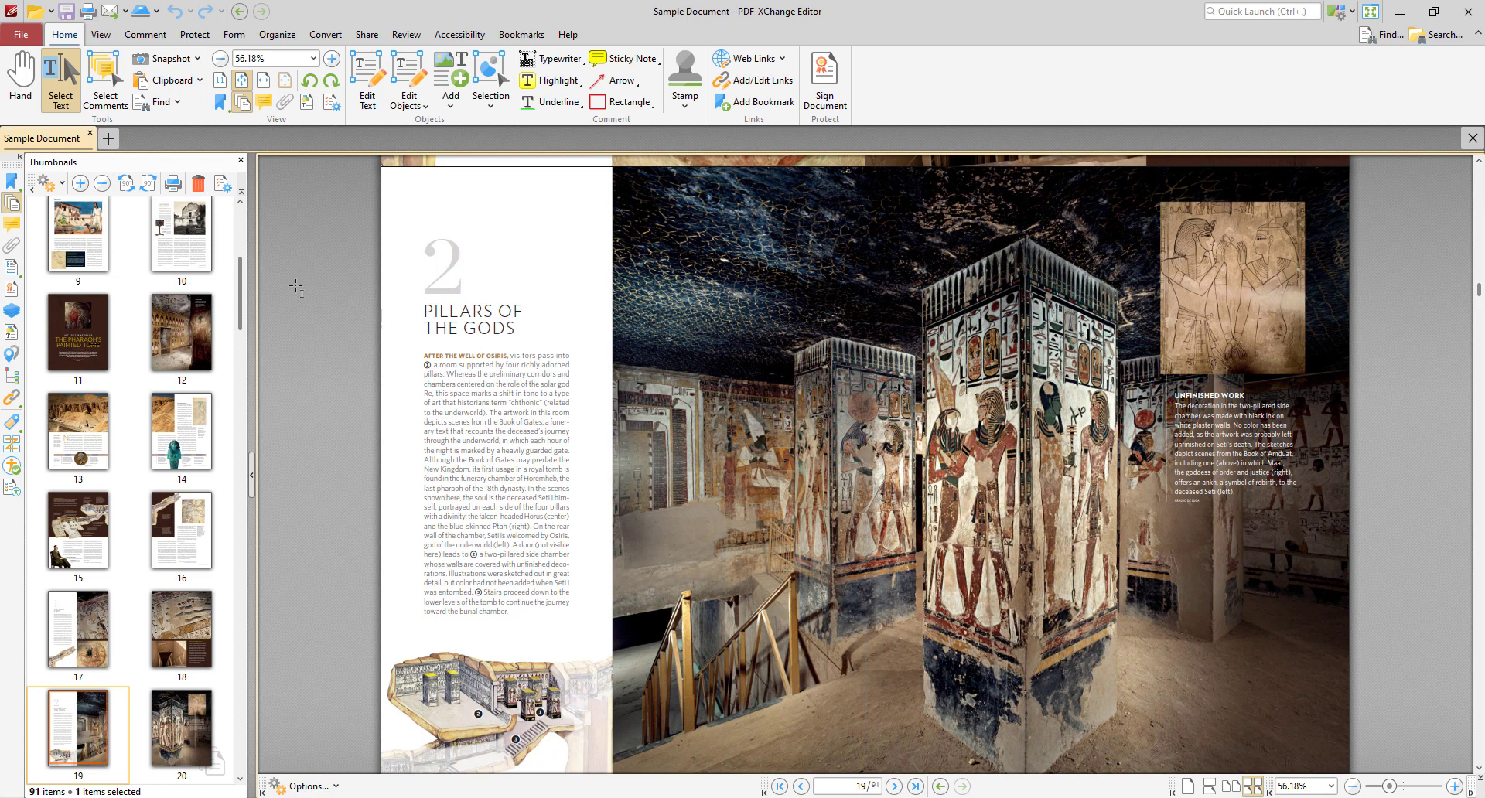
click(20, 34)
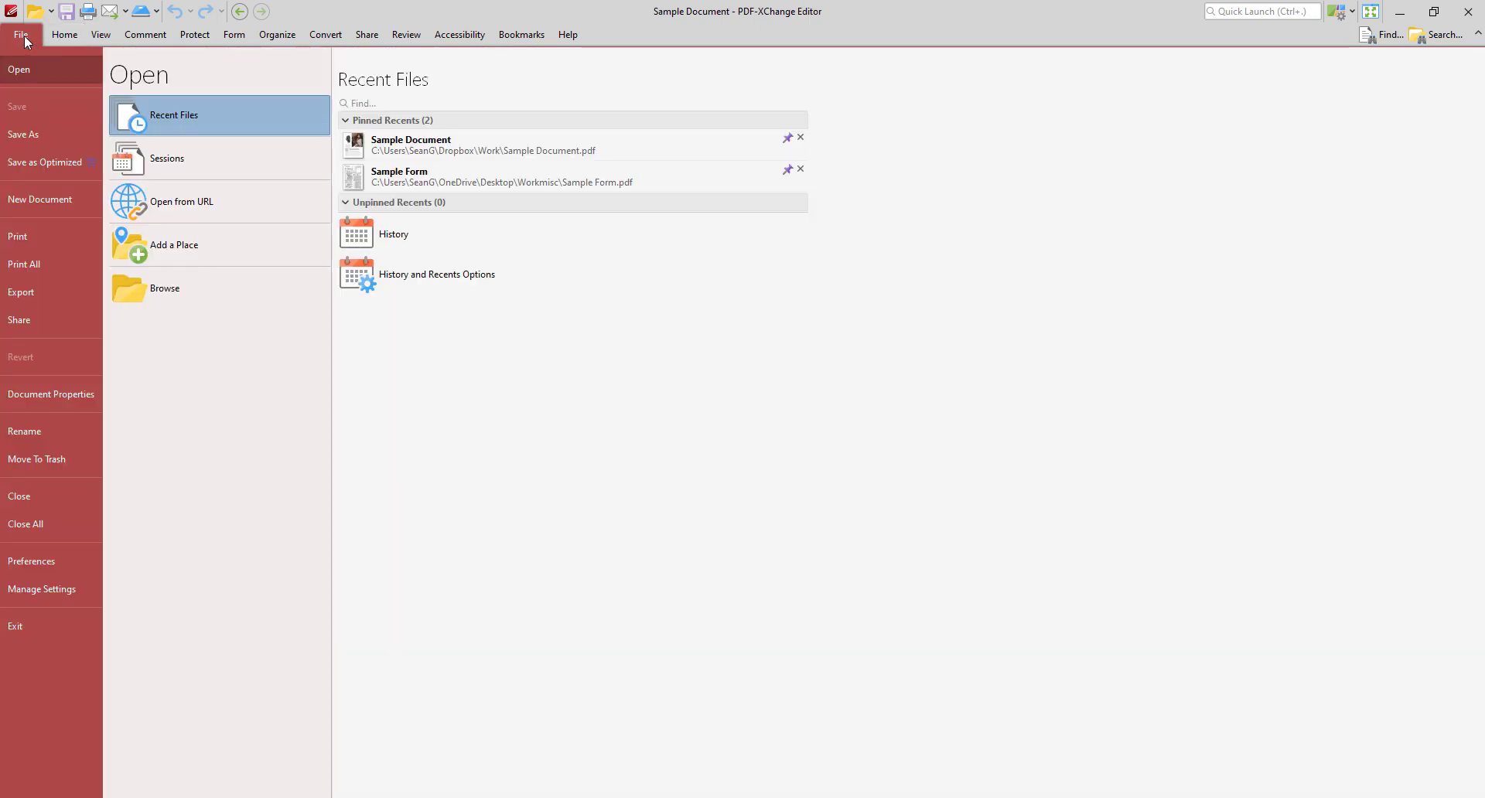
click(40, 199)
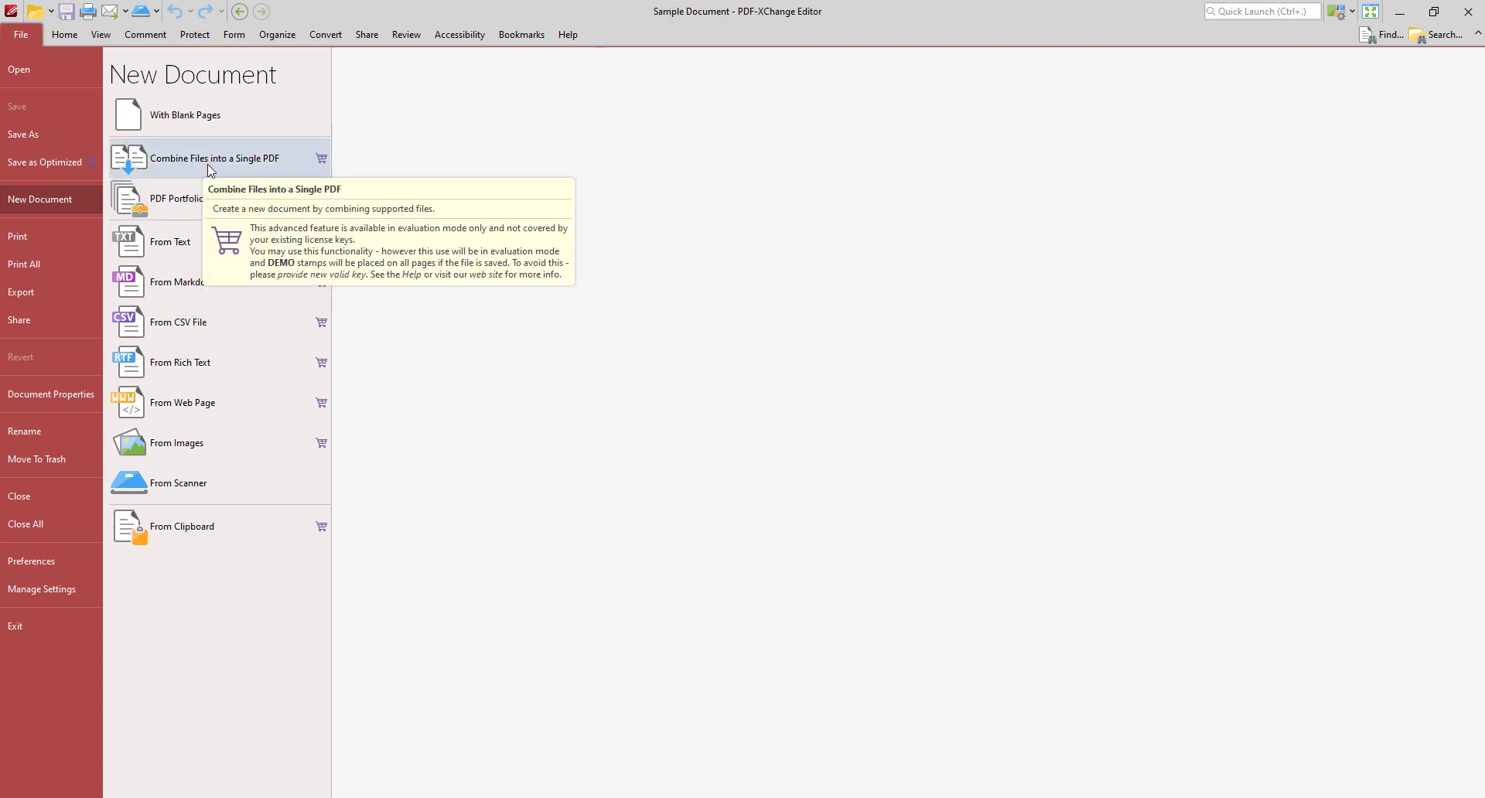
mouse_move(187, 204)
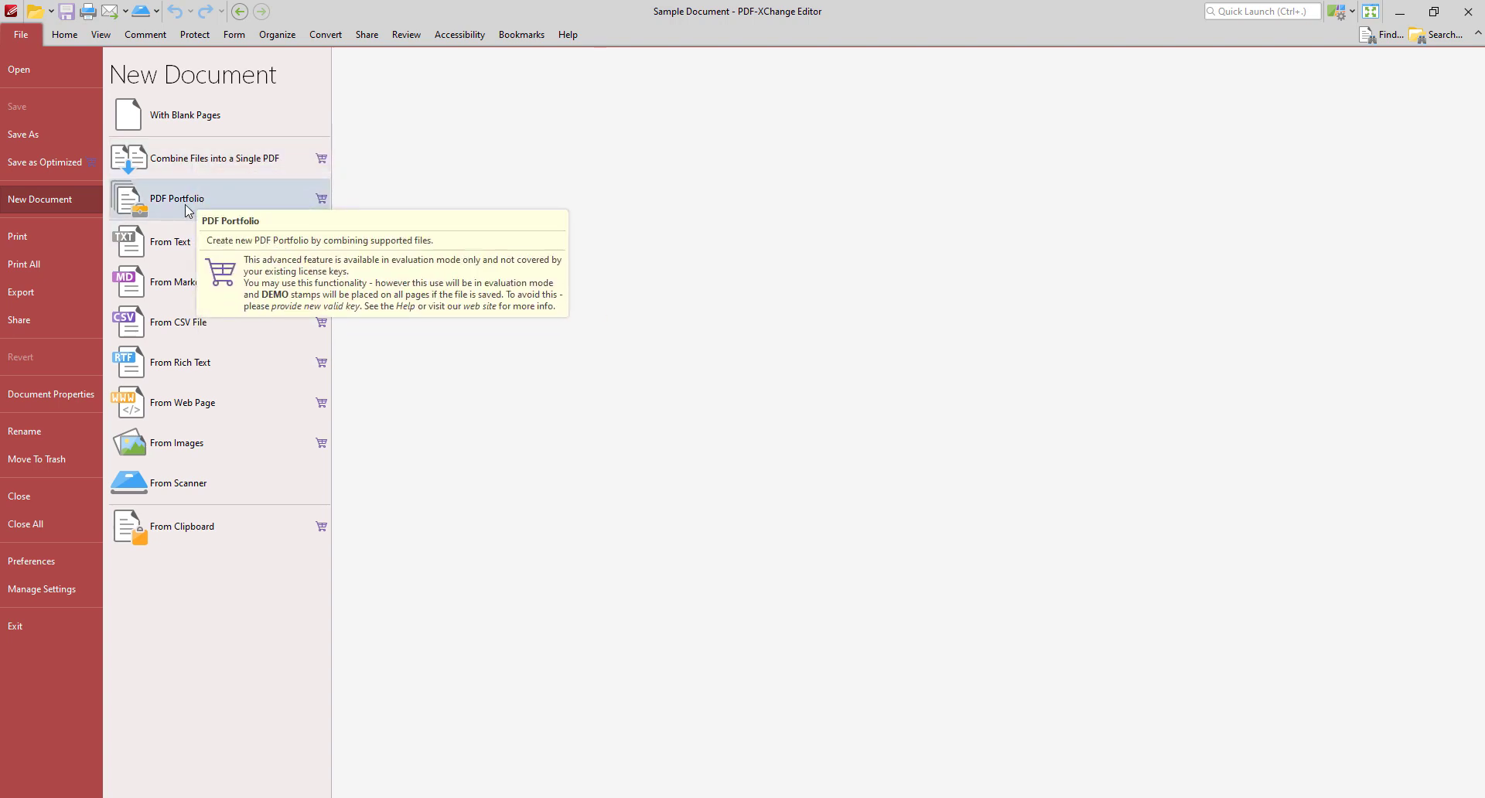
mouse_move(359, 483)
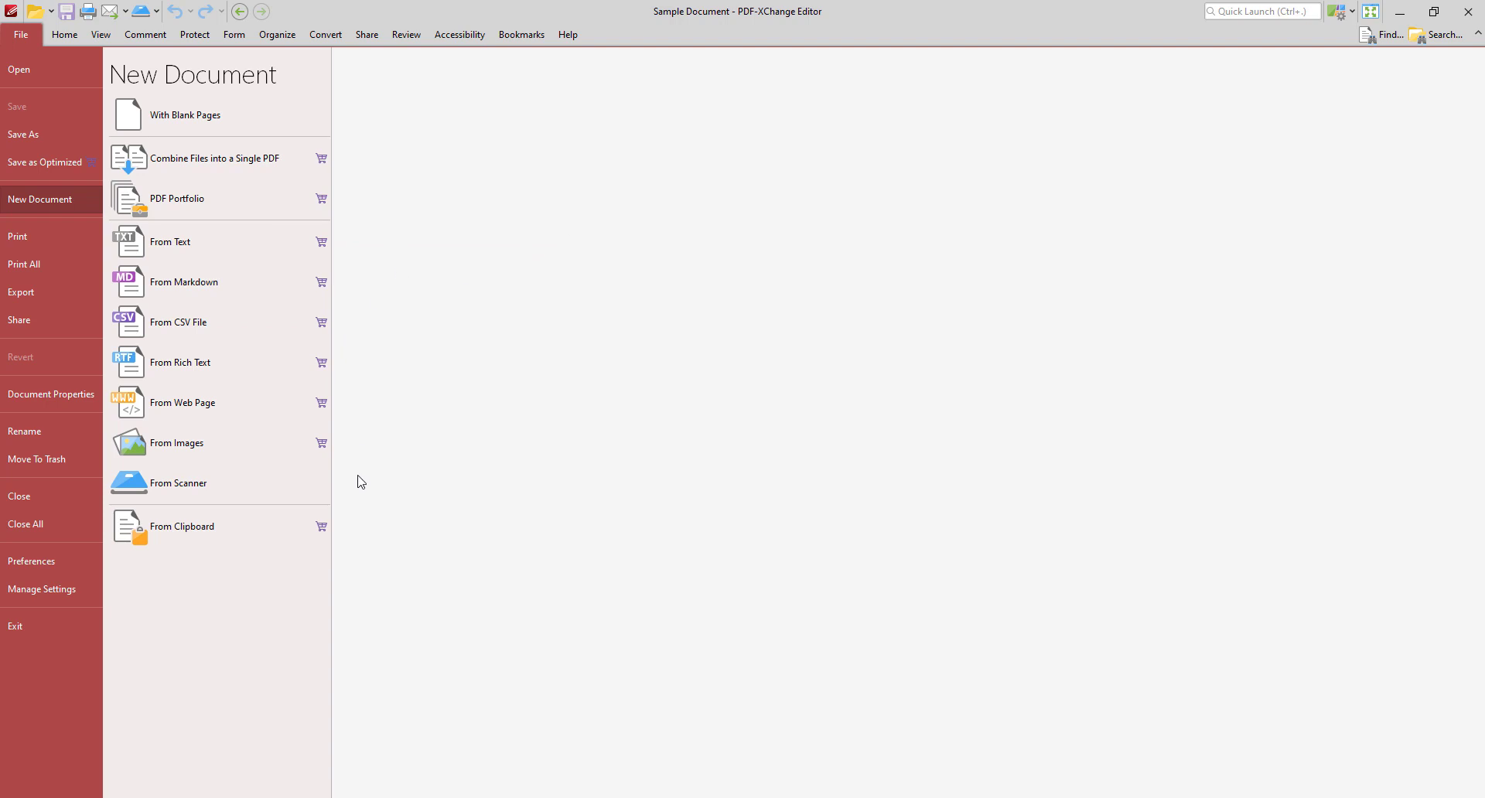
mouse_move(354, 458)
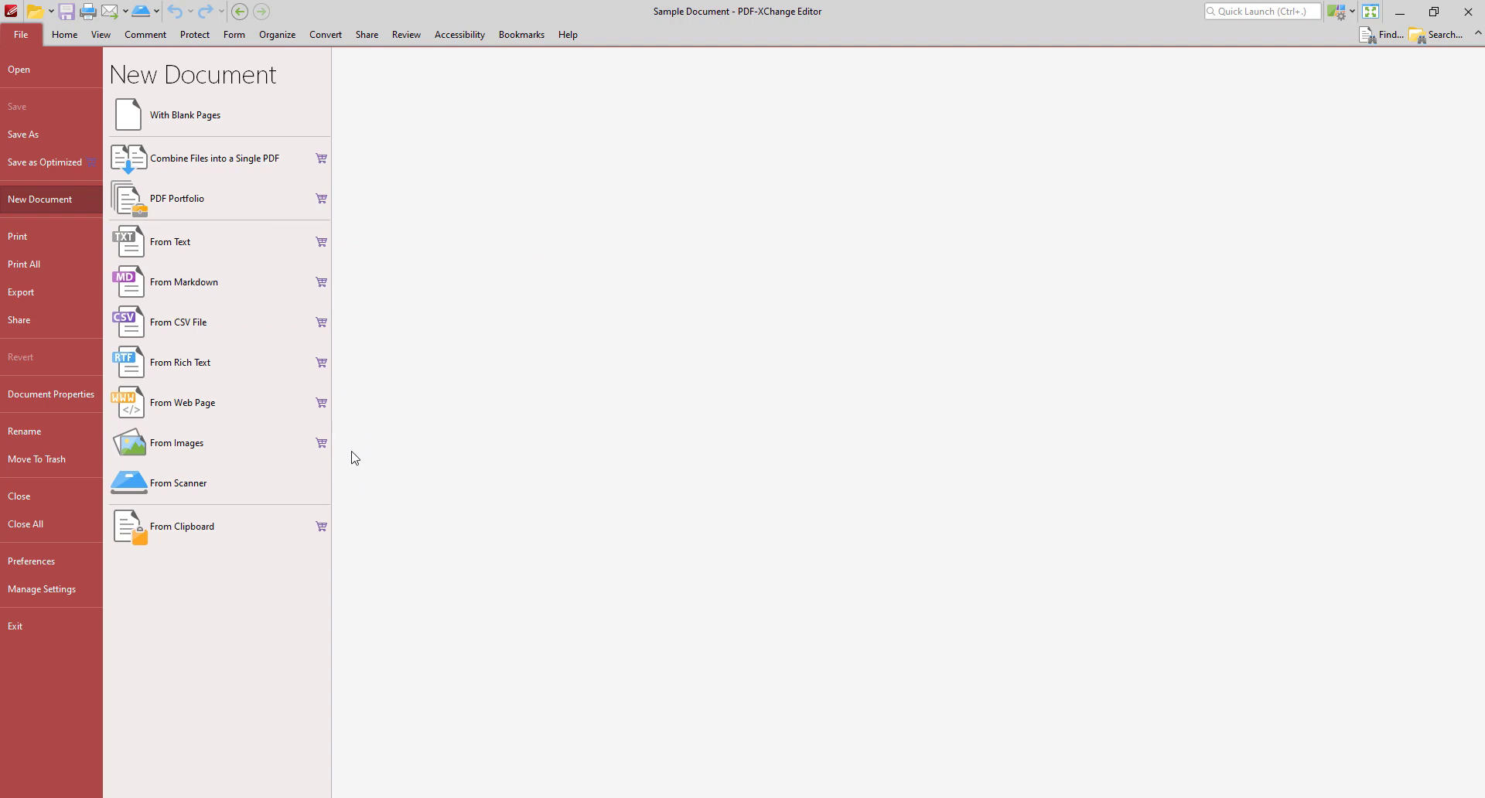
mouse_move(450, 475)
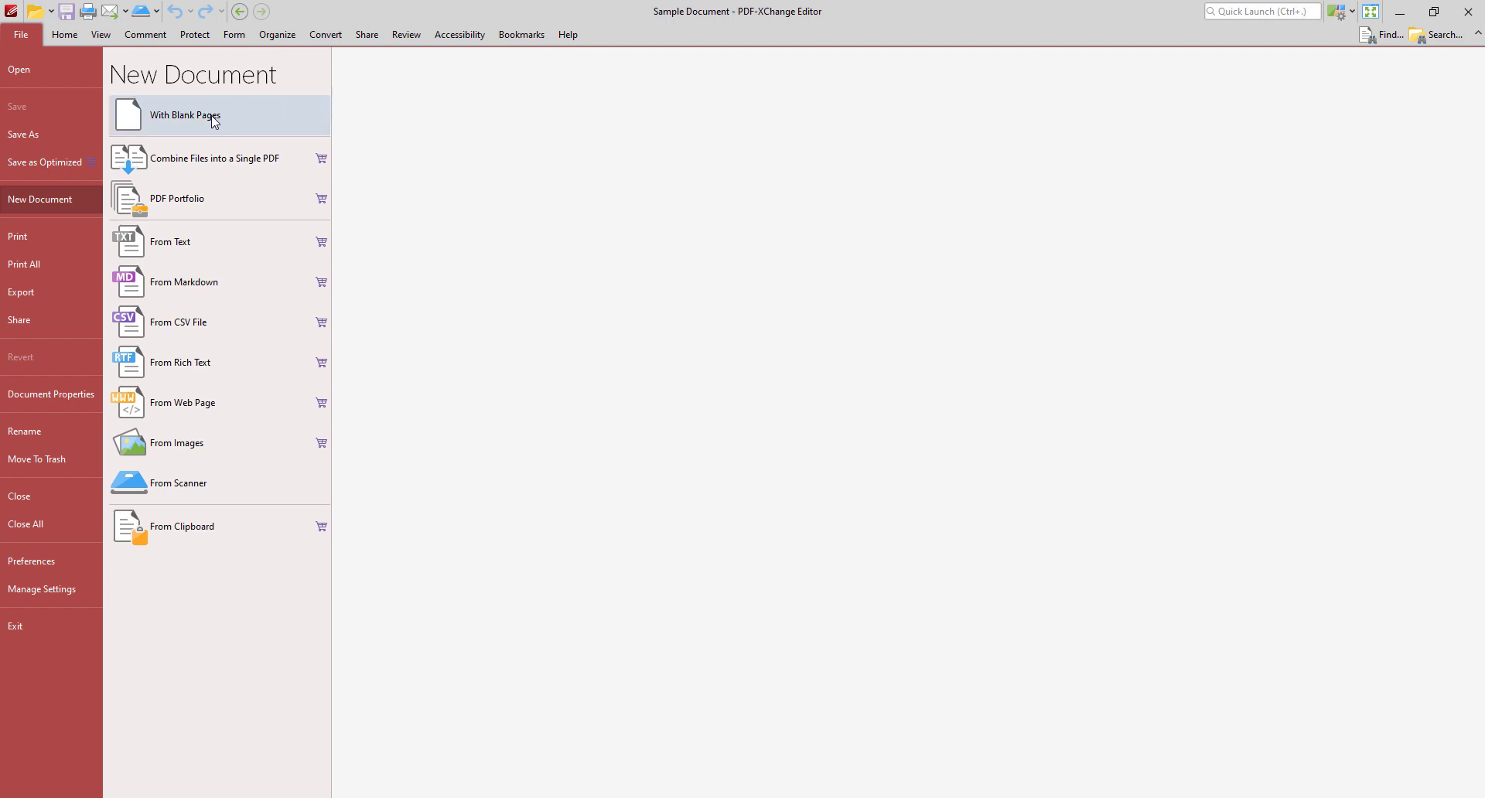
click(185, 114)
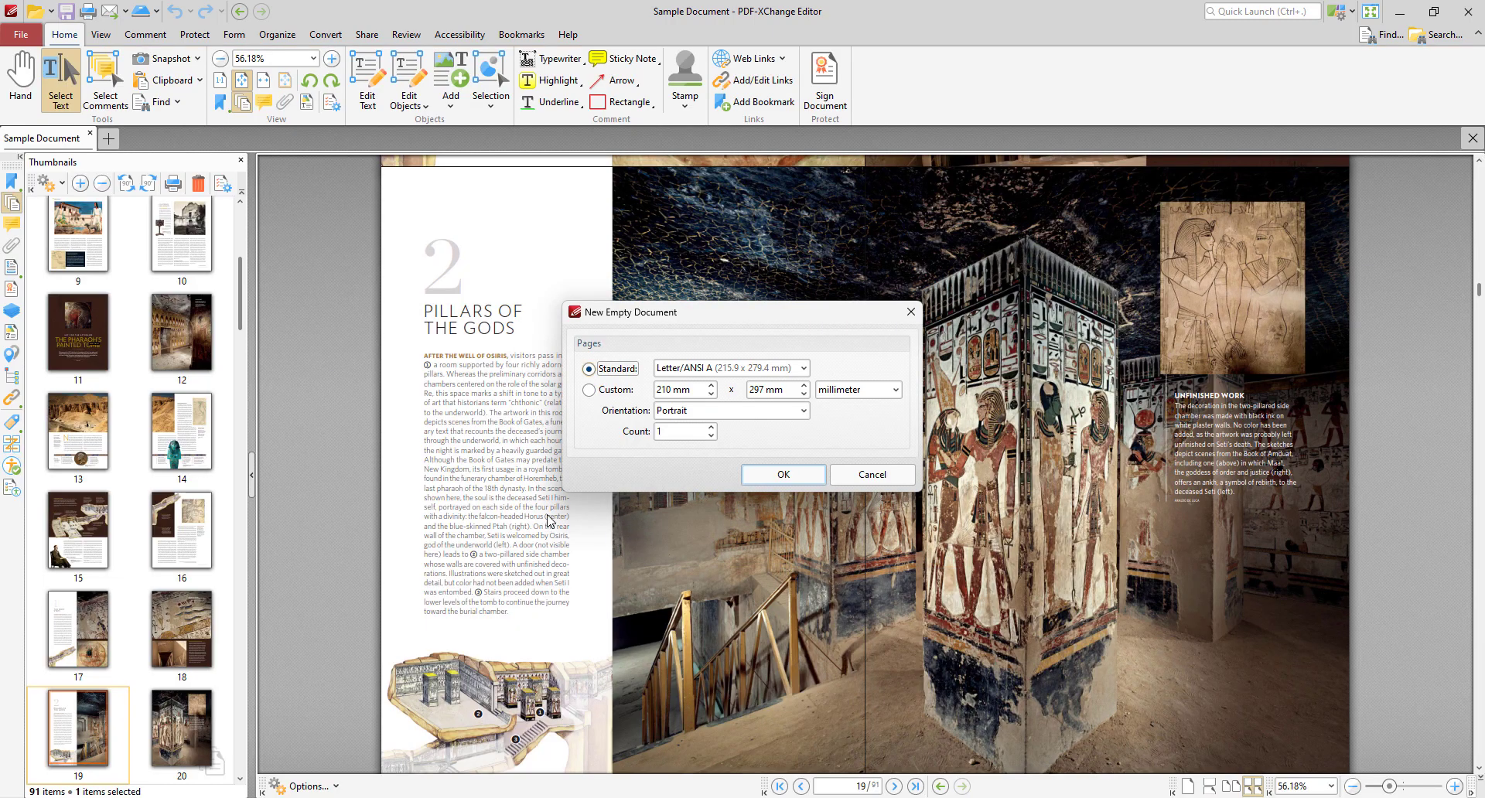
click(782, 475)
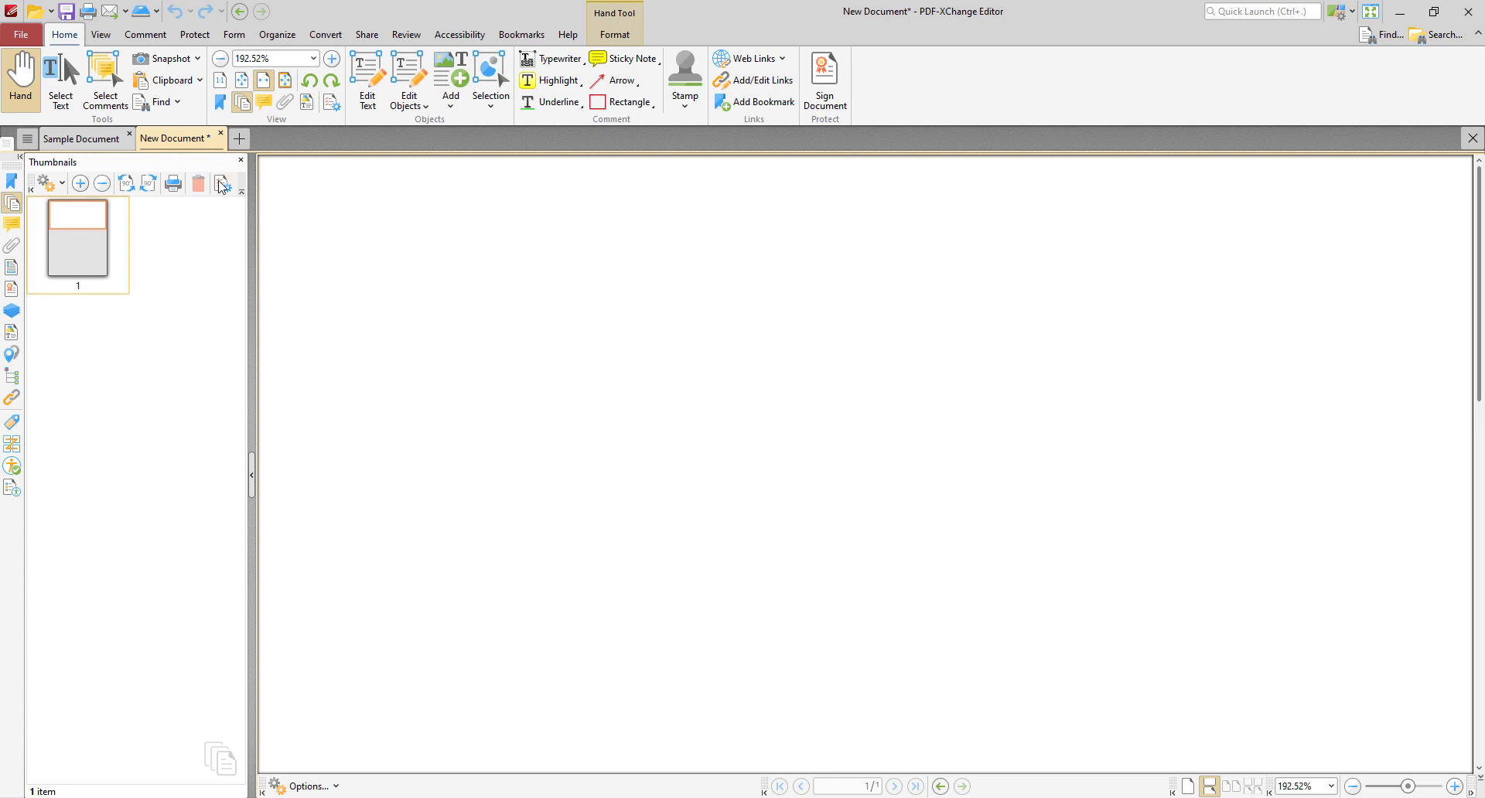
mouse_move(219, 137)
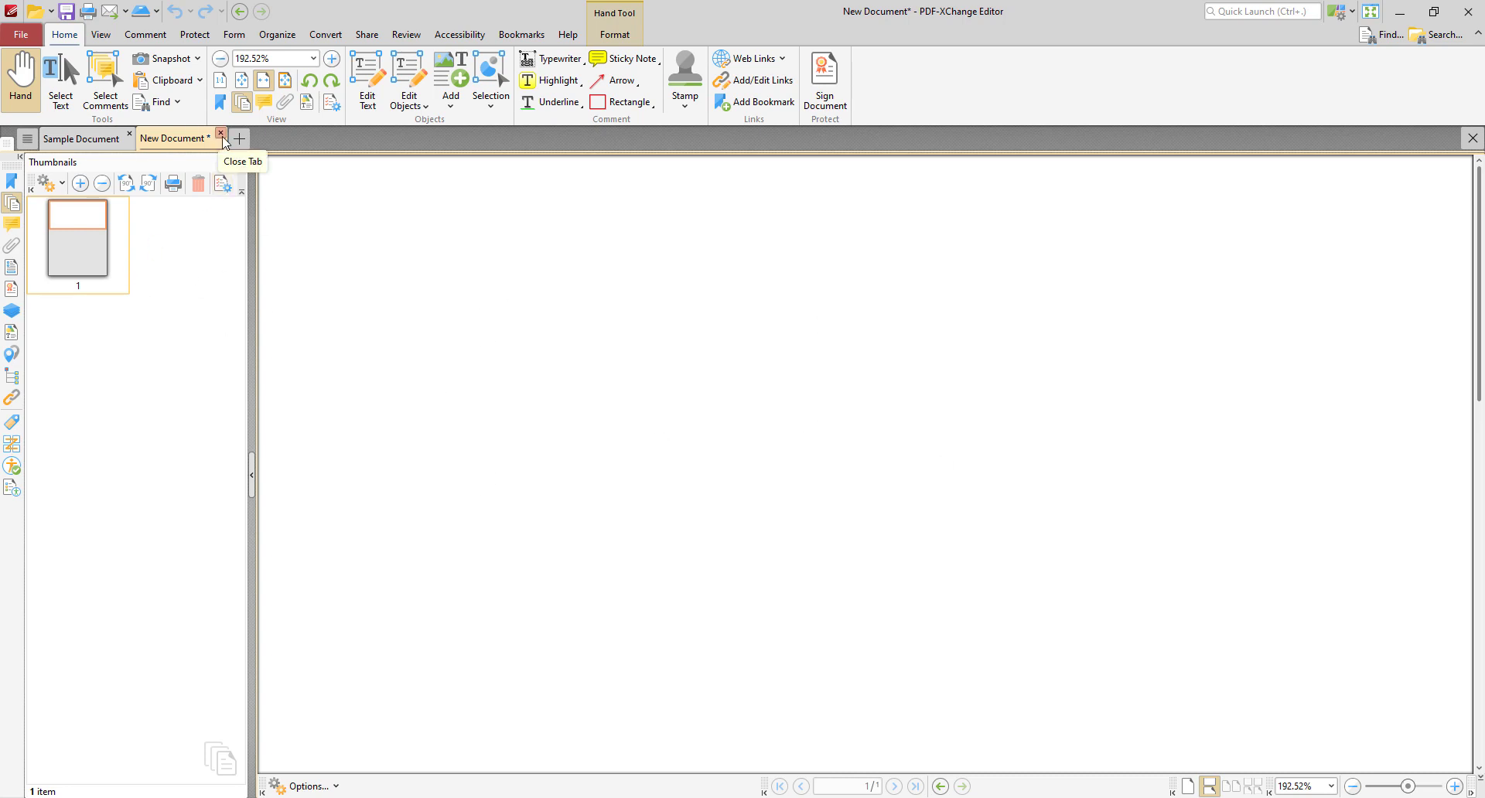
click(220, 137)
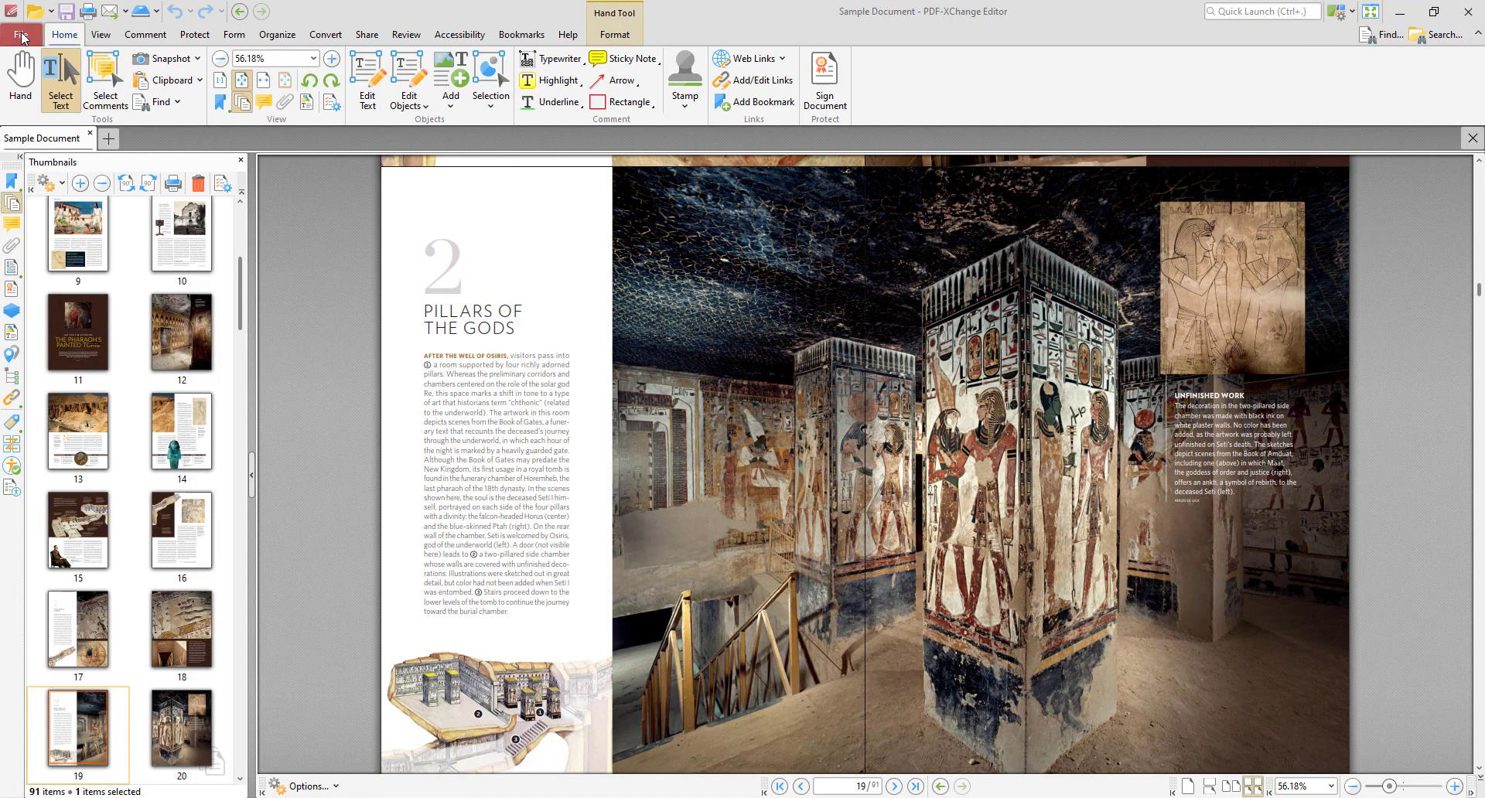
Open the PDFXLicense.rtf rich text file from Test Documents via the File menu.
click(20, 34)
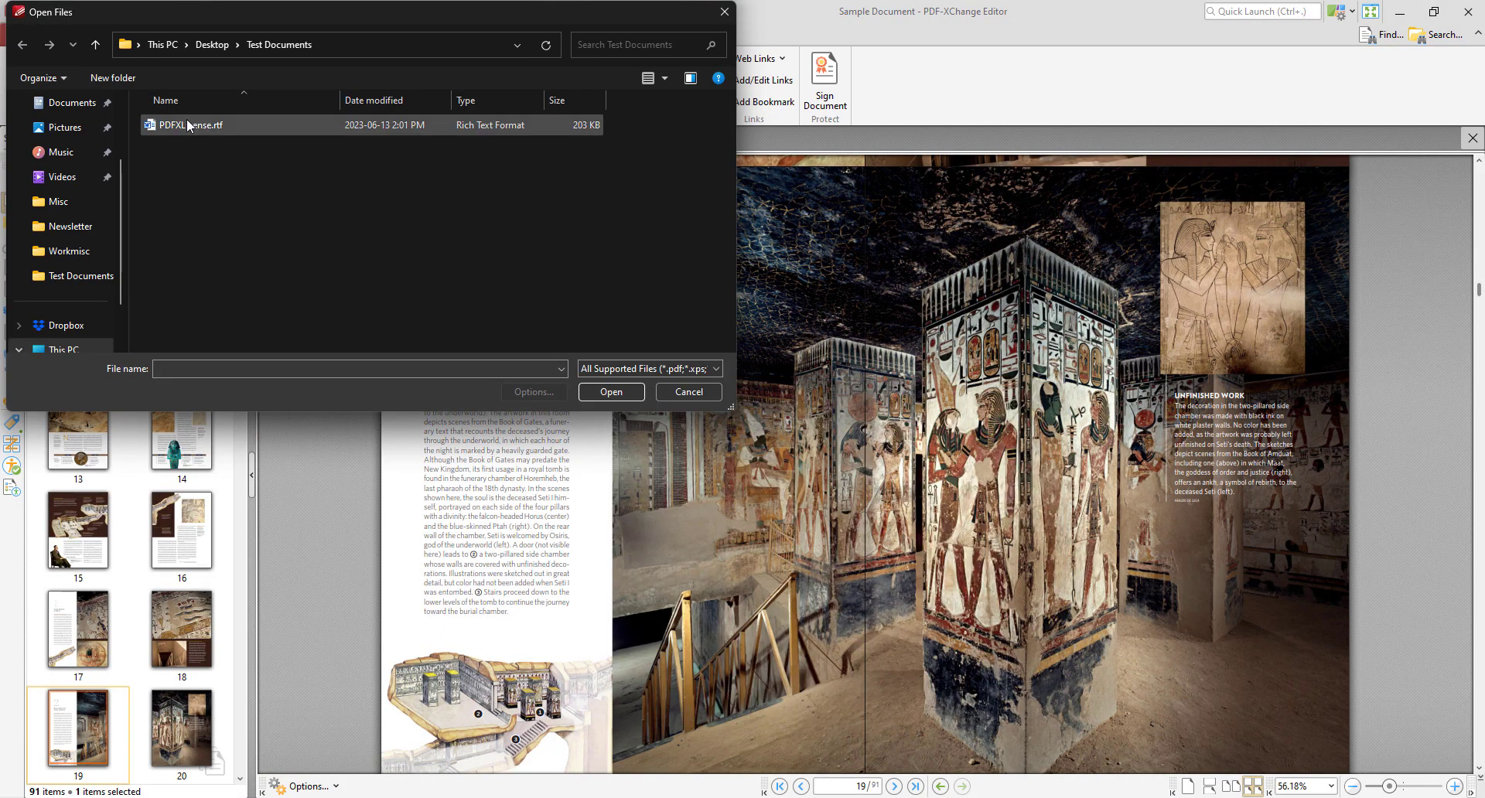
click(611, 391)
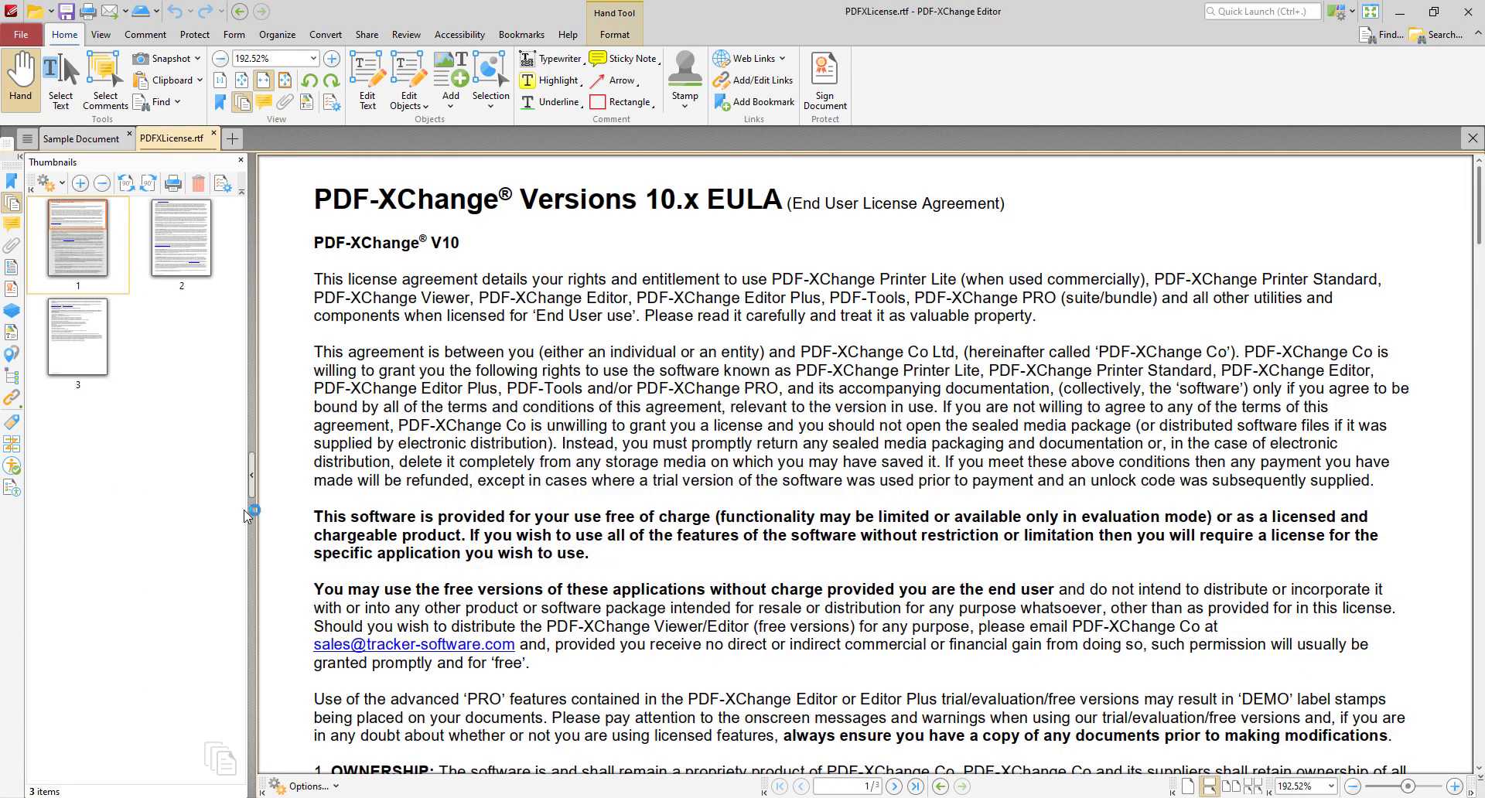
mouse_move(590, 380)
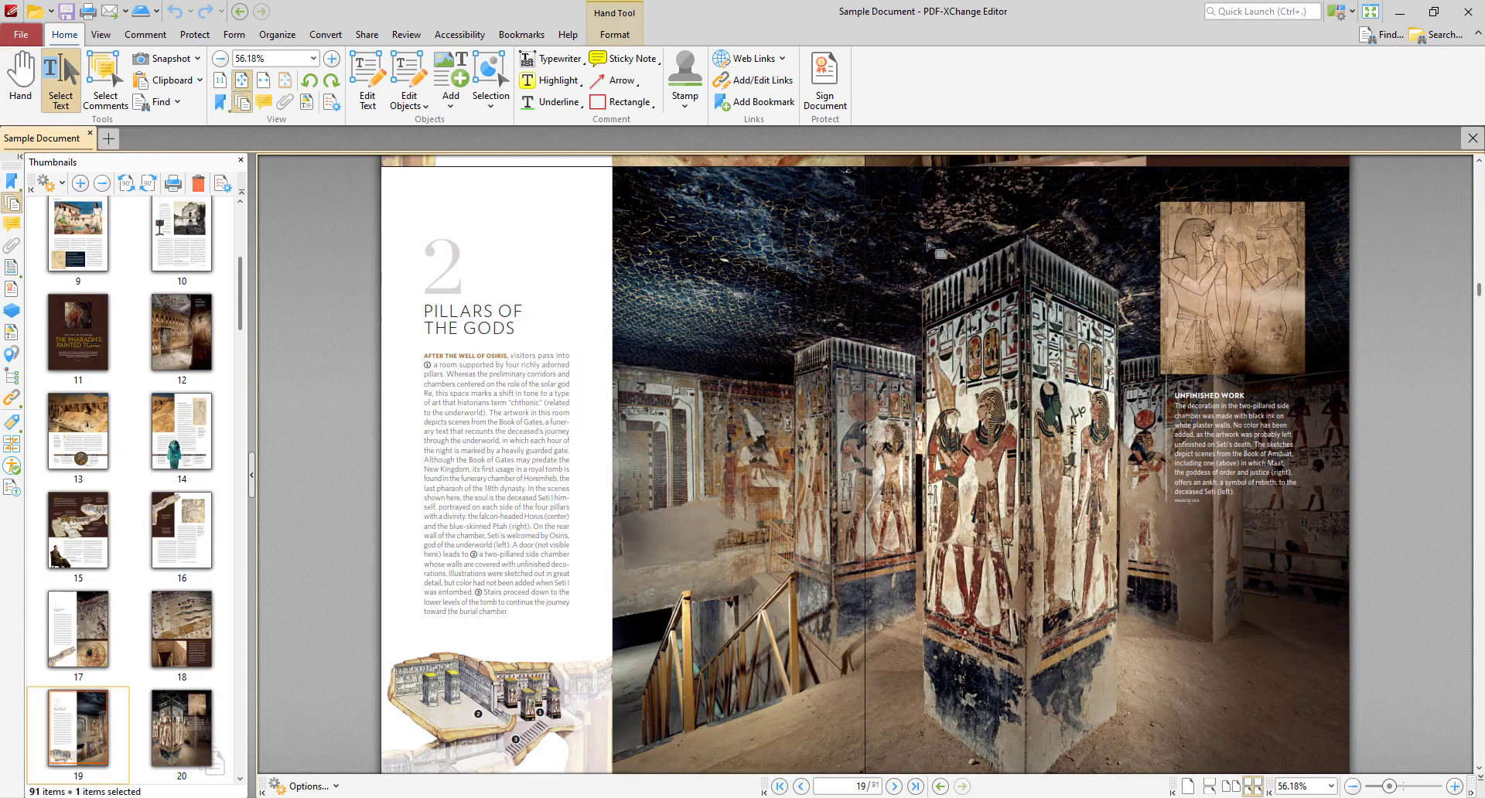
mouse_move(954, 268)
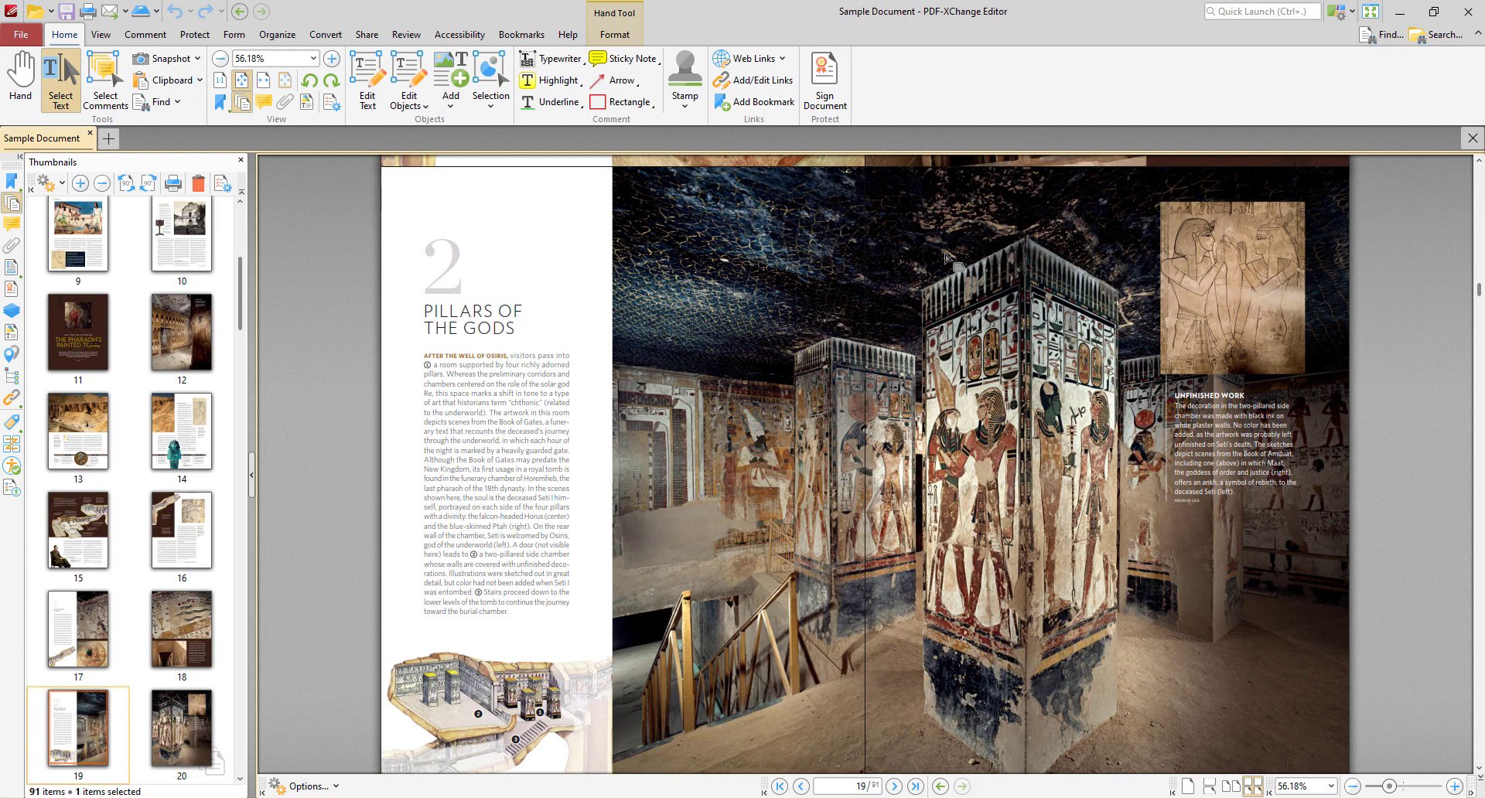
mouse_move(397, 147)
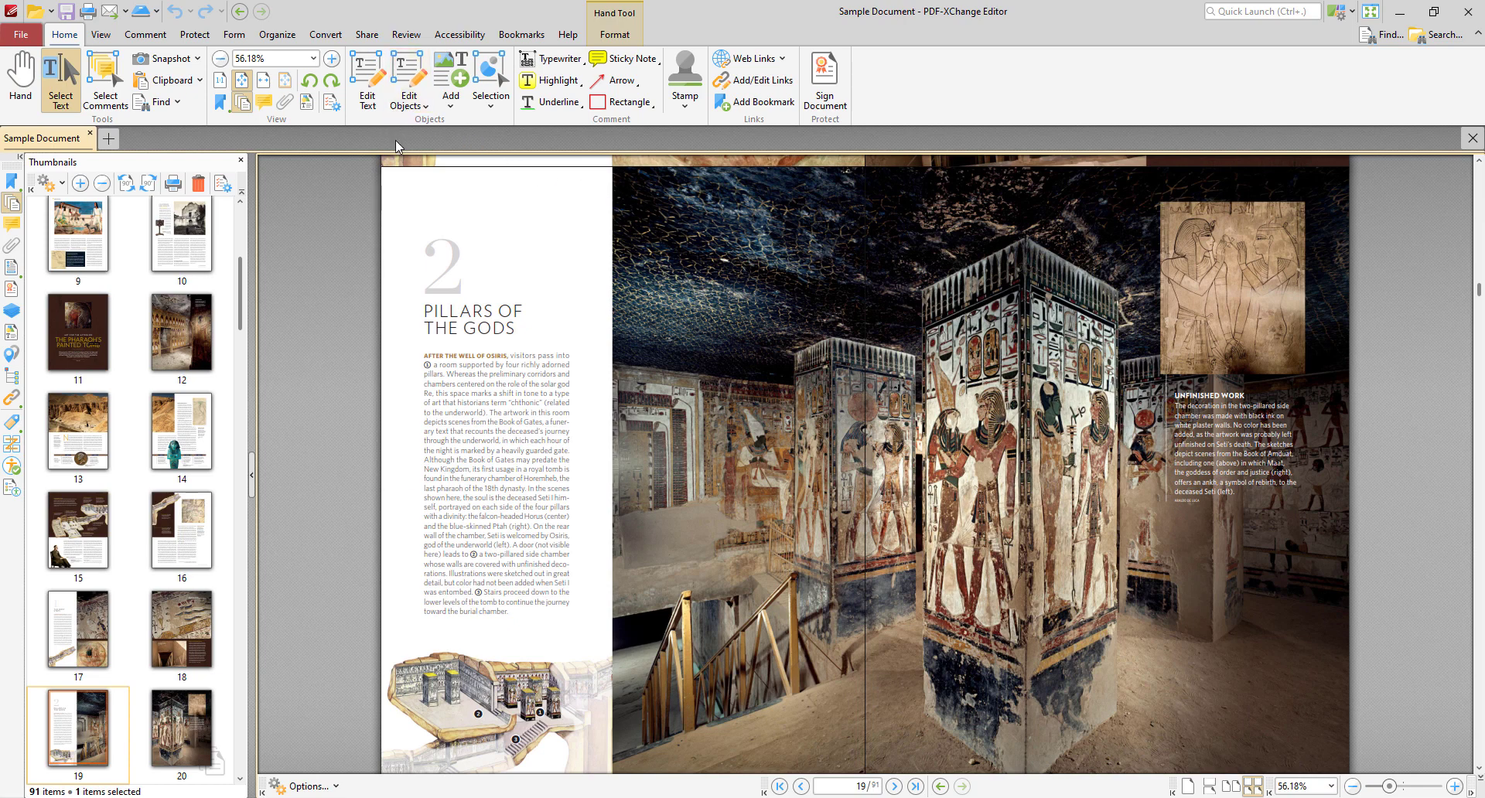
Edit the Pillars of the Gods body text, making the Book of Gates passage bold with a larger font size.
click(368, 78)
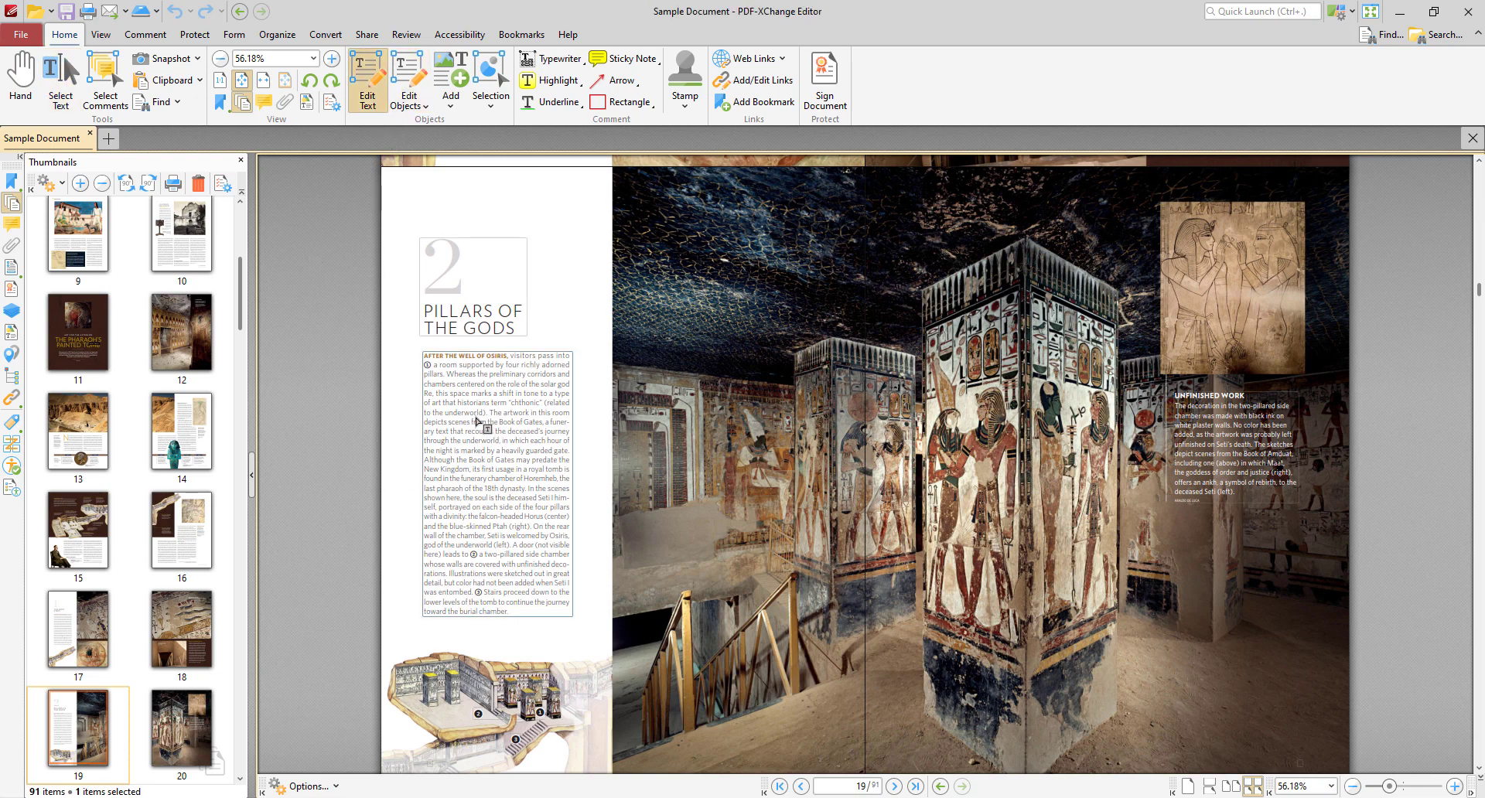
click(483, 425)
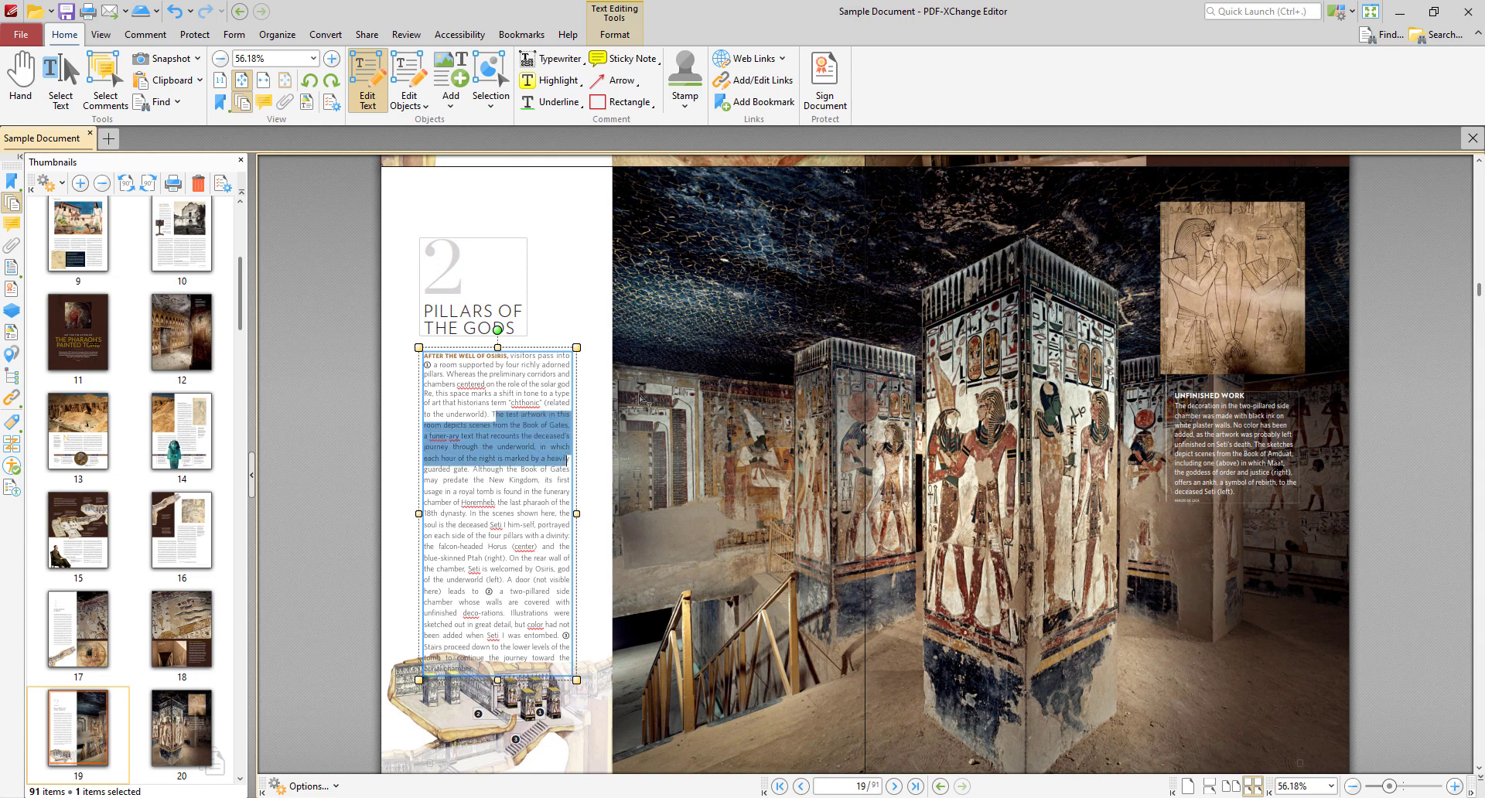
click(614, 36)
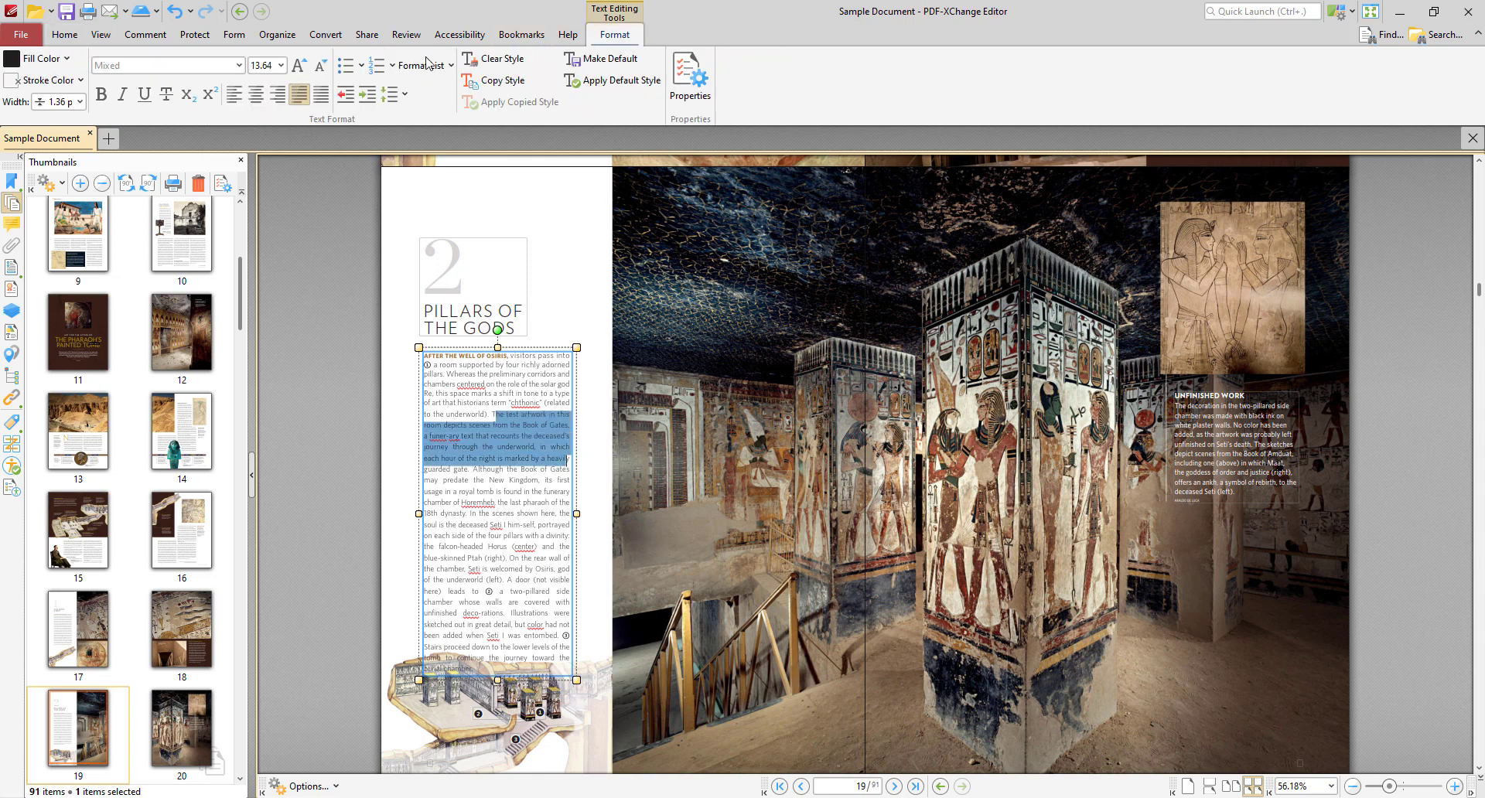
click(100, 95)
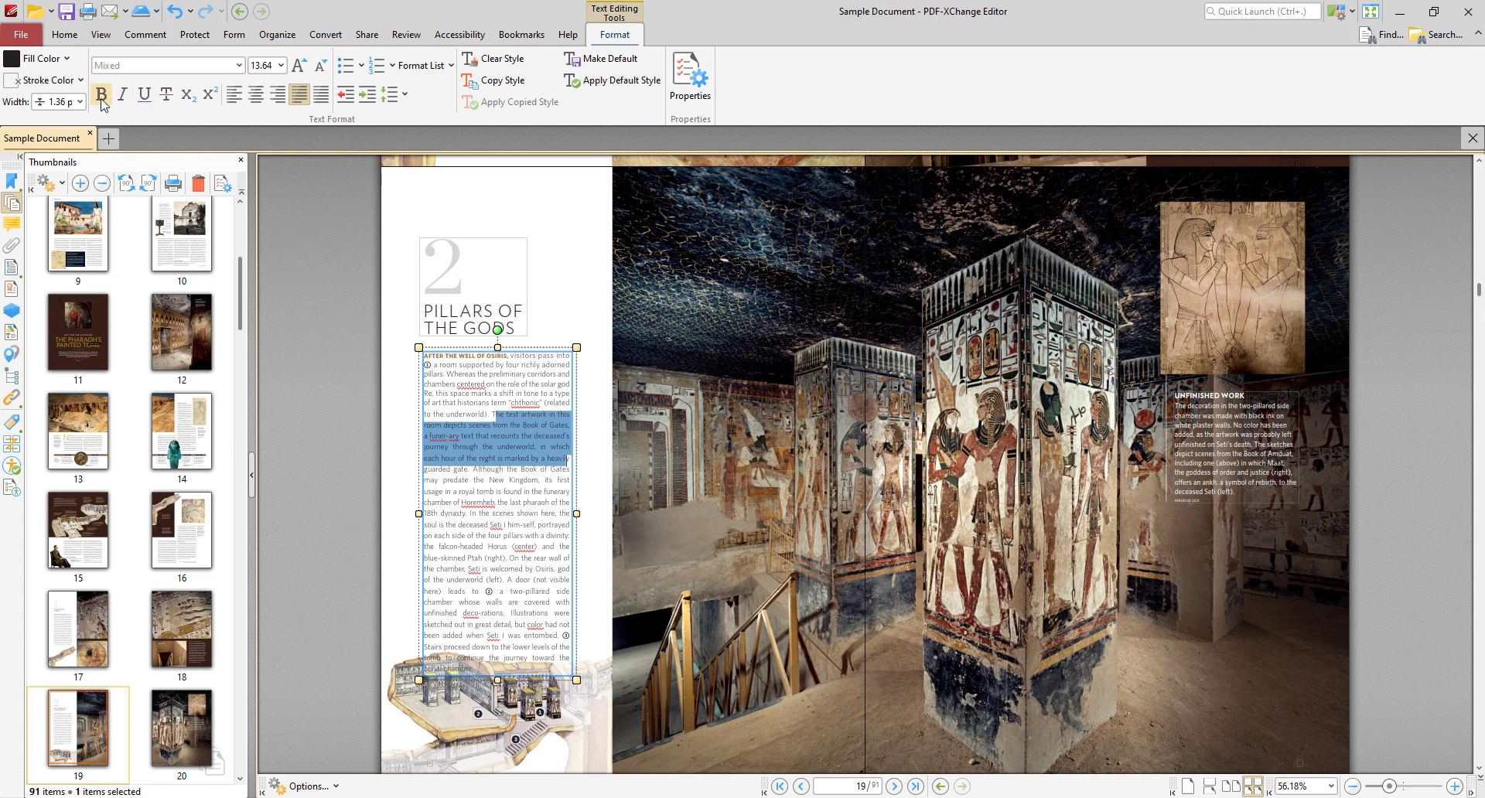
click(280, 65)
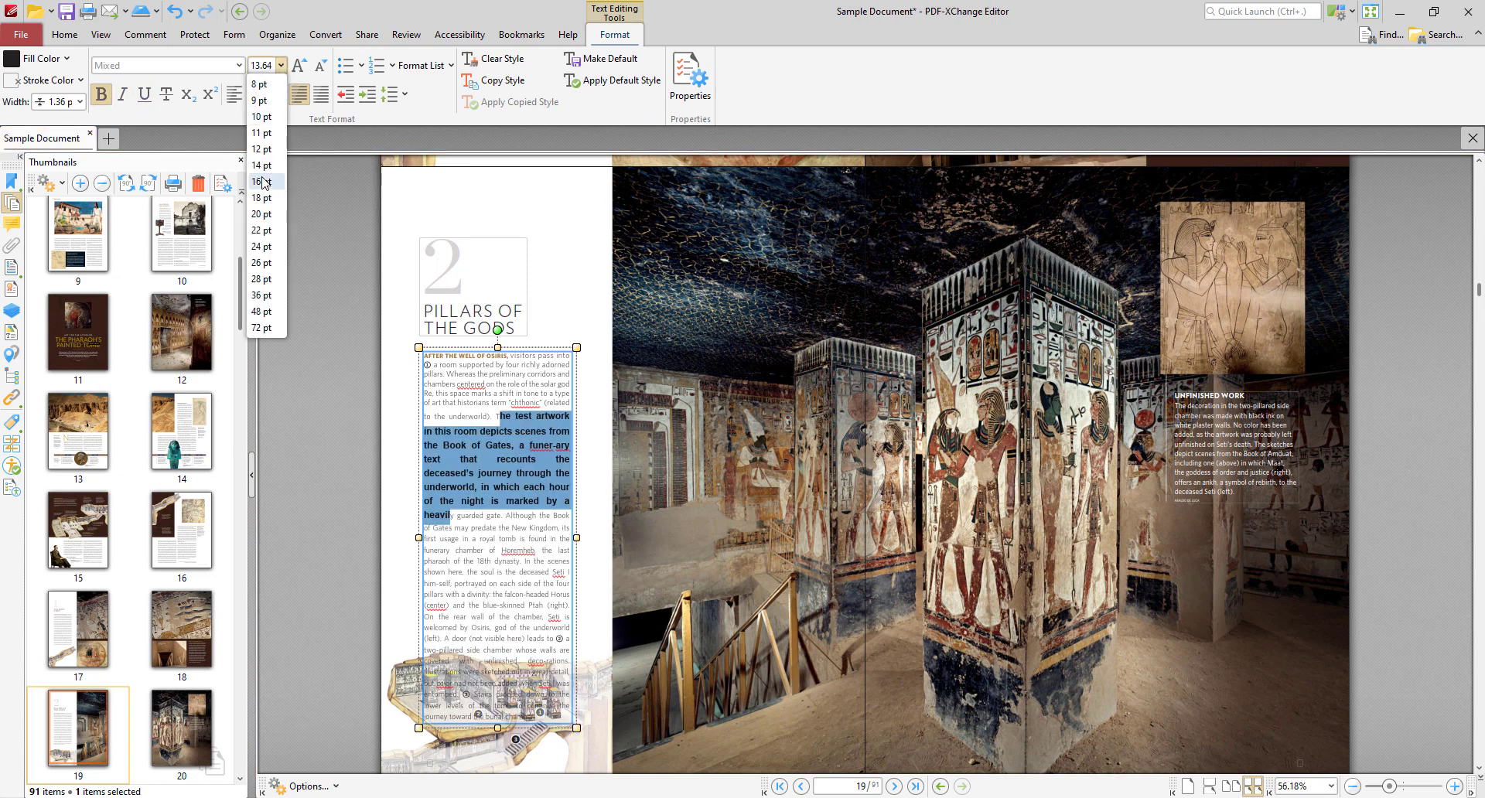
click(260, 183)
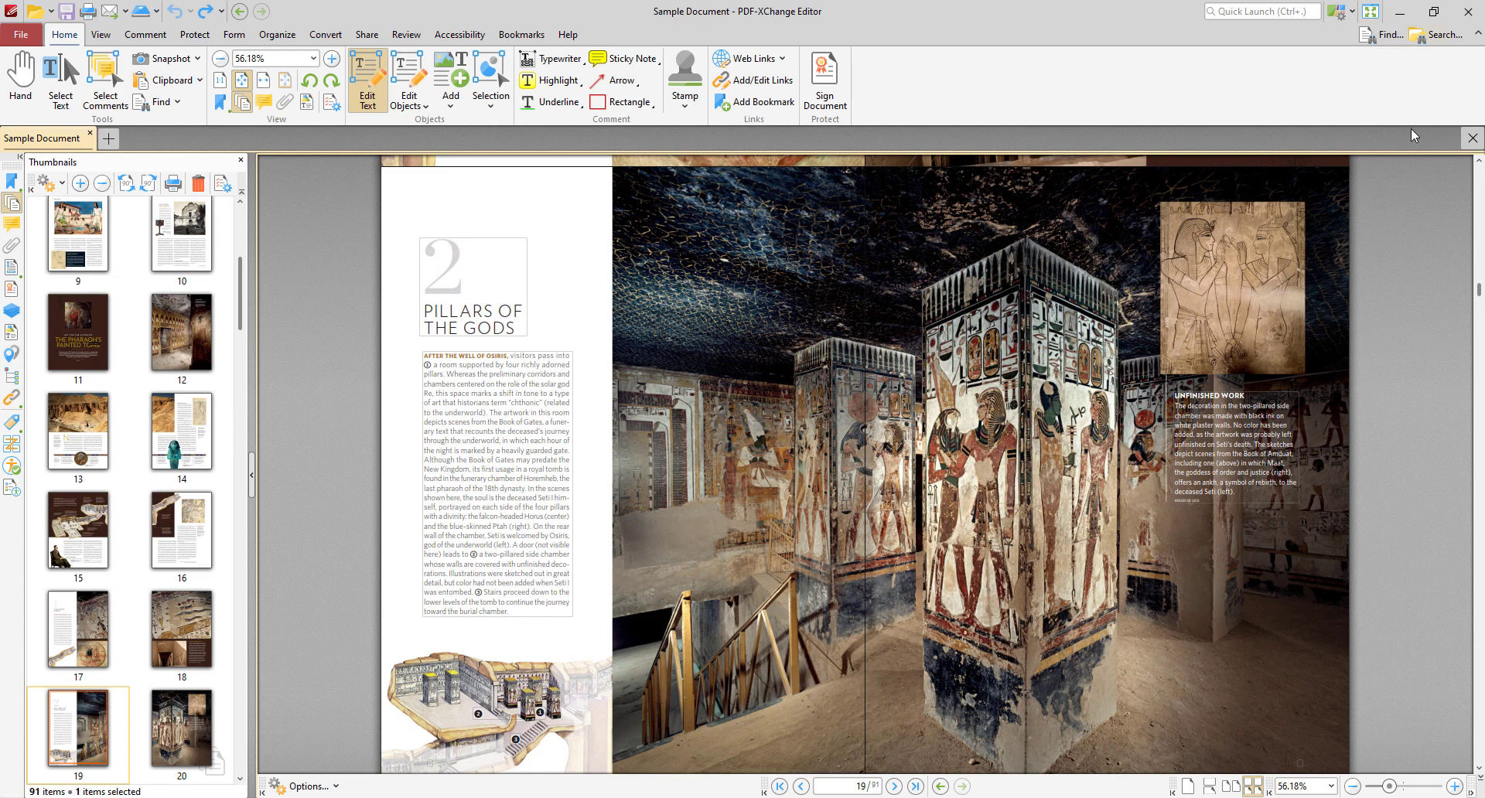
Search the document text for 'guar' to jump to the matching page.
click(1382, 35)
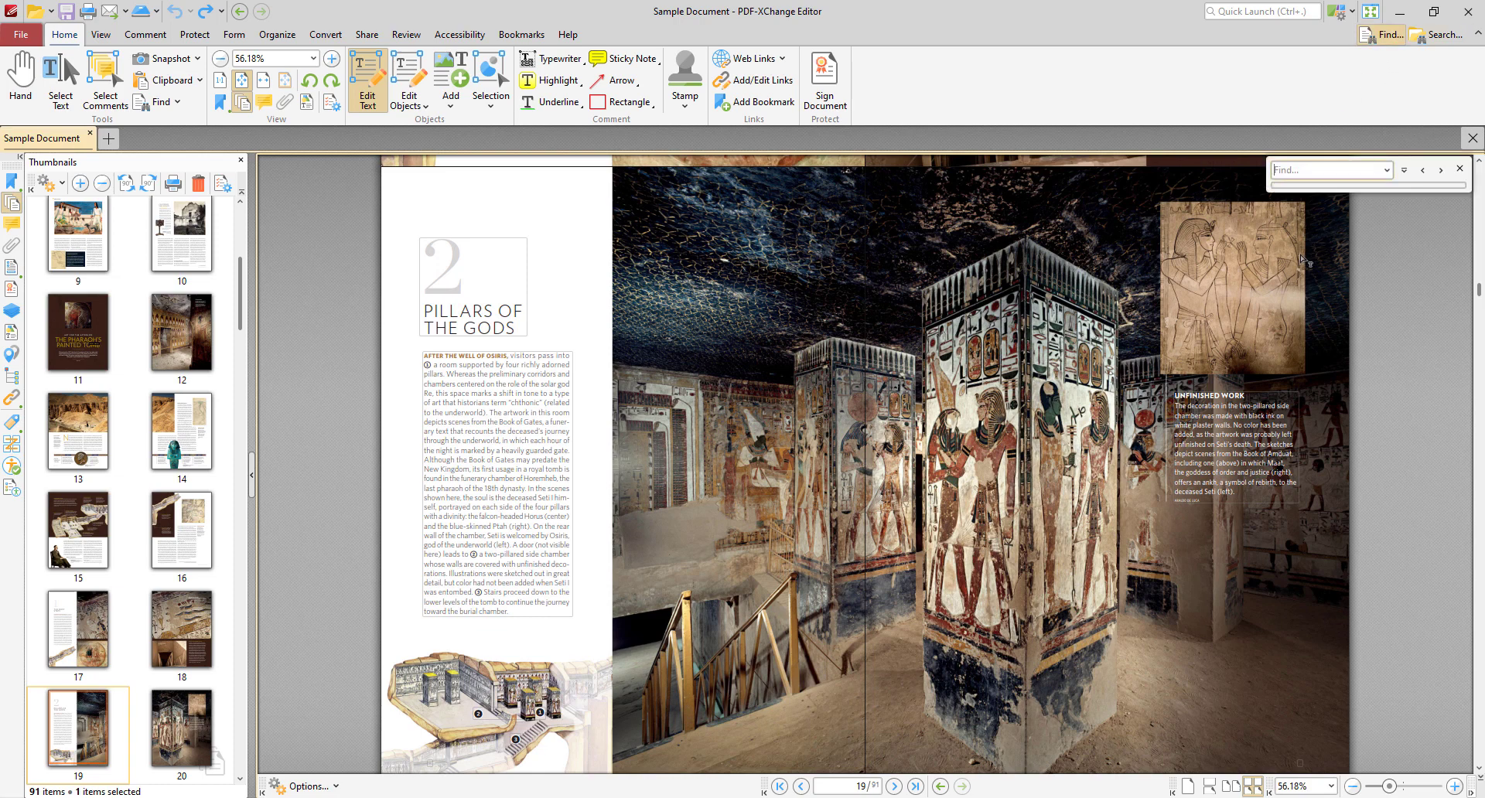
text(guar)
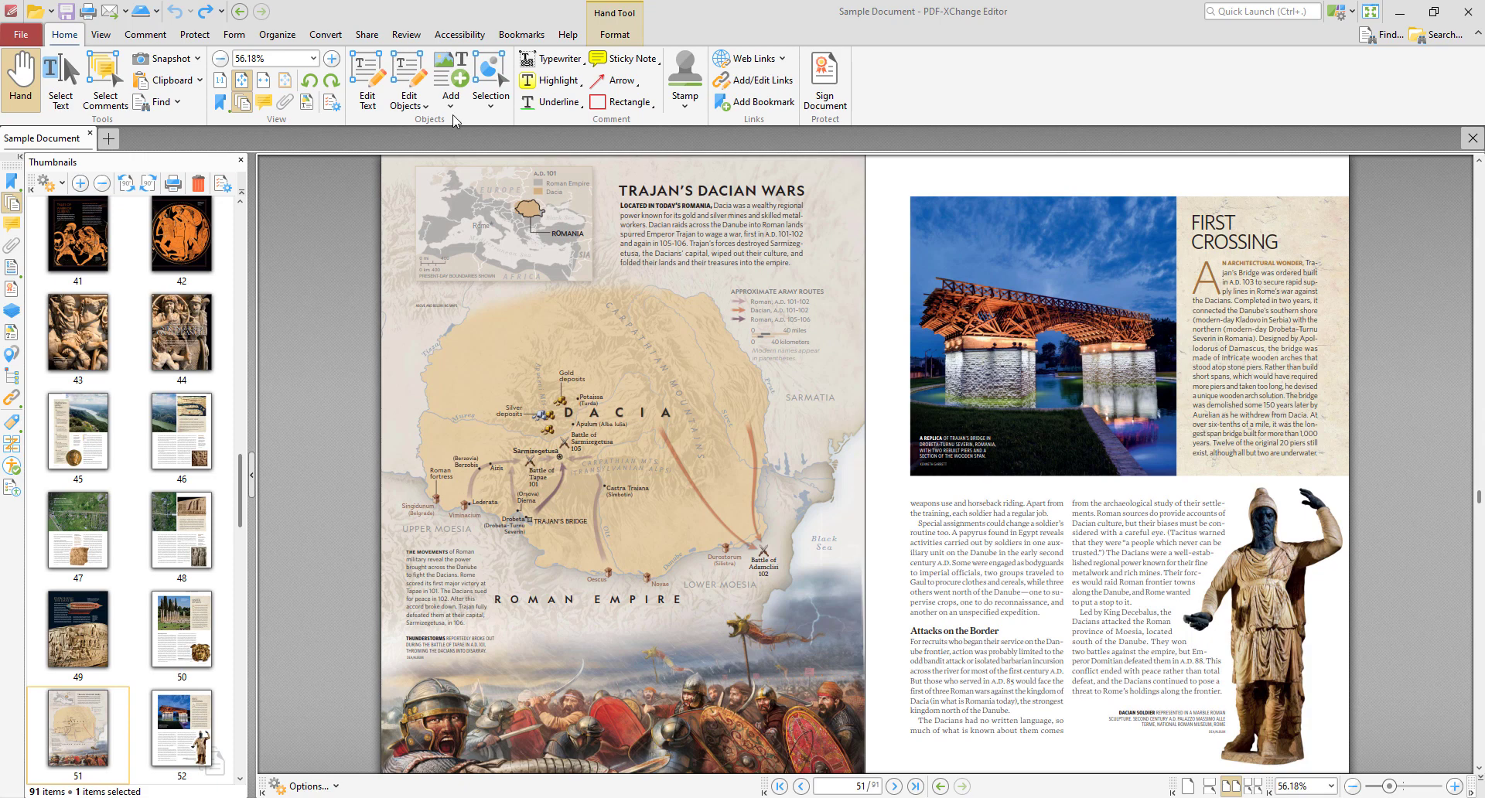
click(450, 75)
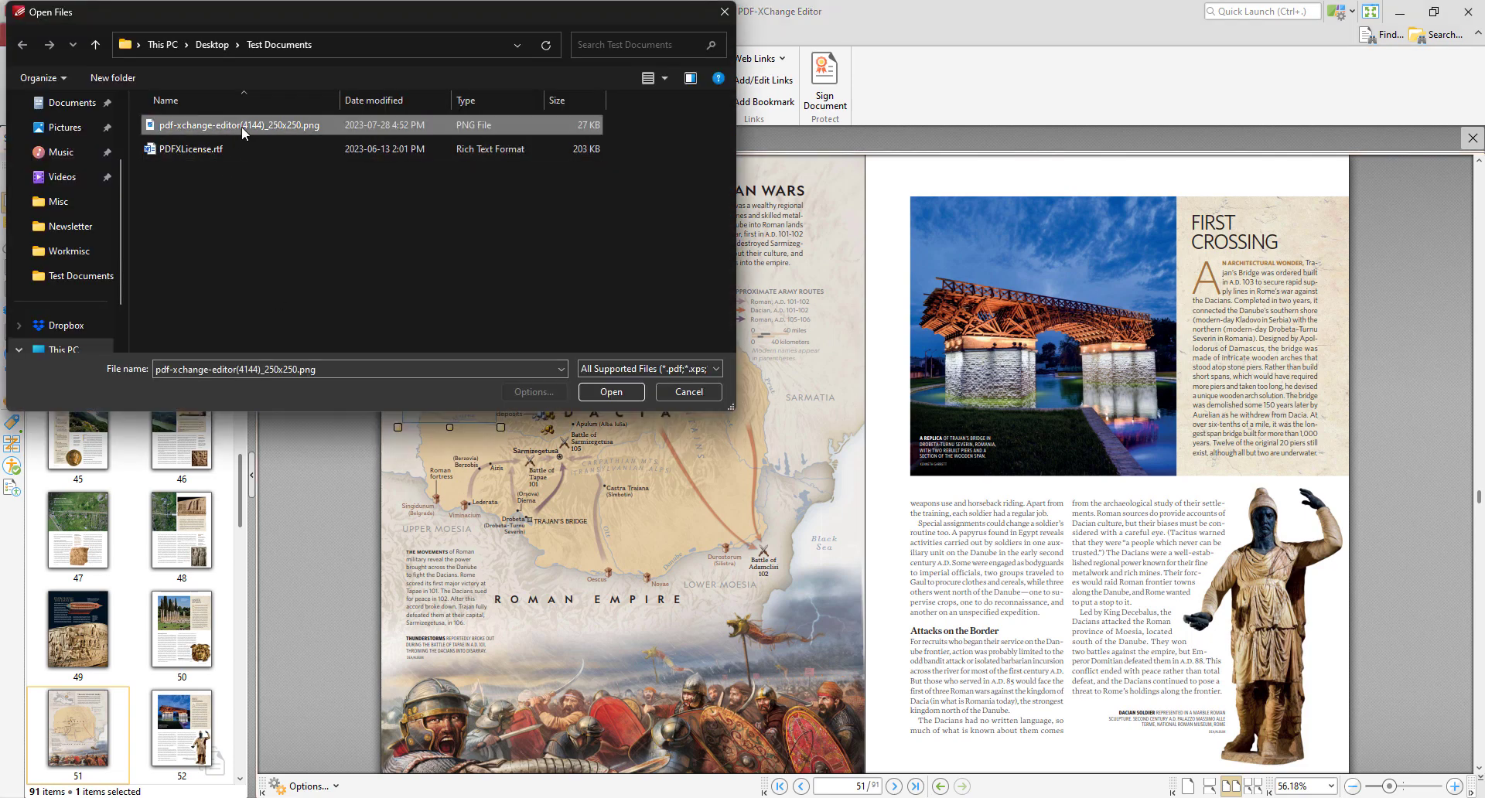
click(609, 391)
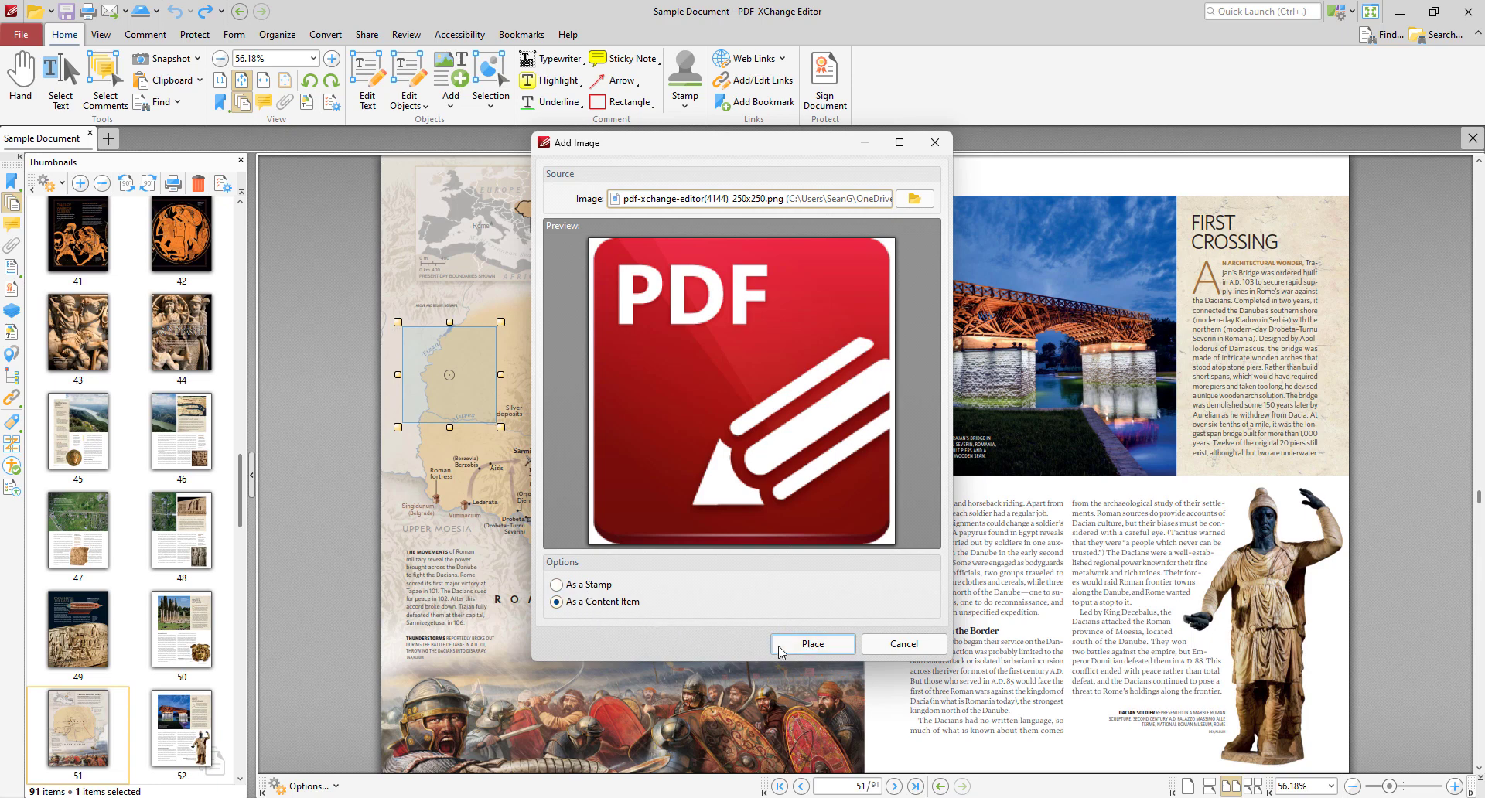
click(812, 647)
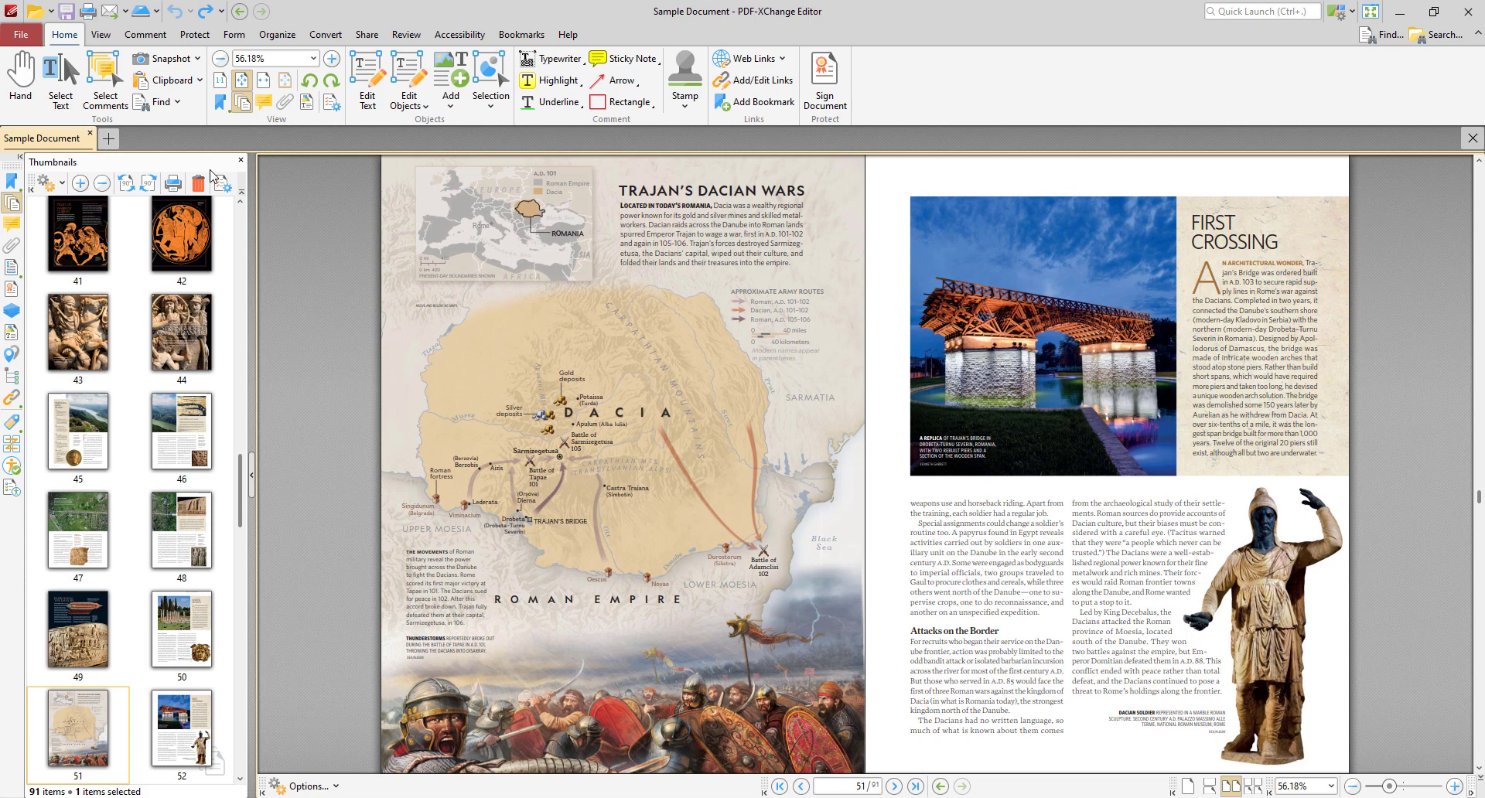
mouse_move(213, 175)
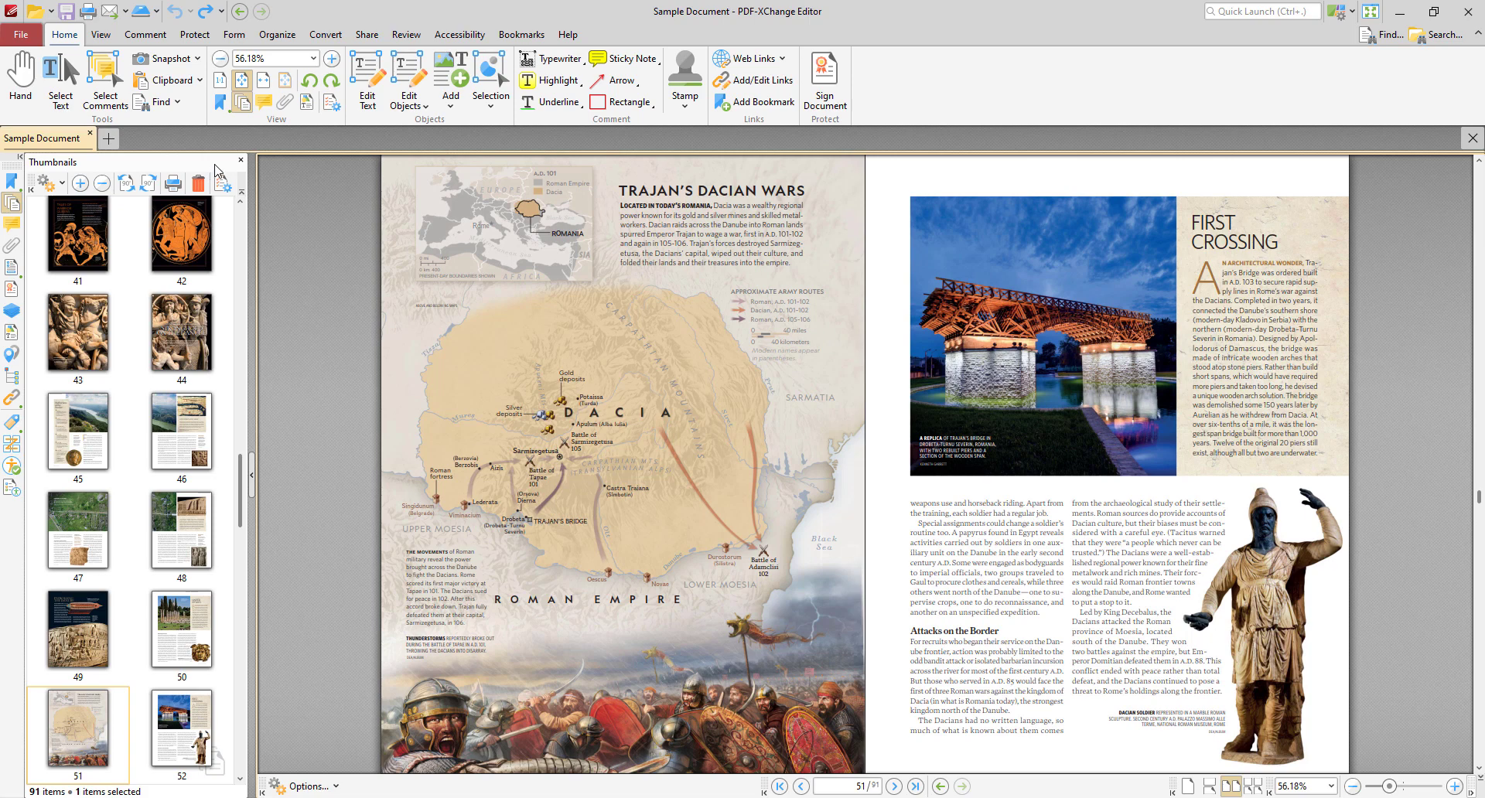
mouse_move(170, 136)
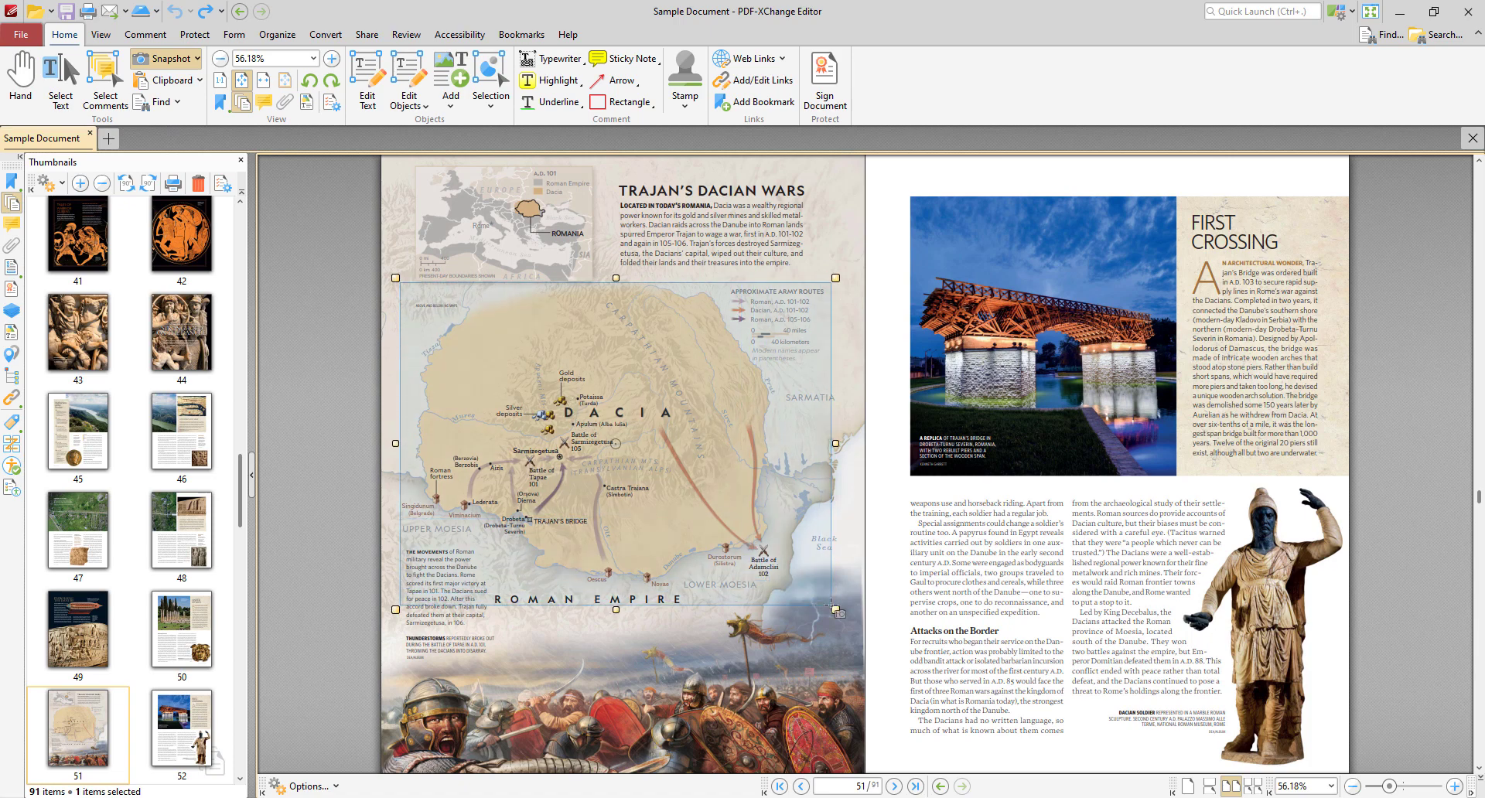
Run OCR on the captured Dacia map region with English/Auto settings.
right_click(834, 607)
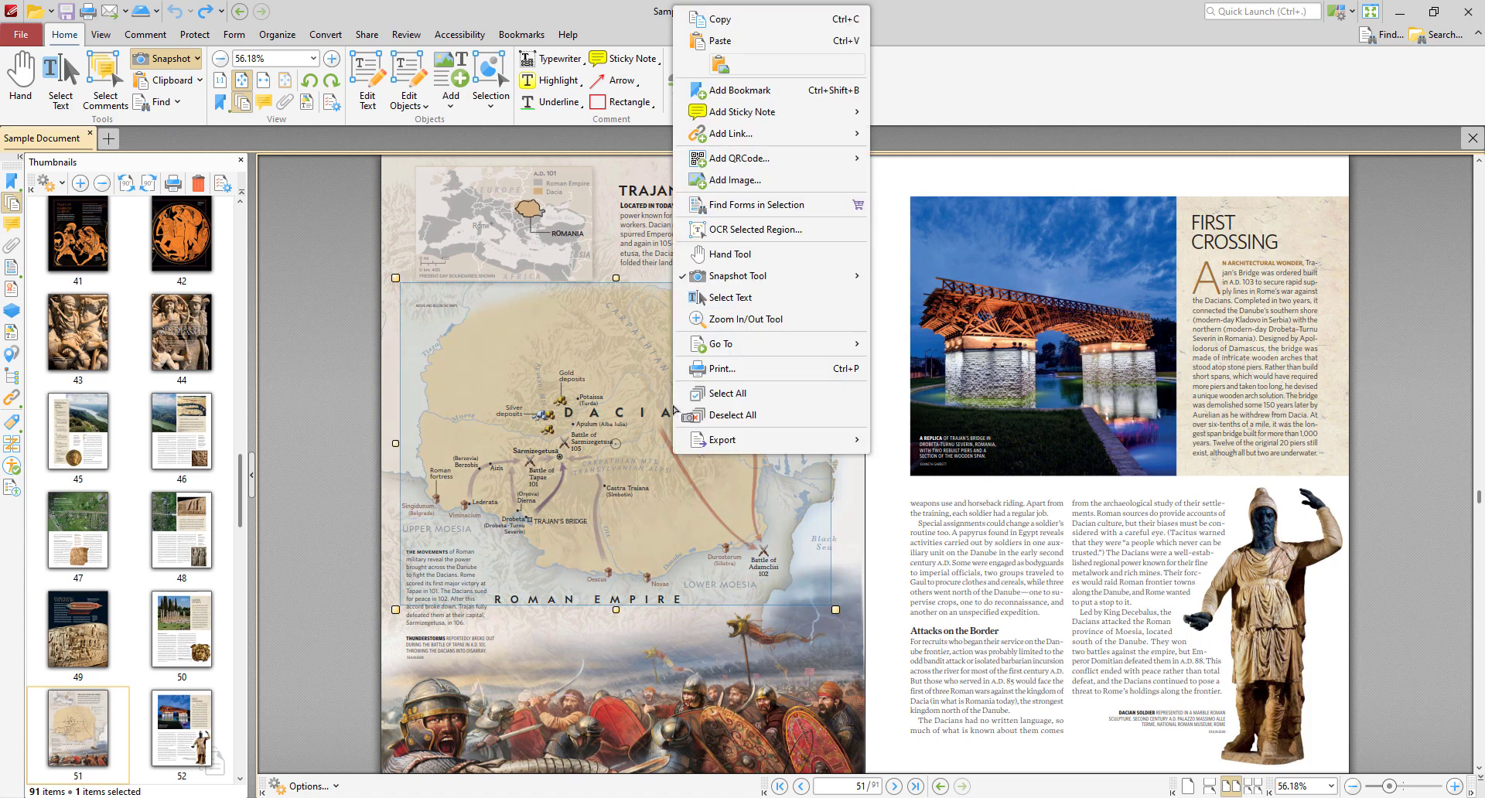
mouse_move(770, 231)
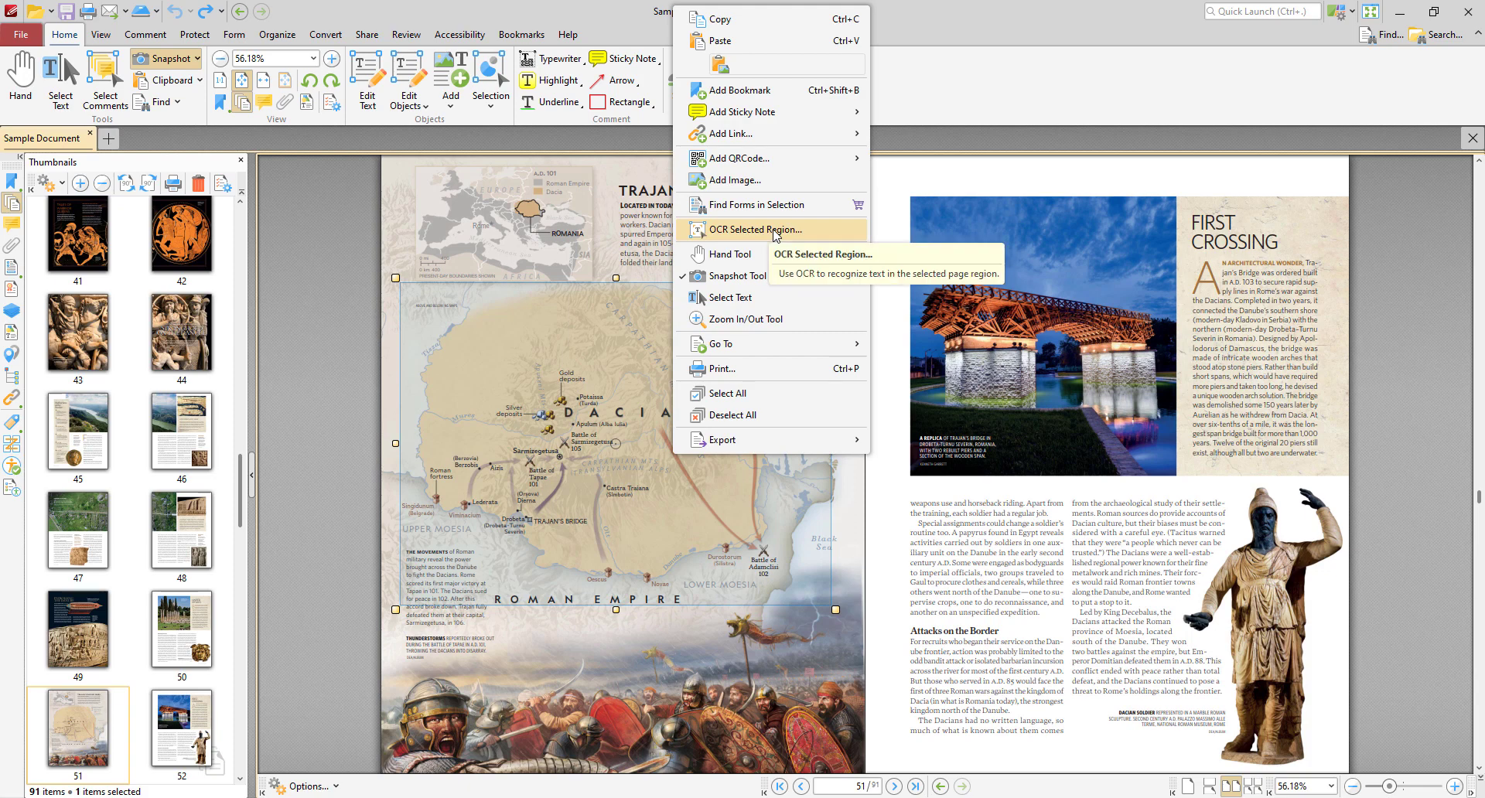
click(744, 229)
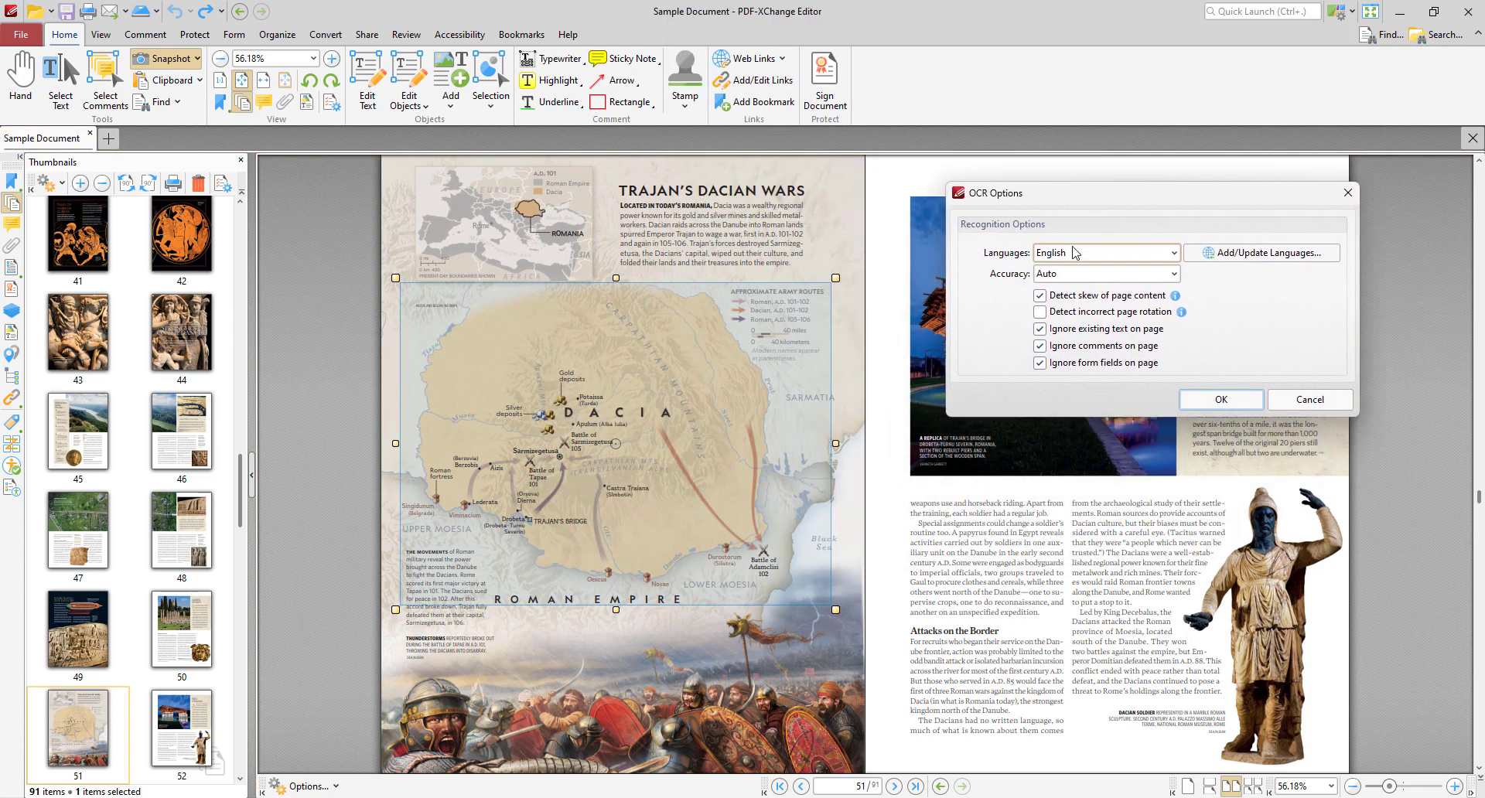
mouse_move(1137, 409)
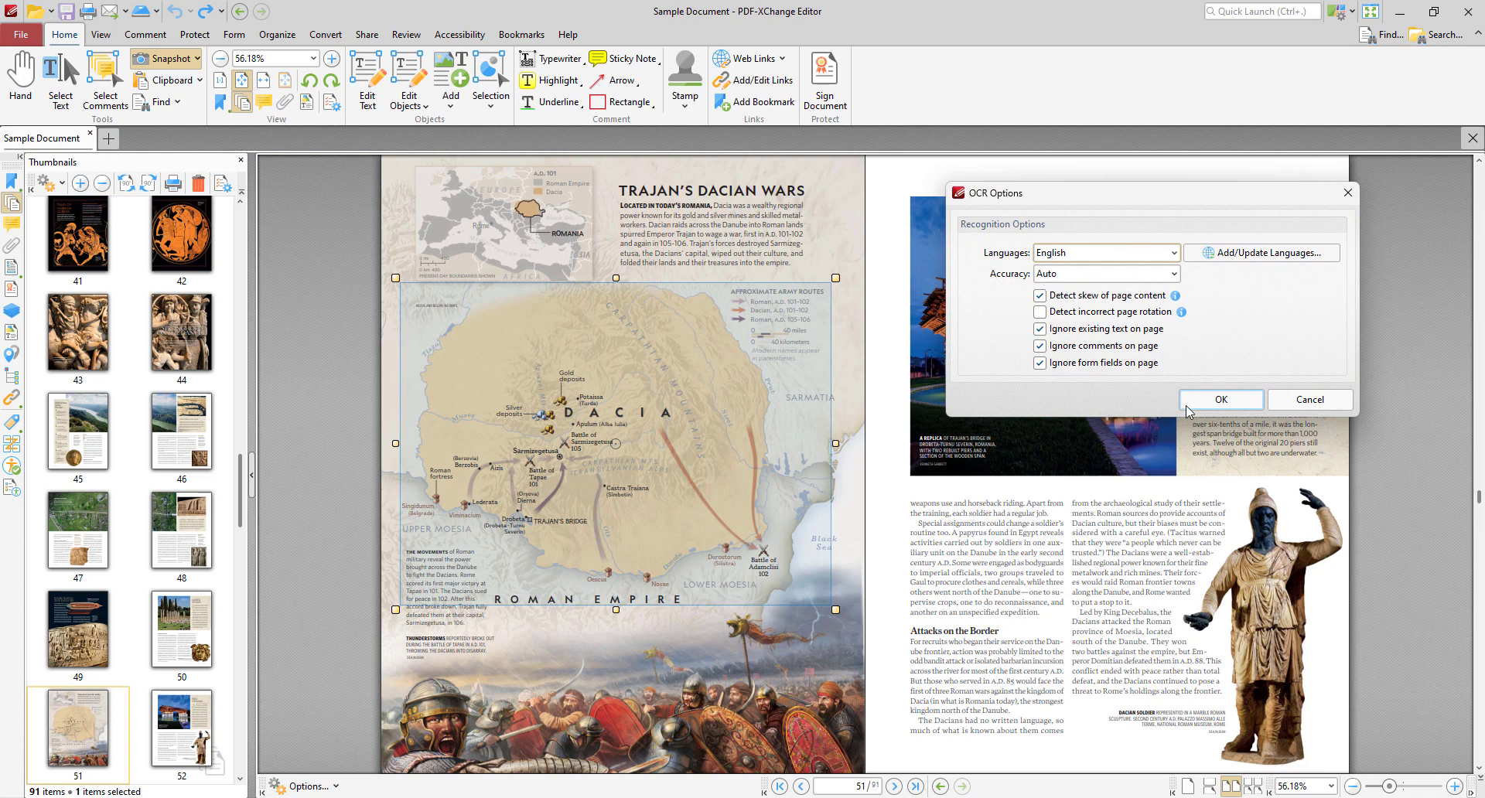
click(1221, 399)
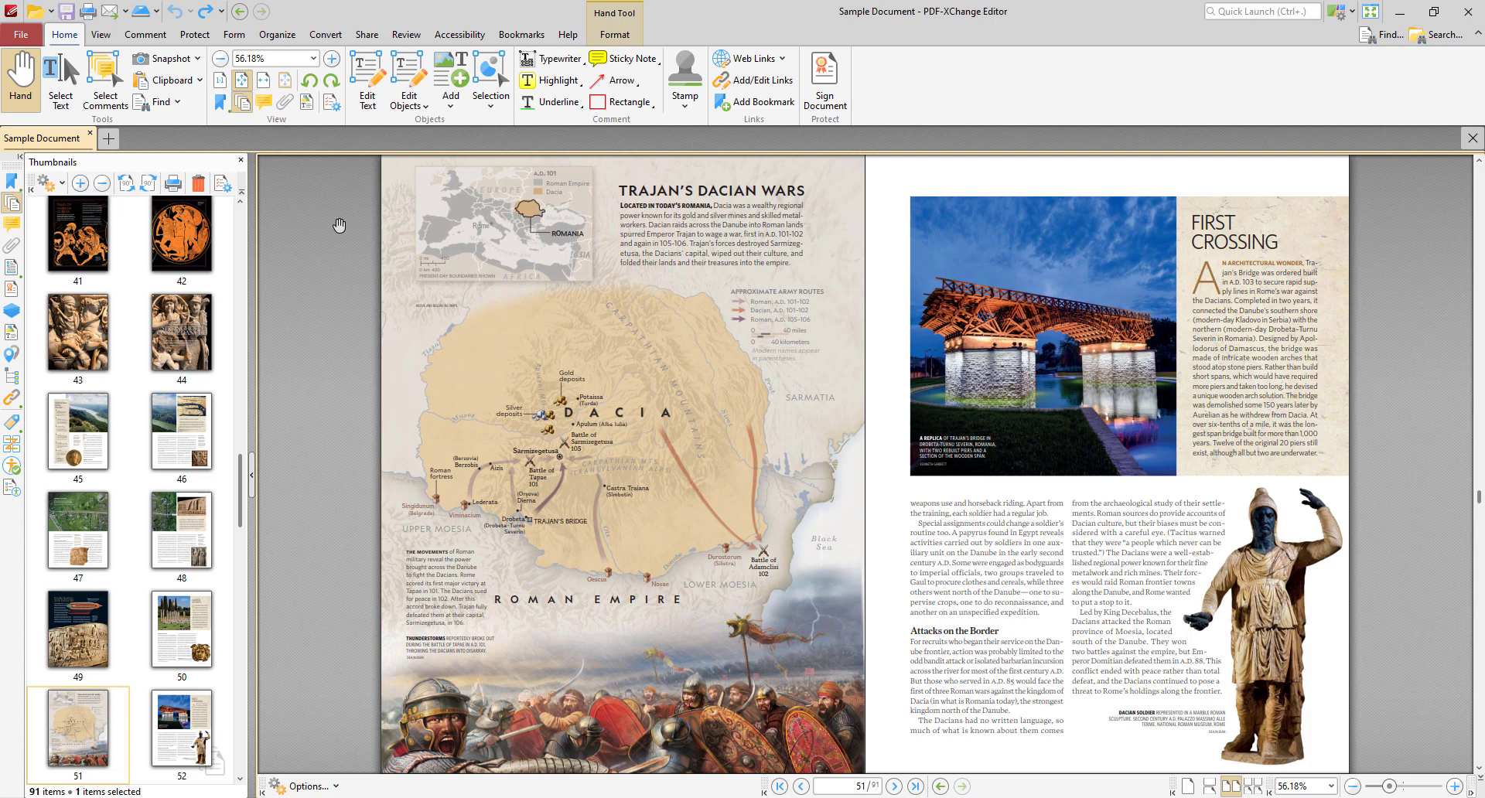
Draw a rectangle comment on the Dacian Wars spread from the Comment tools.
click(144, 35)
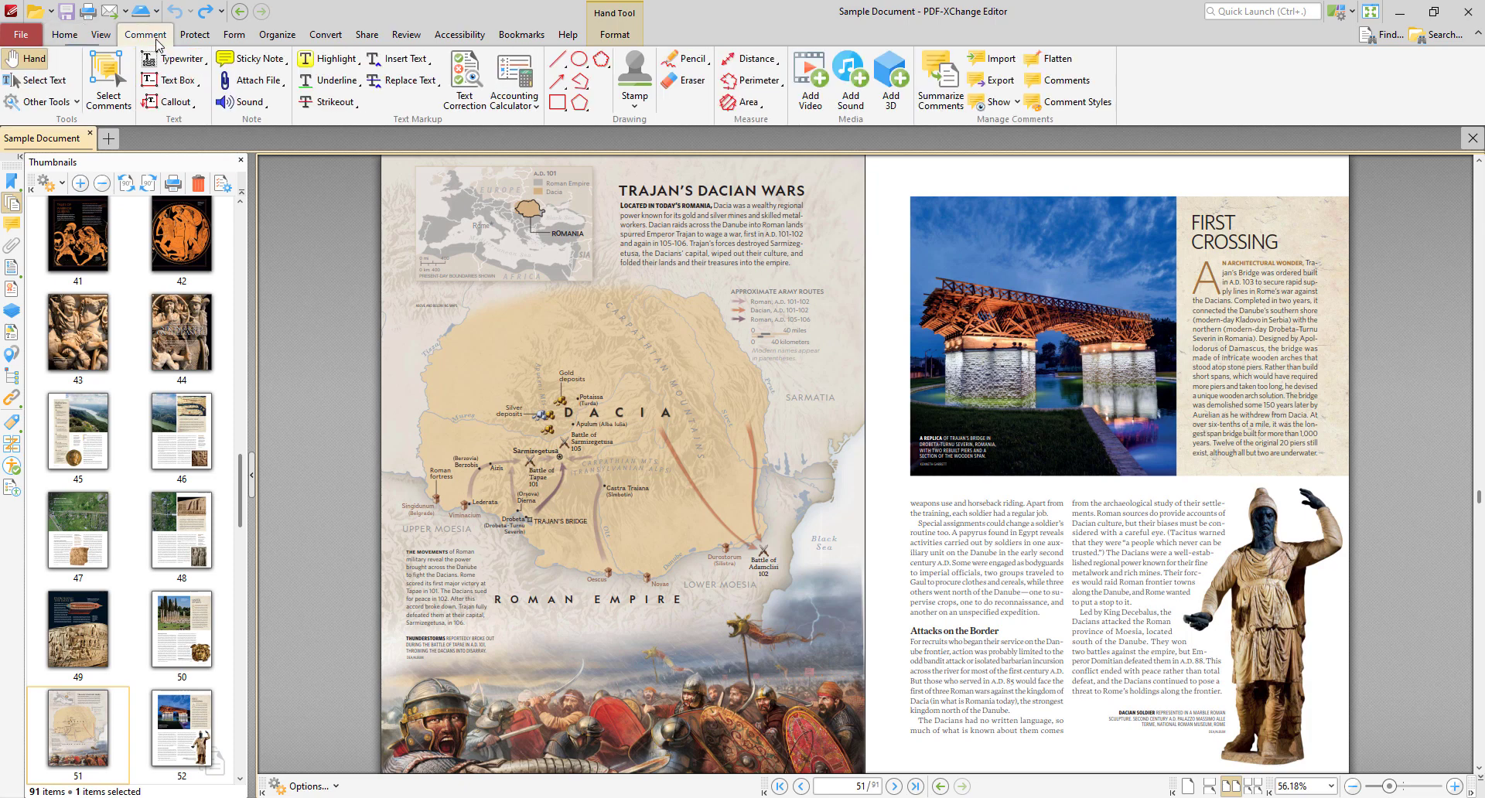
mouse_move(194, 36)
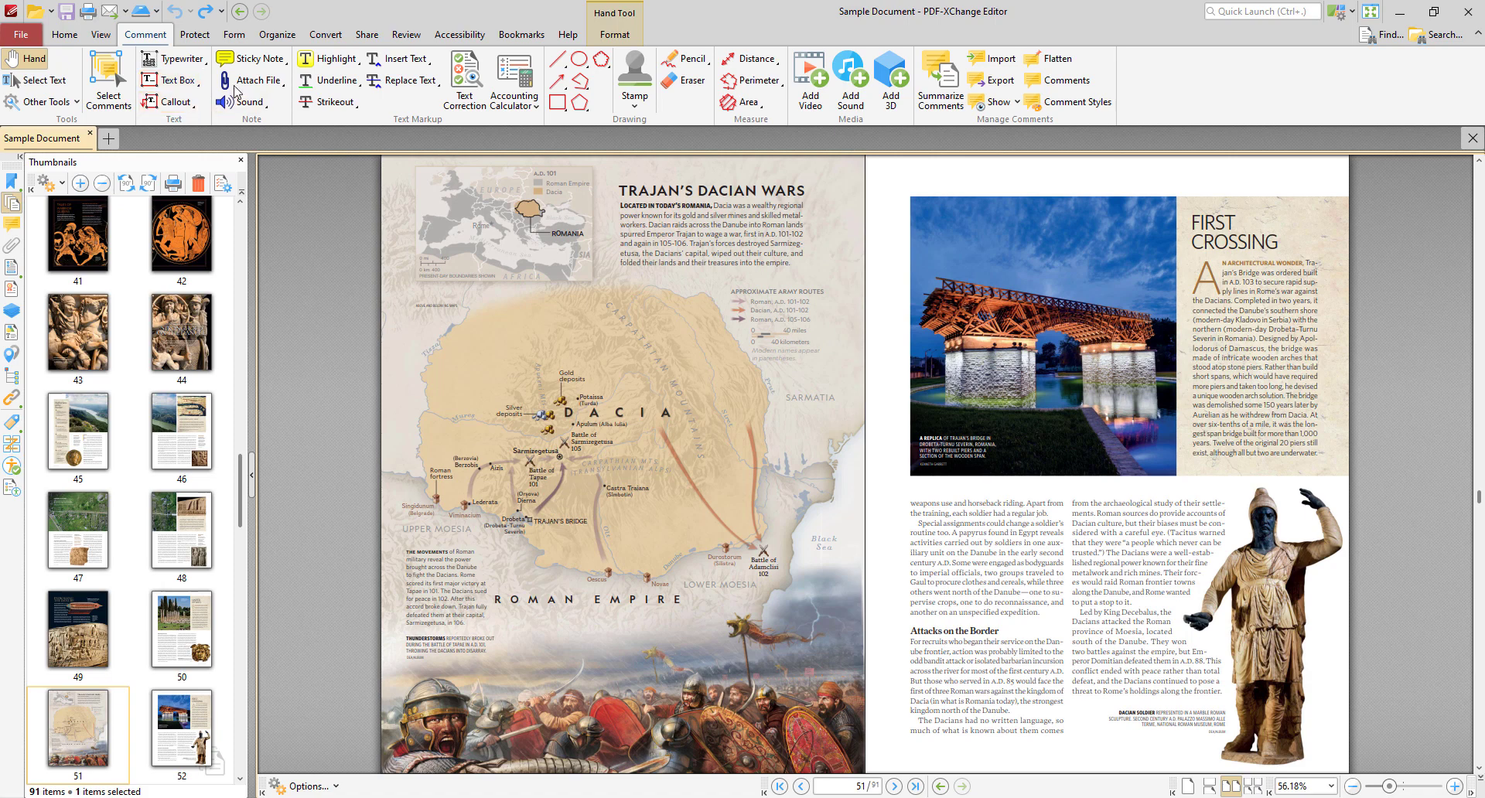
mouse_move(530, 147)
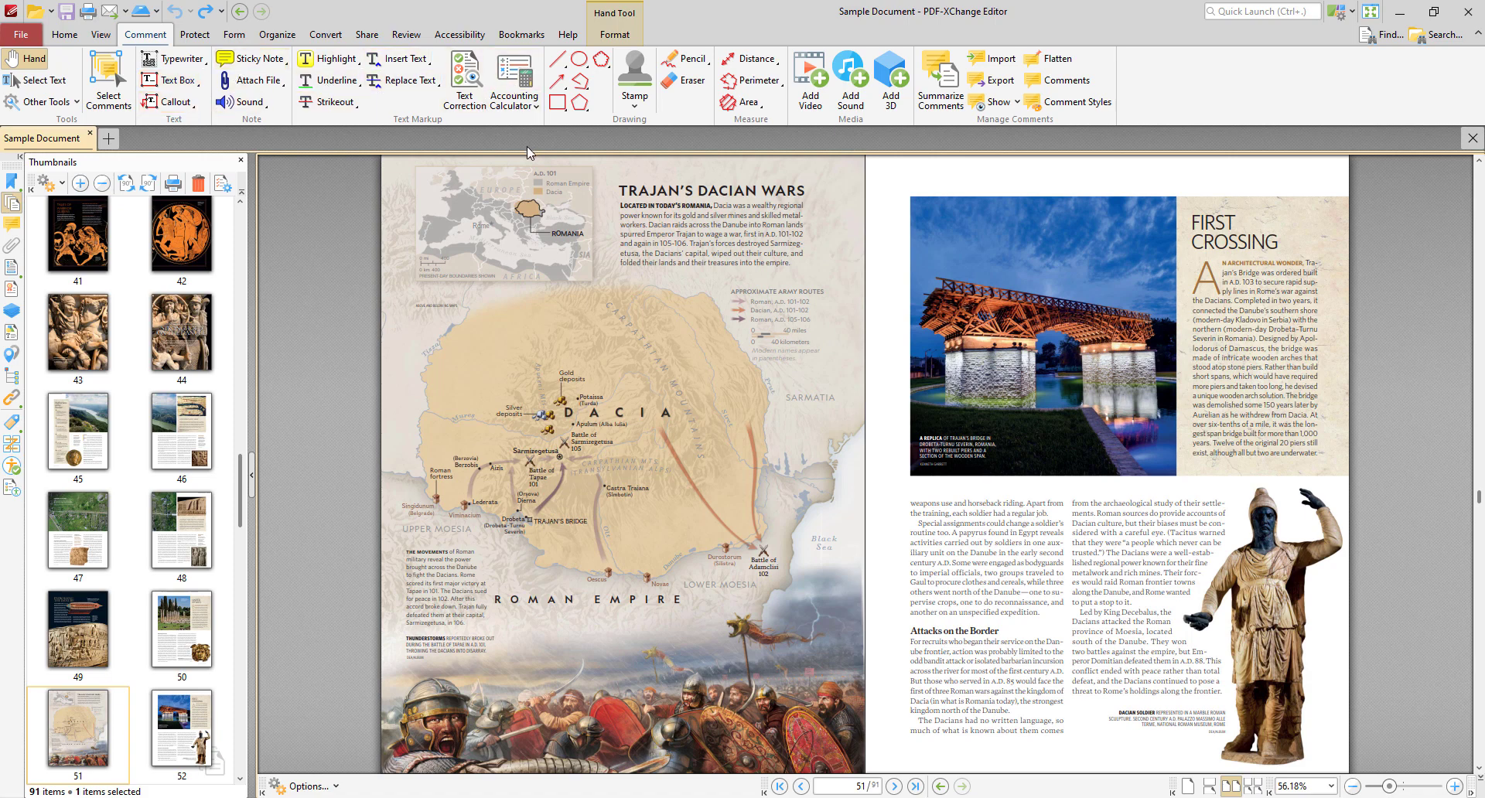
click(553, 102)
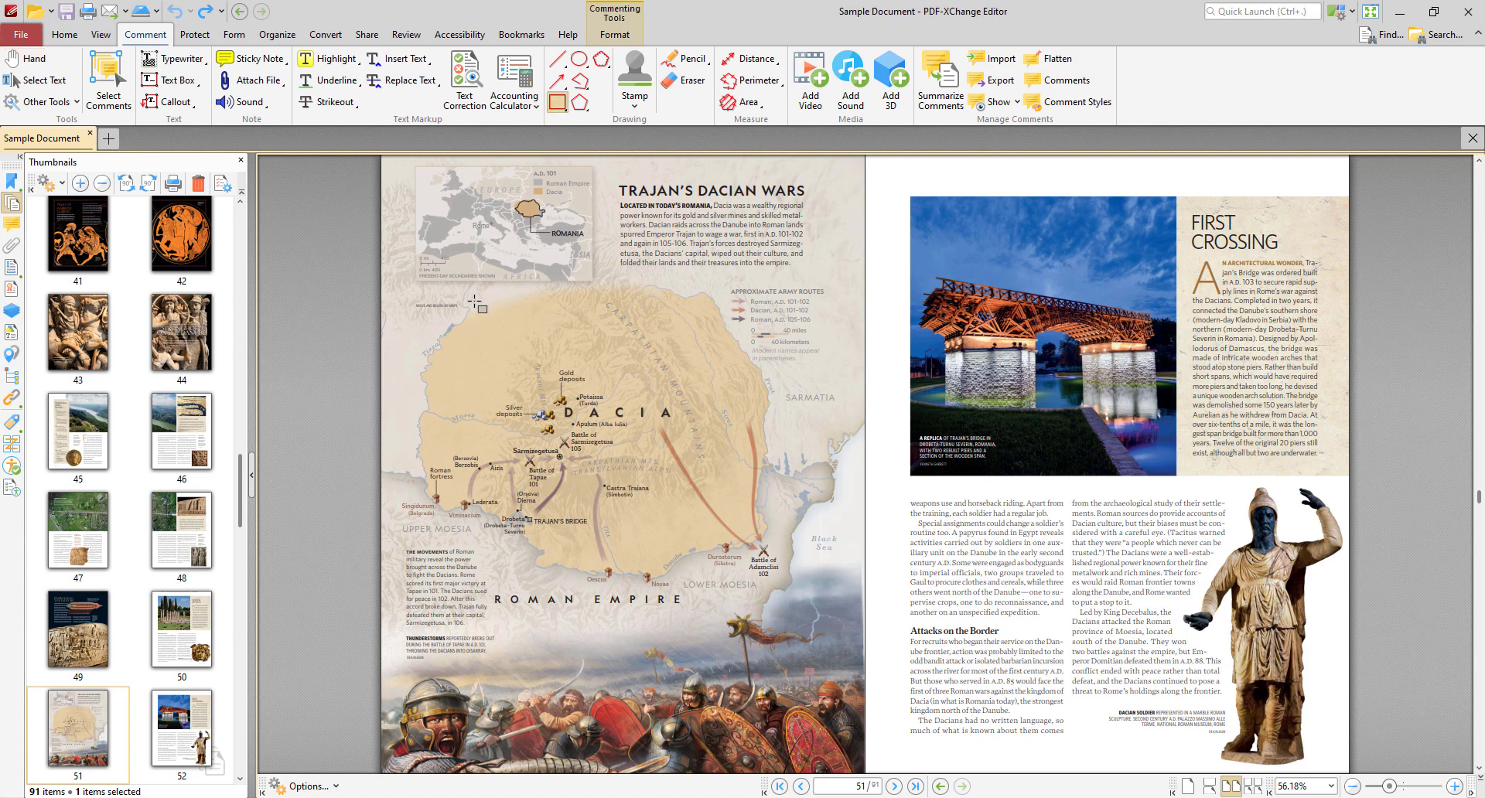
drag(466, 294, 570, 386)
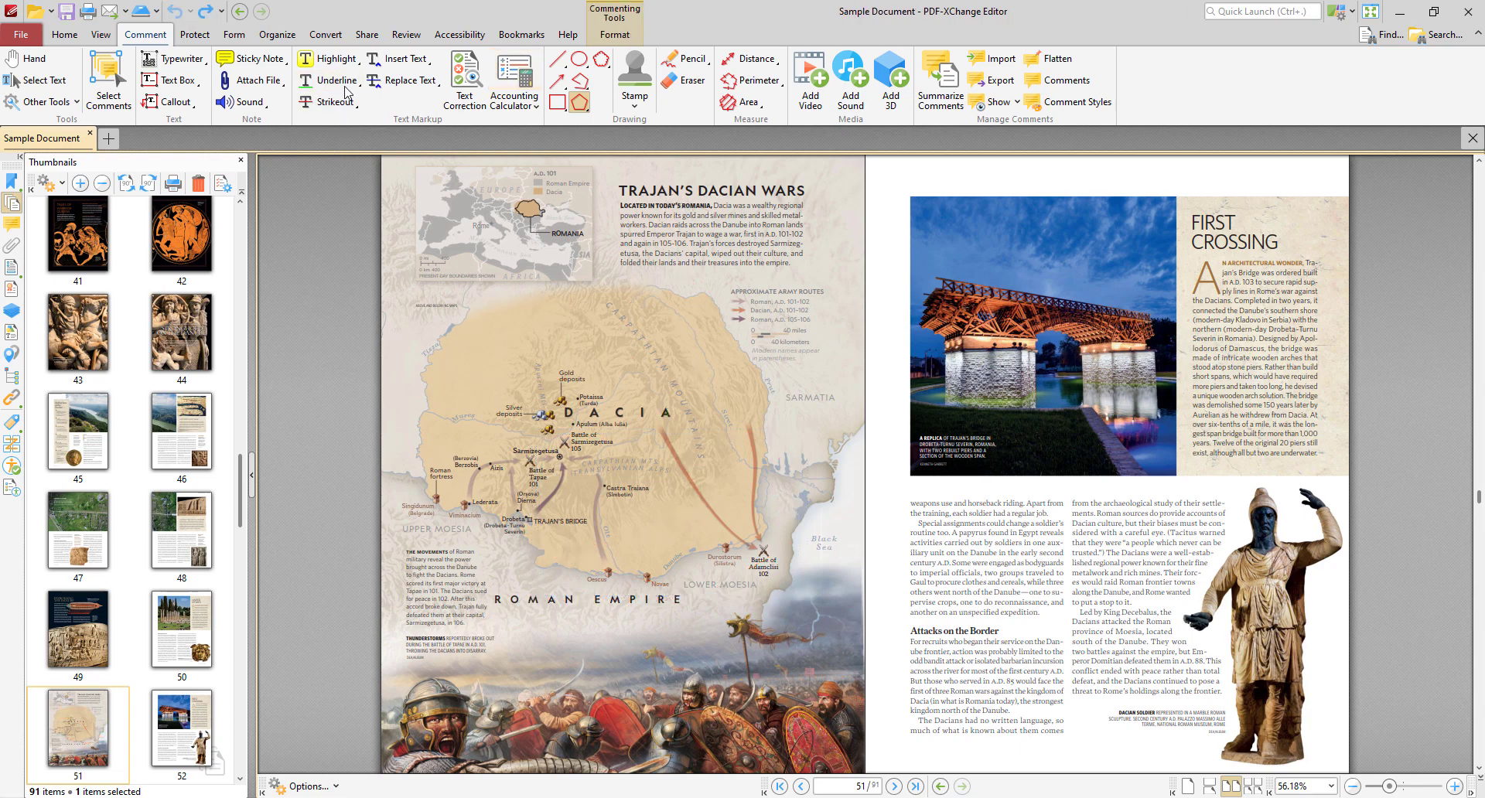
Underline the title and review the underline comment's properties.
click(334, 80)
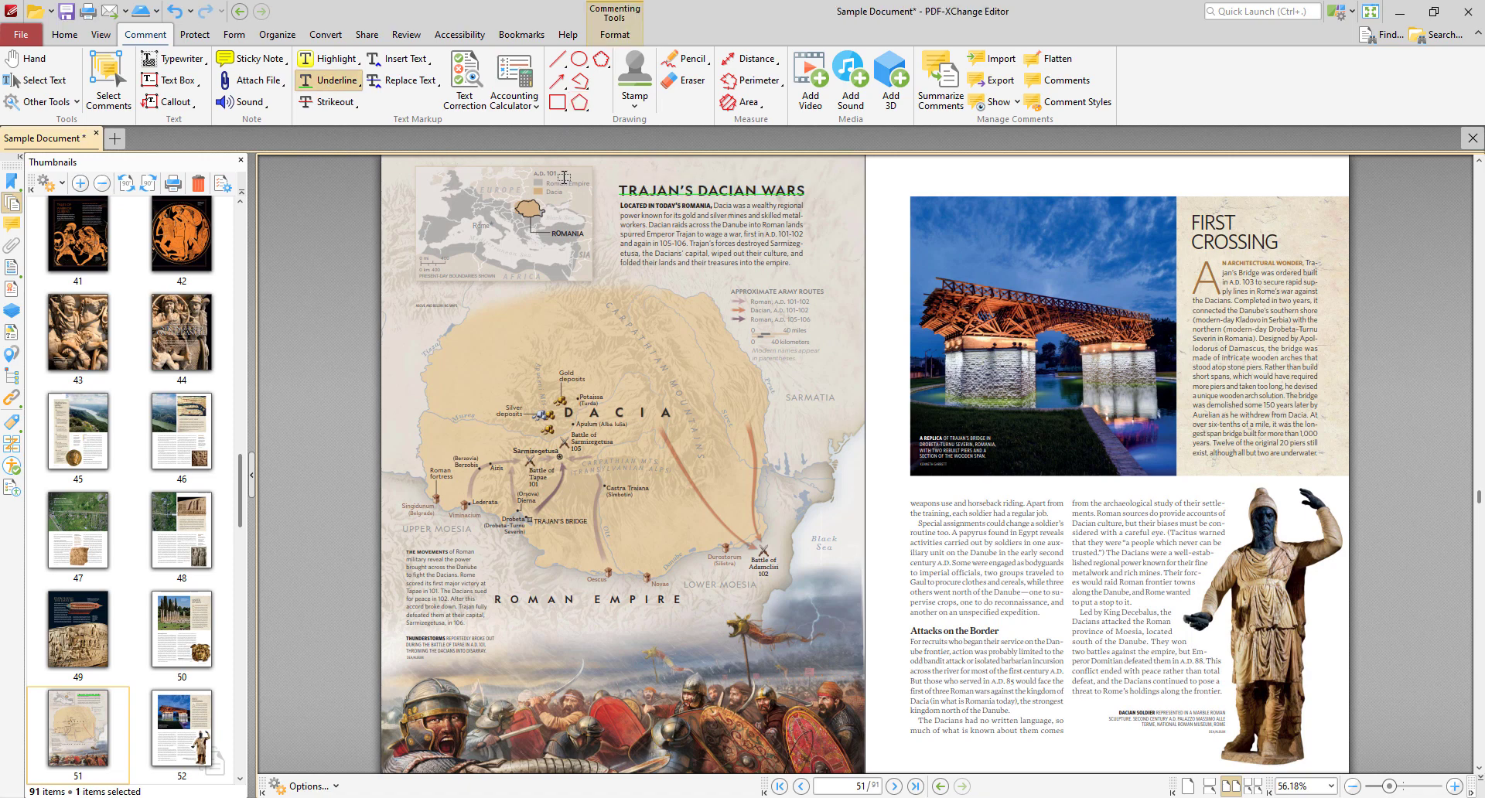
right_click(710, 192)
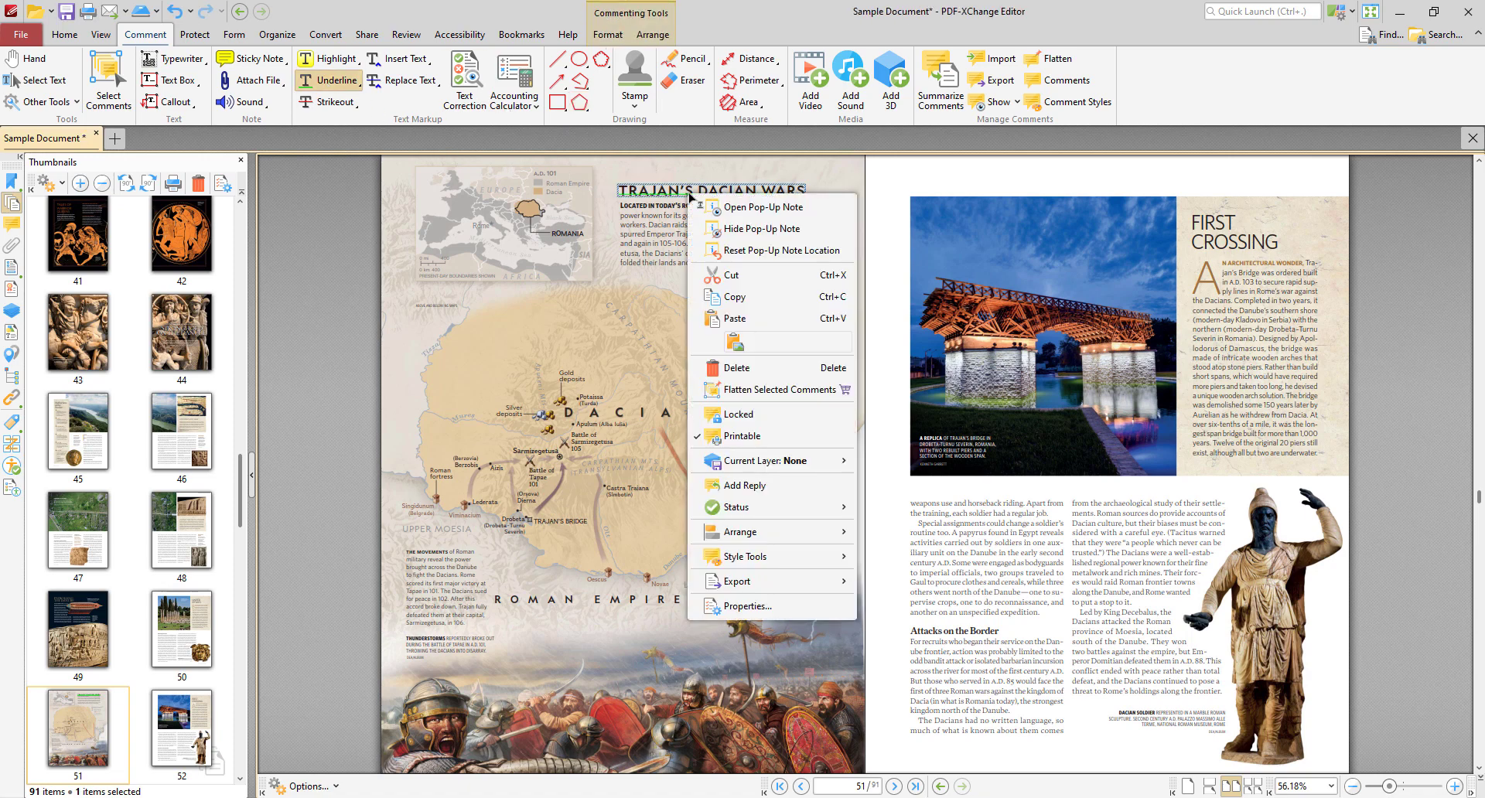
click(745, 606)
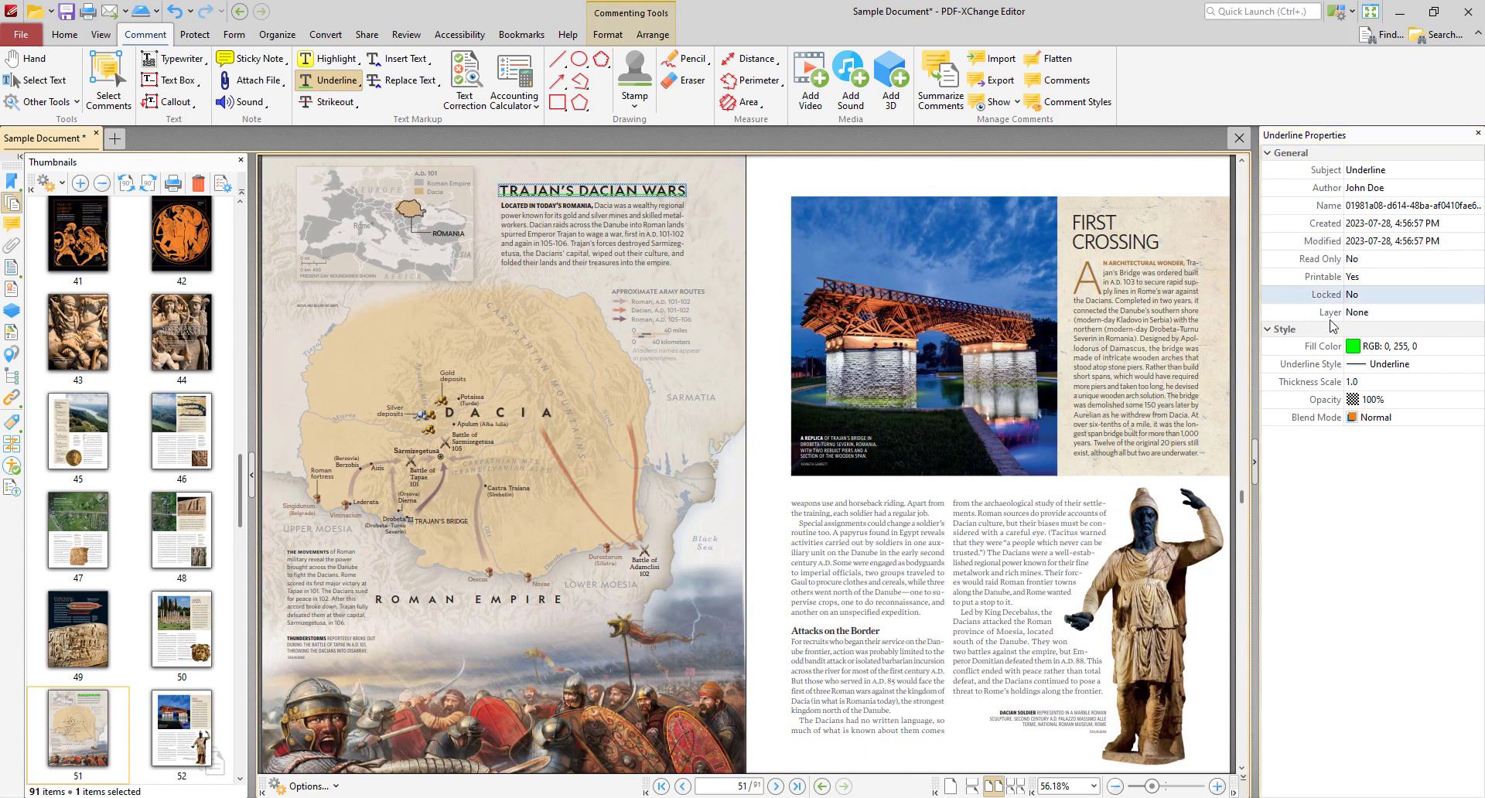
click(1405, 345)
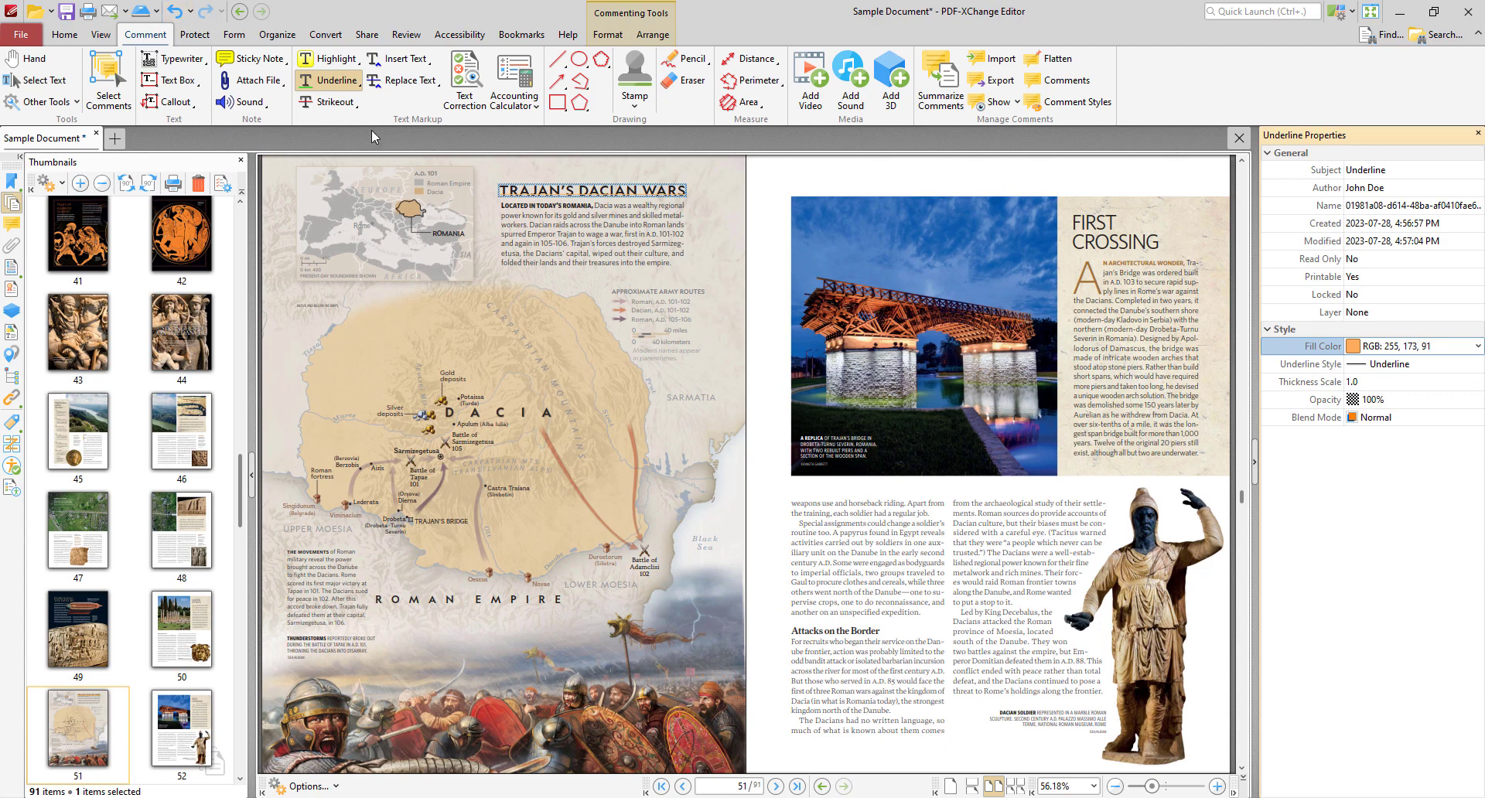
Strike out the intro's opening lines and highlight the remaining lines in yellow.
click(334, 102)
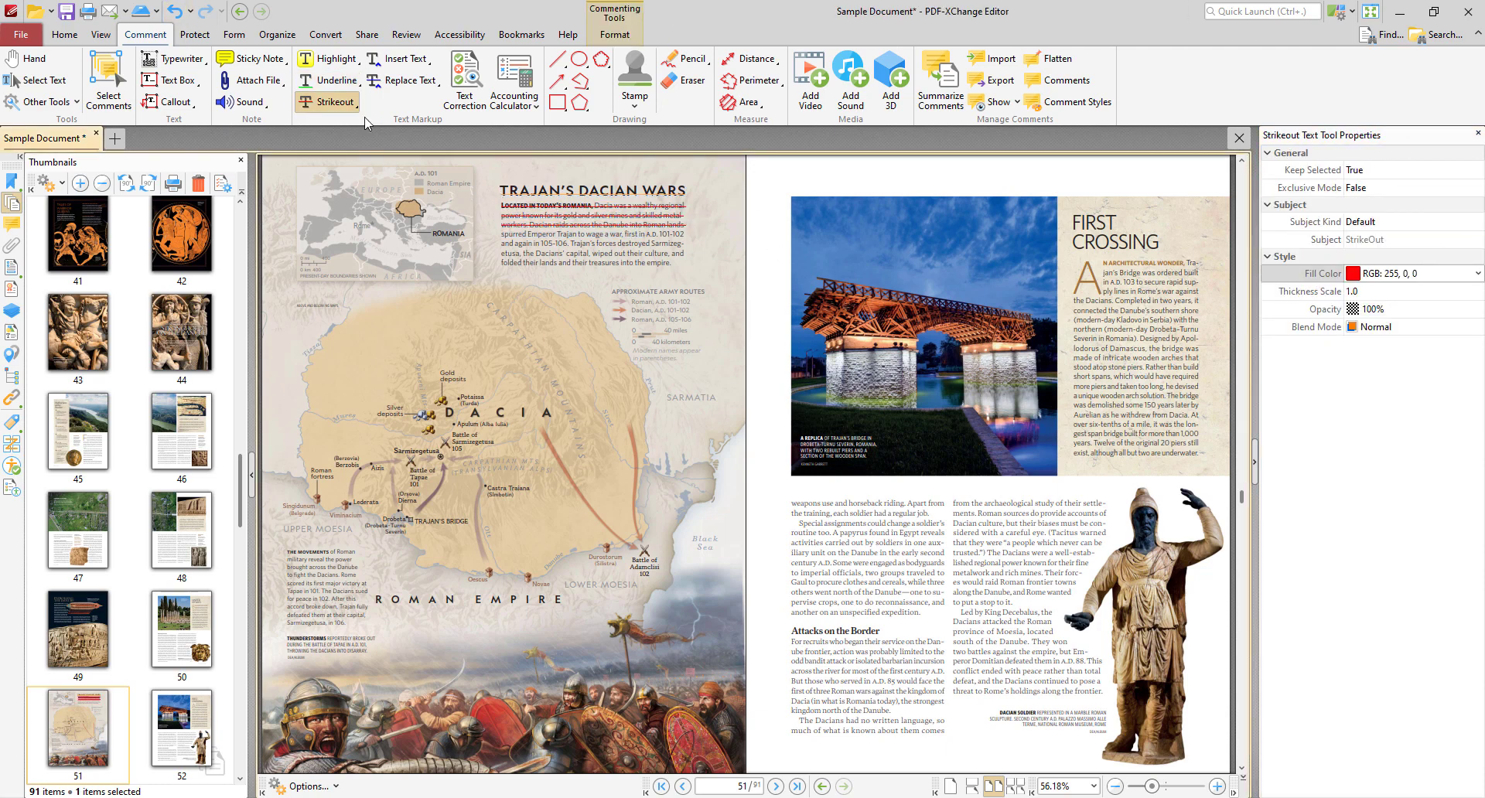
click(337, 59)
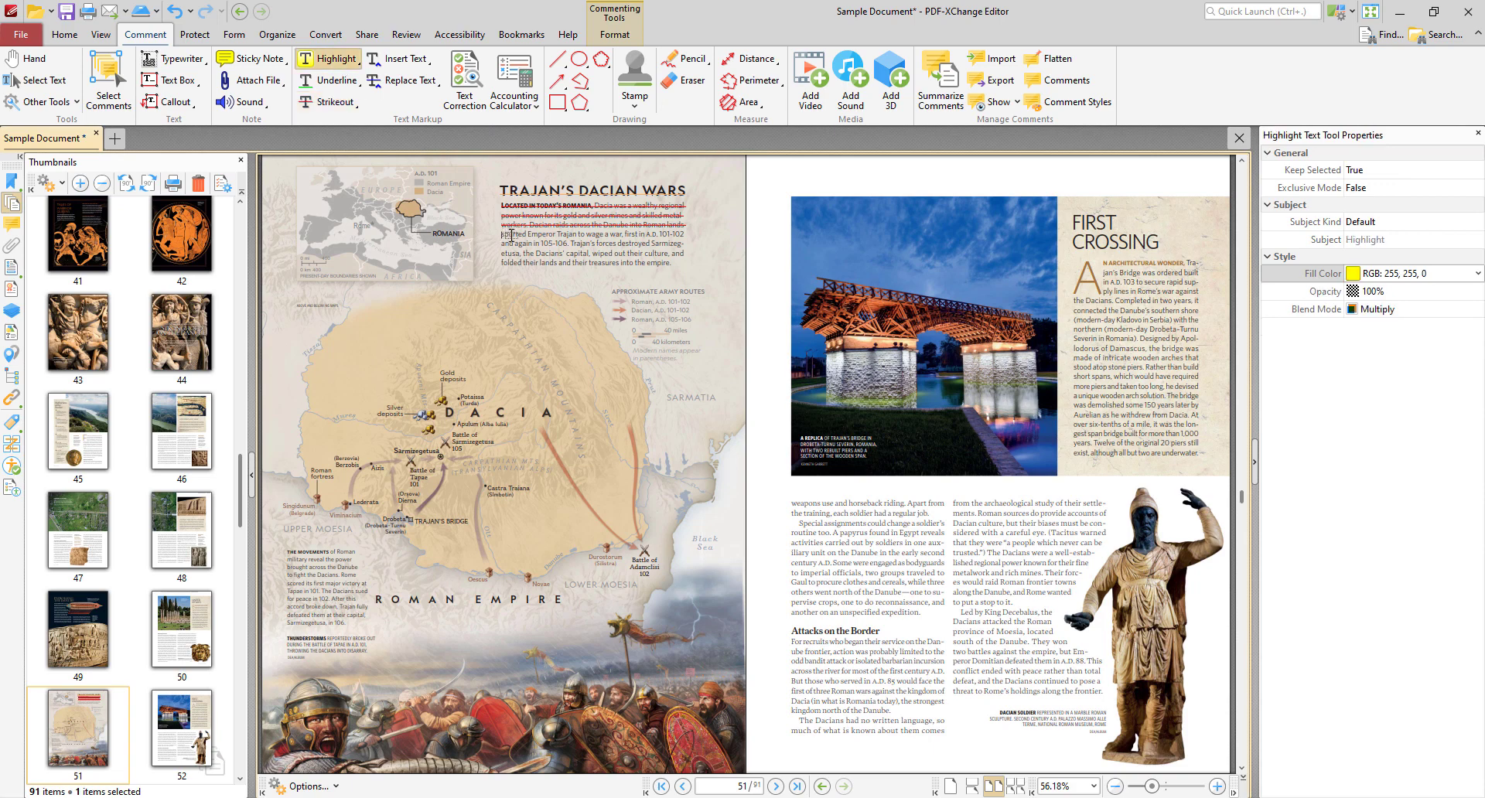
drag(504, 206, 681, 267)
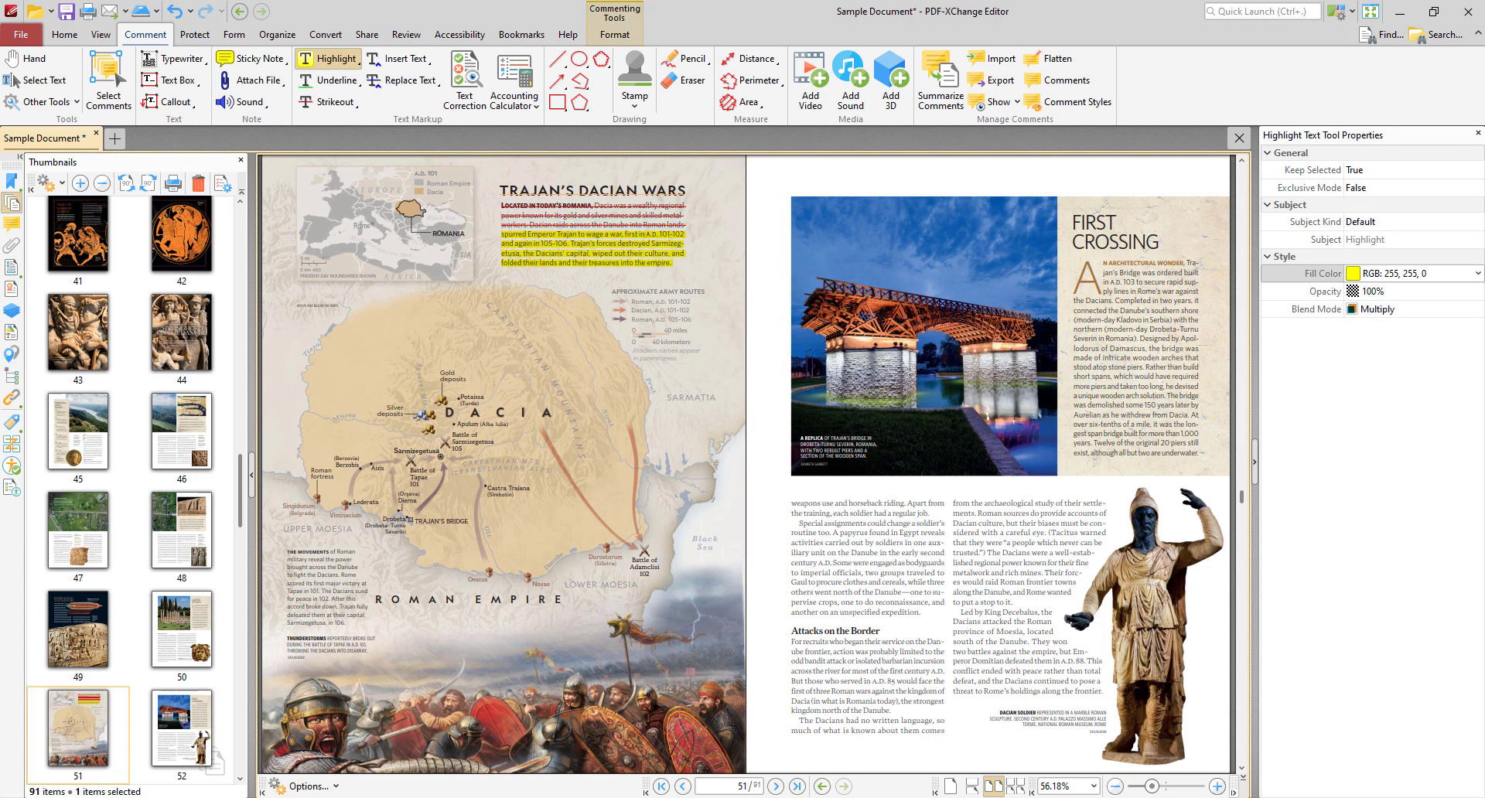
Add a 'Lorem Ipsum' text box on the map and start a callout note with an arrow.
click(166, 80)
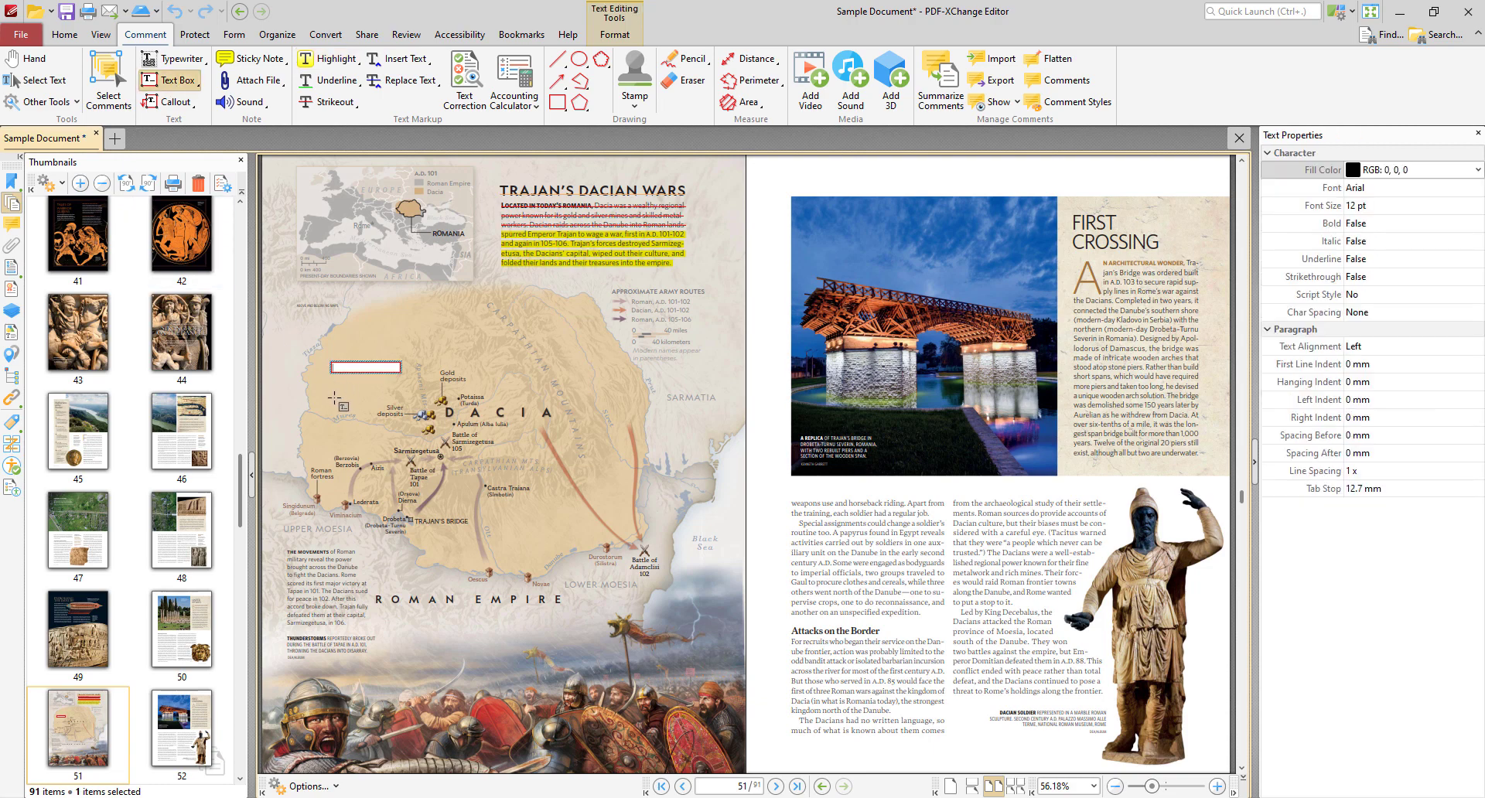
text(Lorem Ipsum)
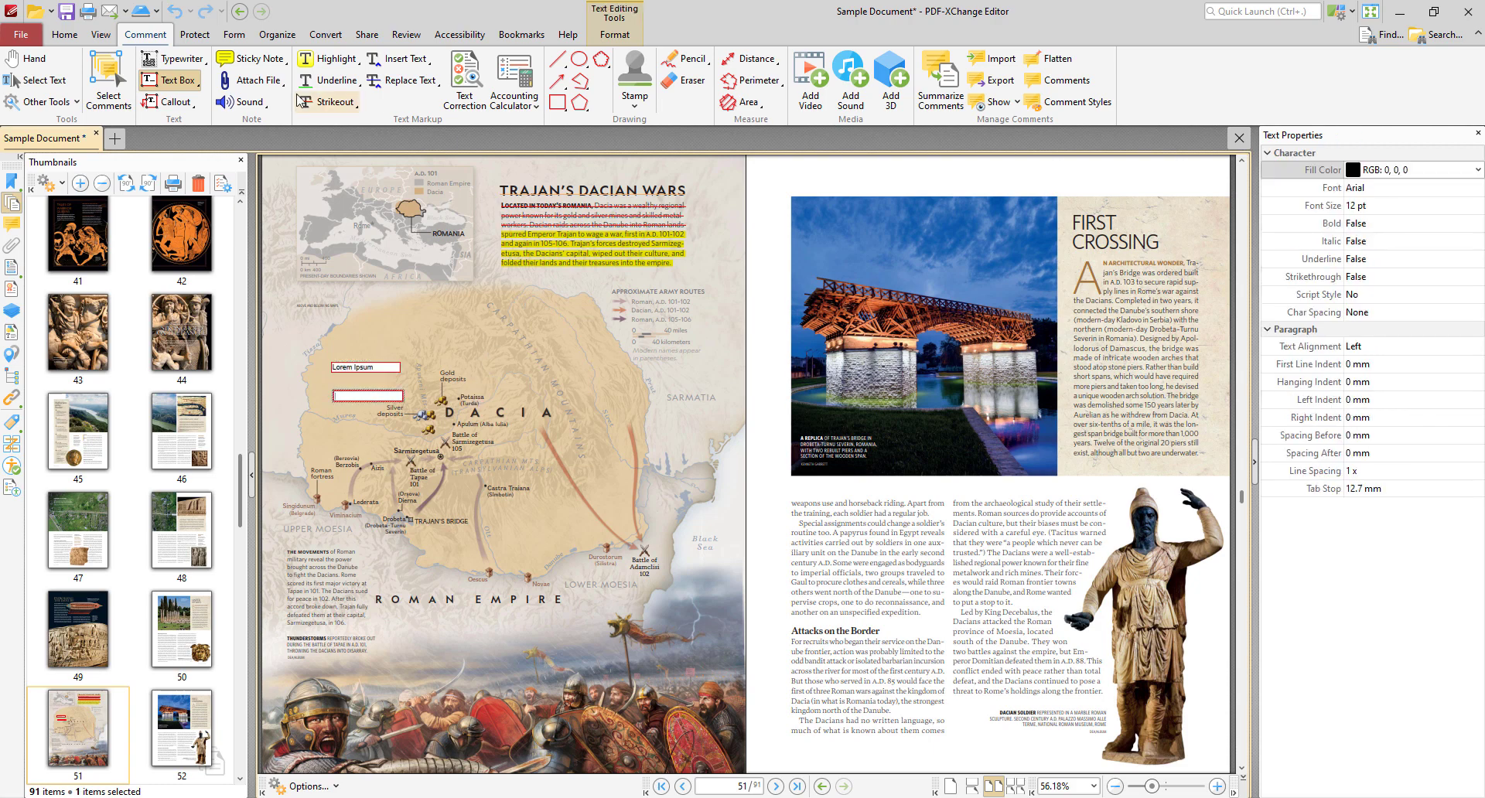
click(165, 102)
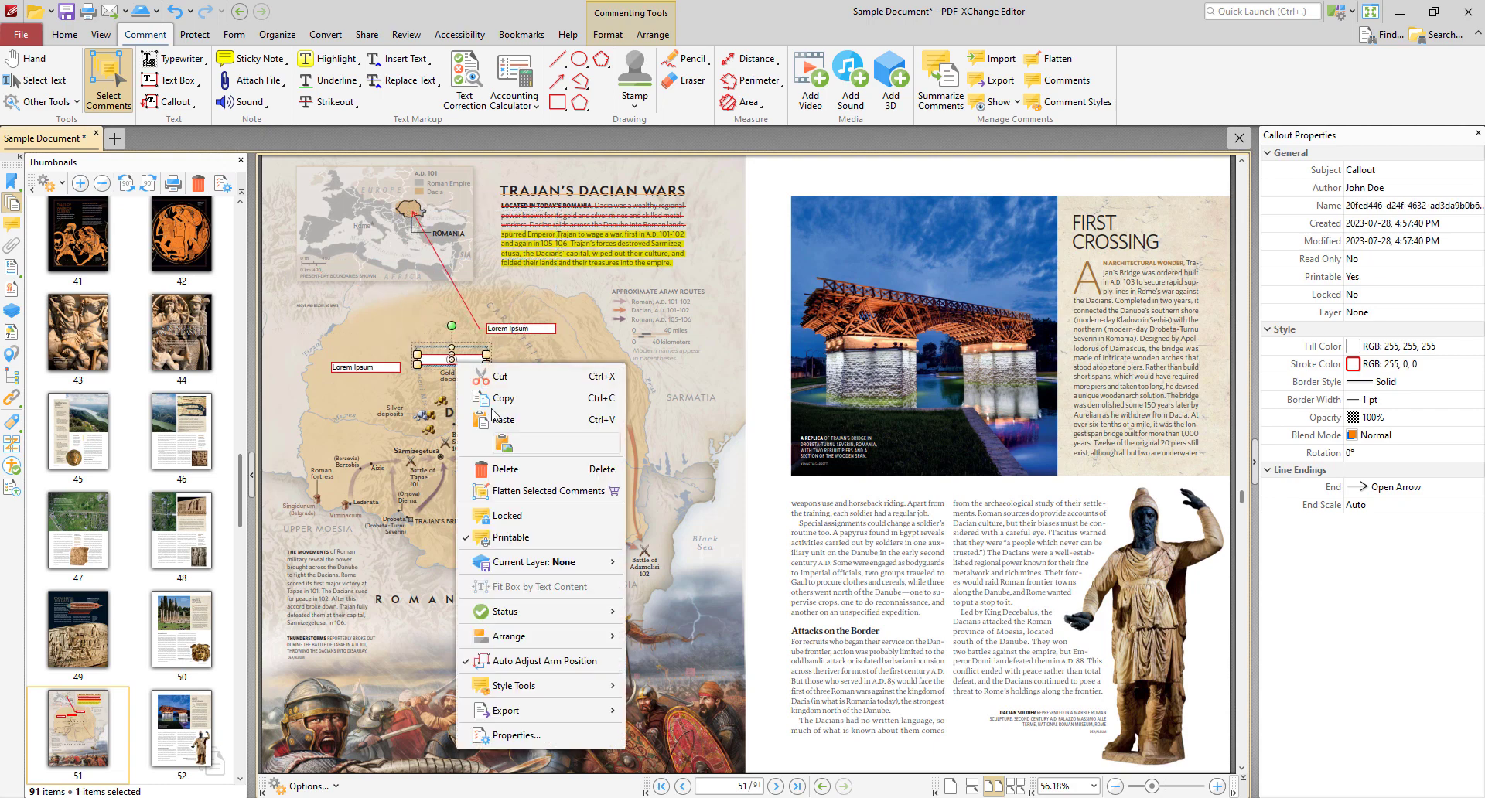
click(63, 35)
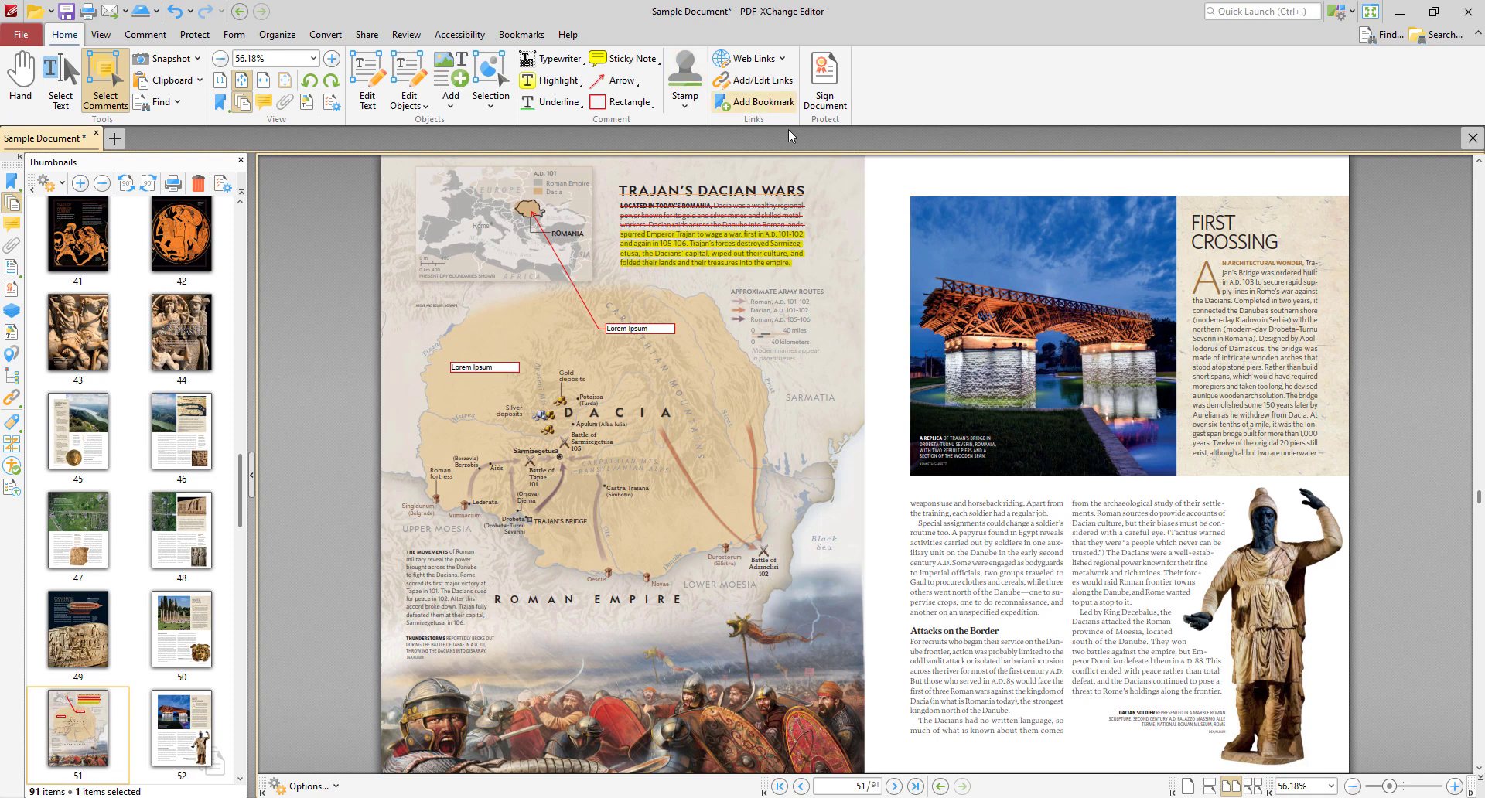
mouse_move(800, 141)
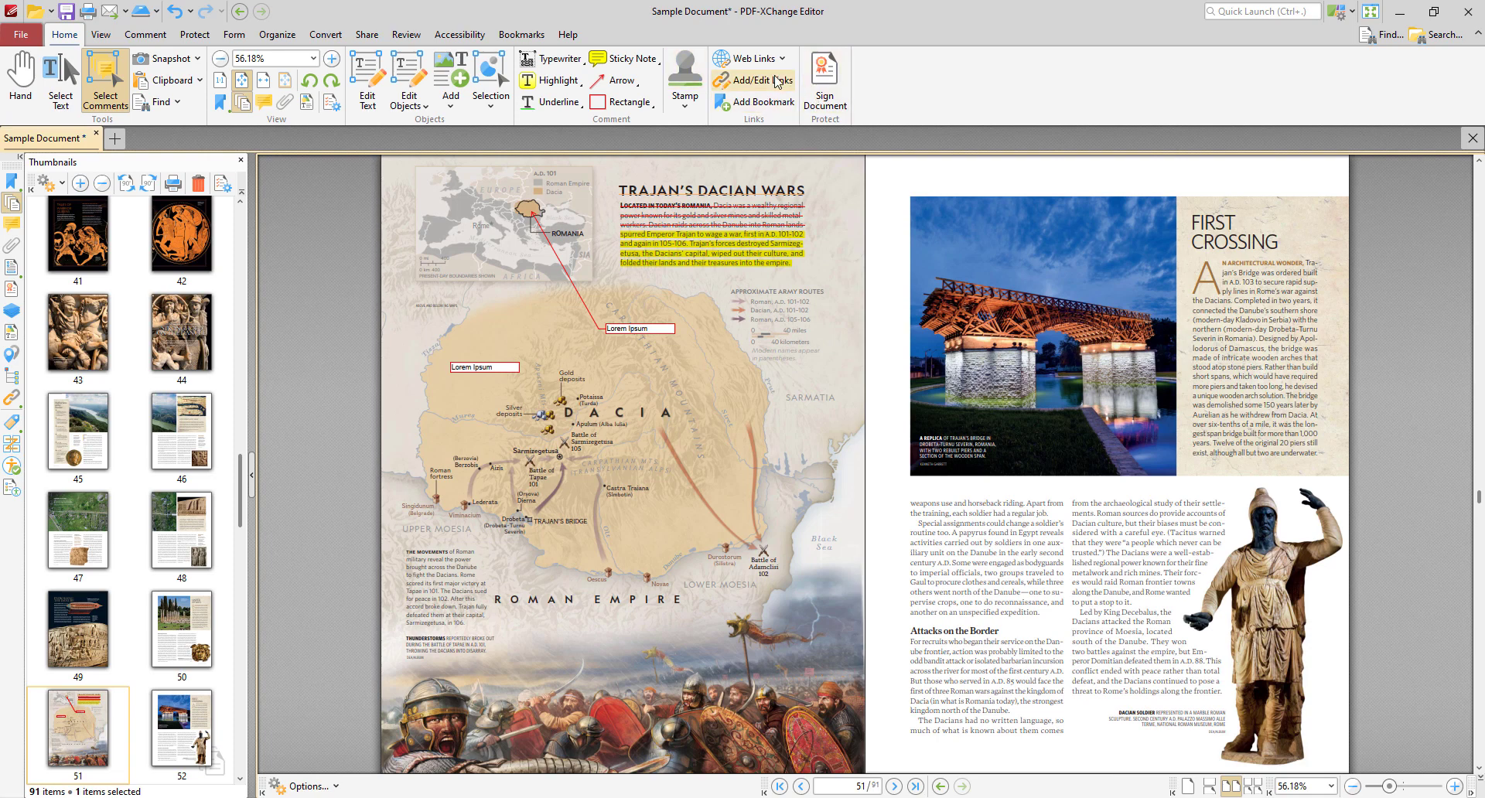
click(754, 81)
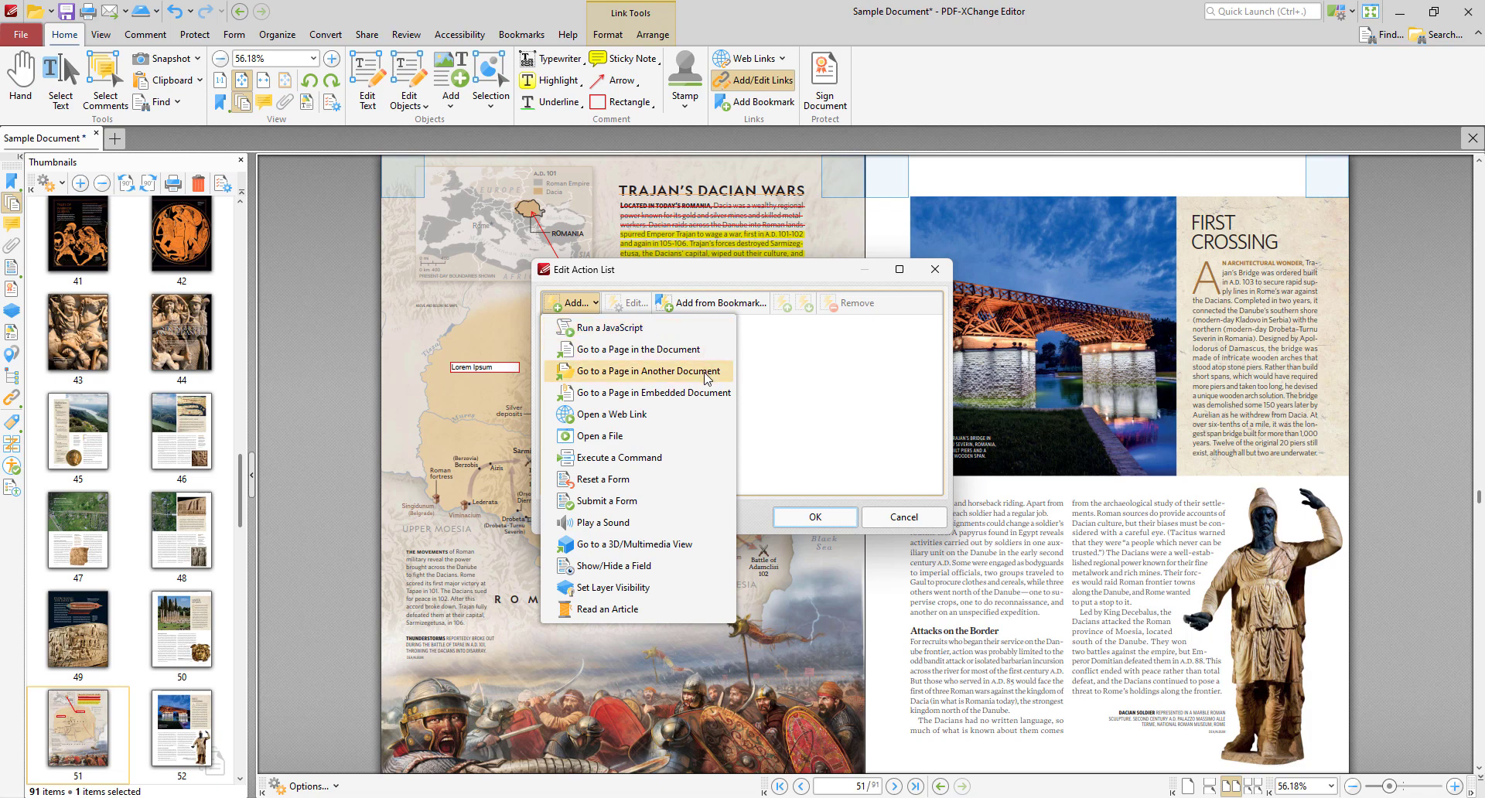
mouse_move(631, 407)
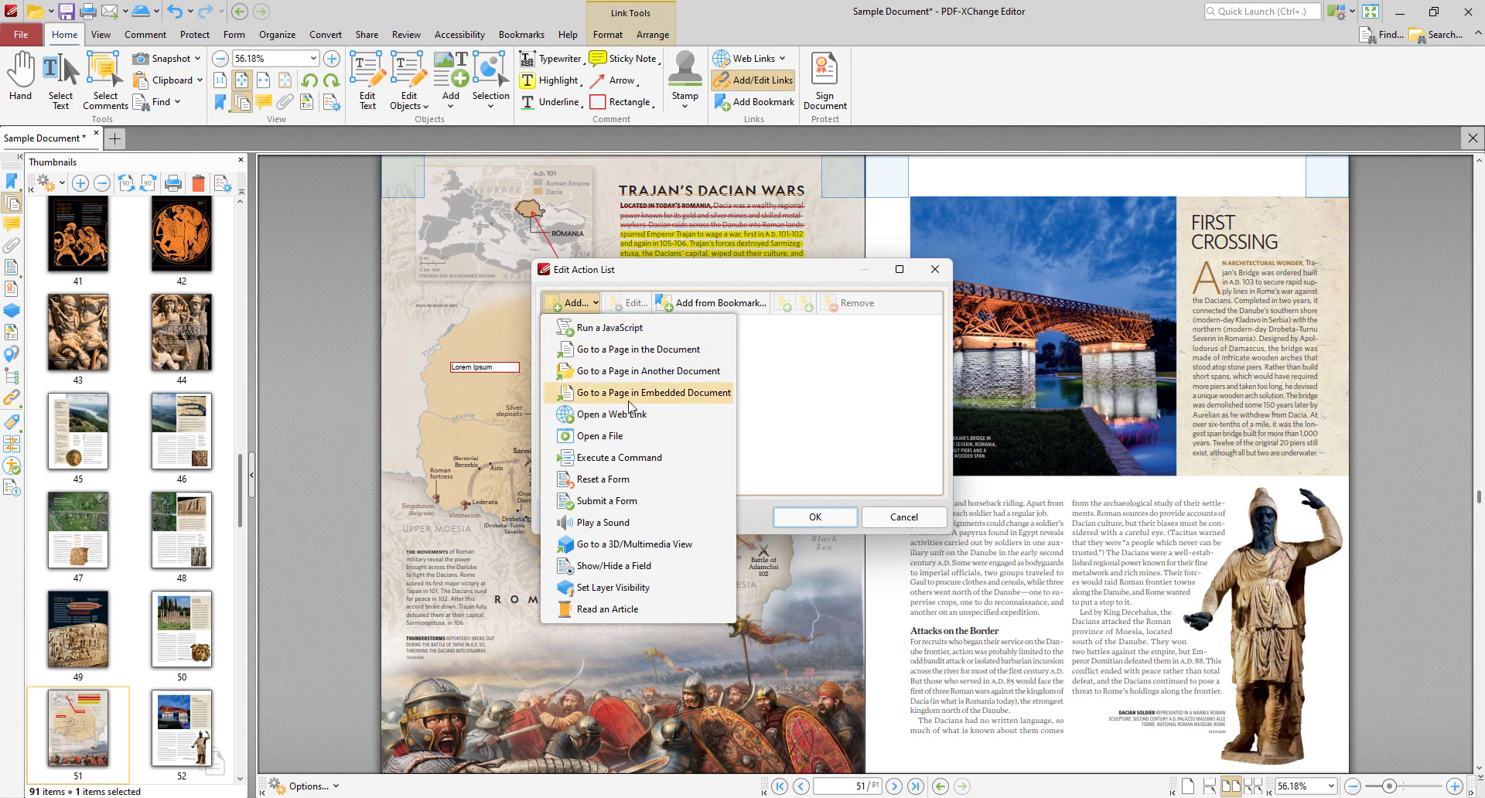
mouse_move(597, 439)
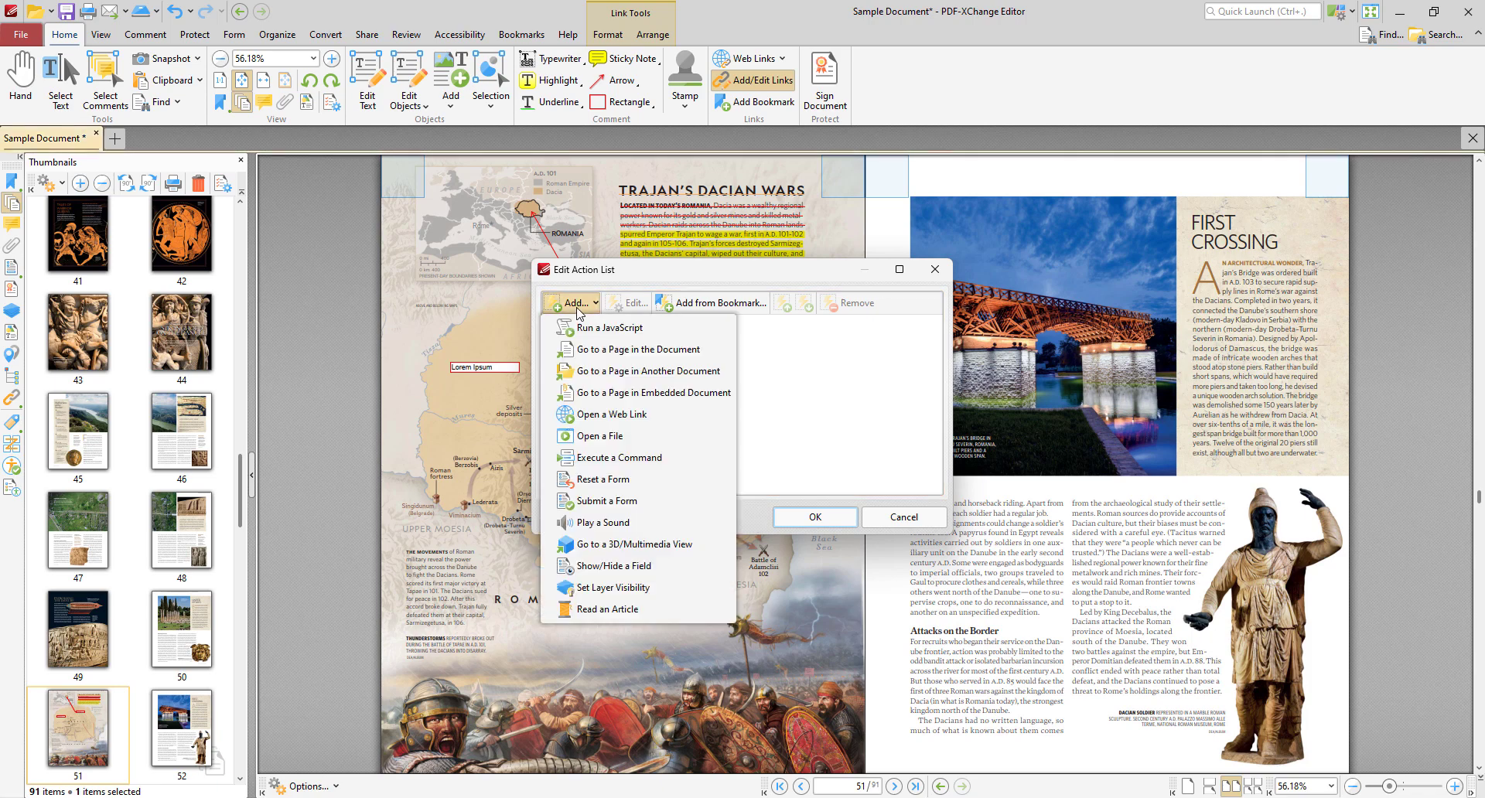
click(609, 412)
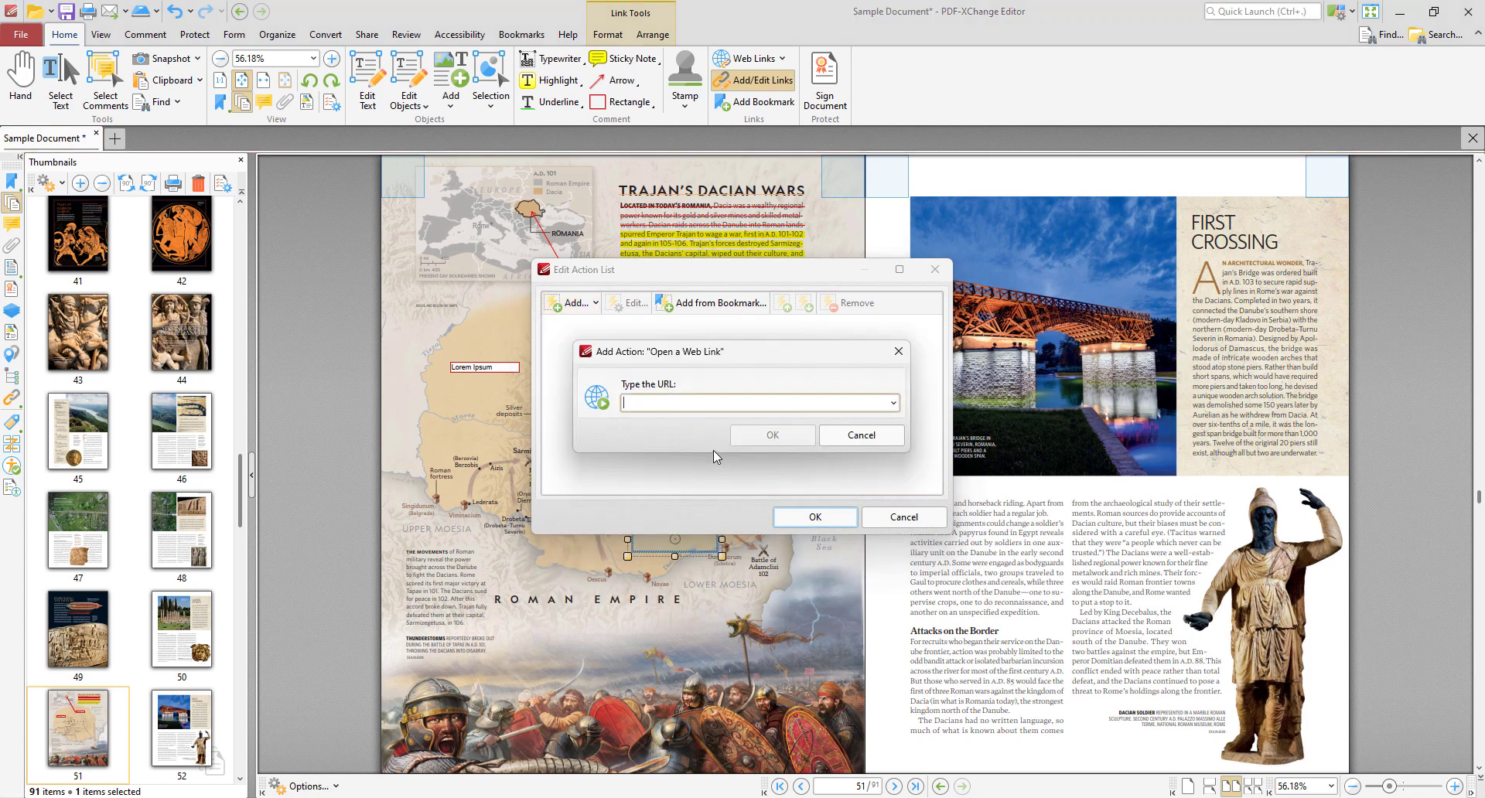
text(https://www.tracker-software.com/)
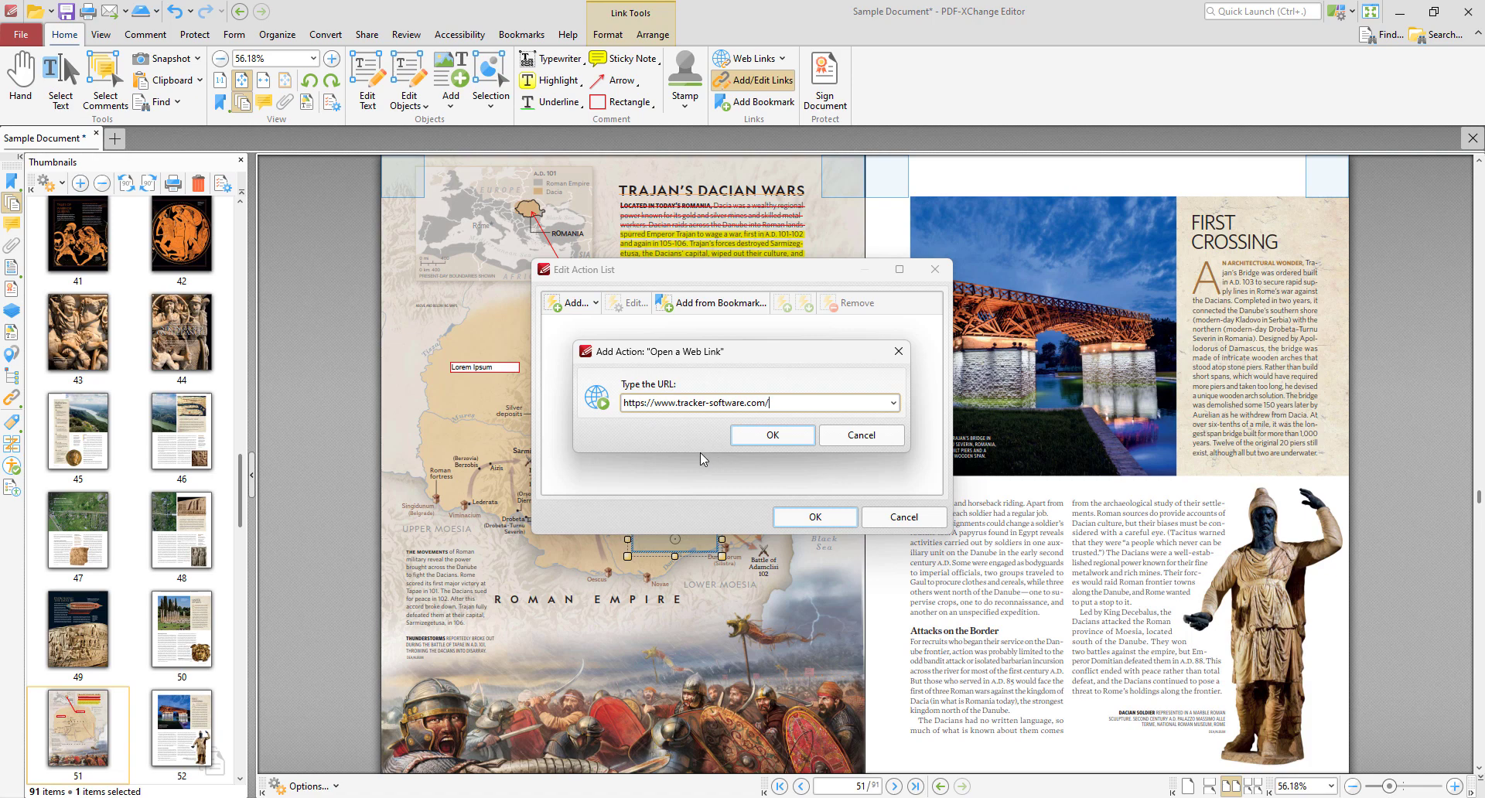
click(770, 434)
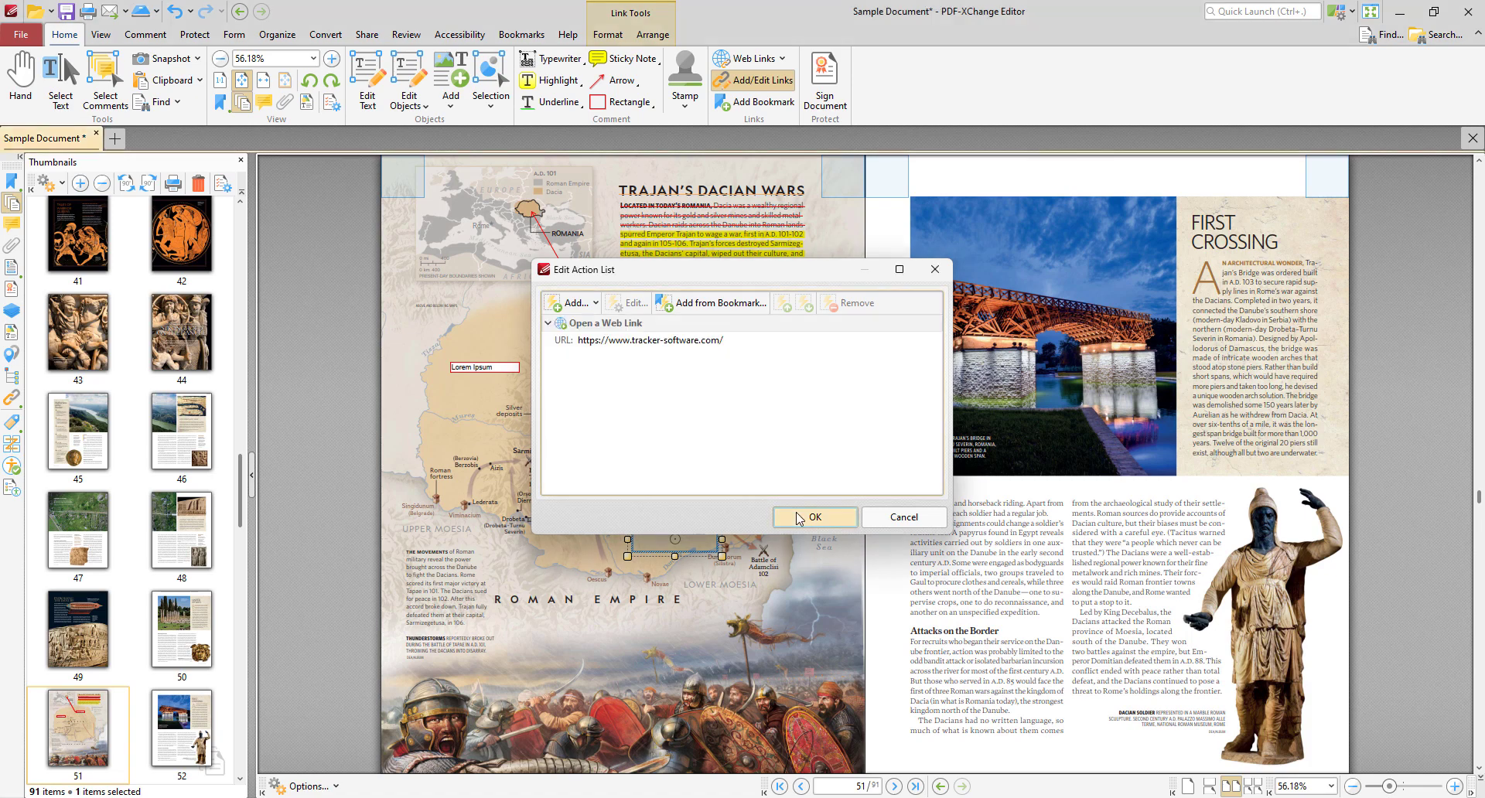
click(812, 518)
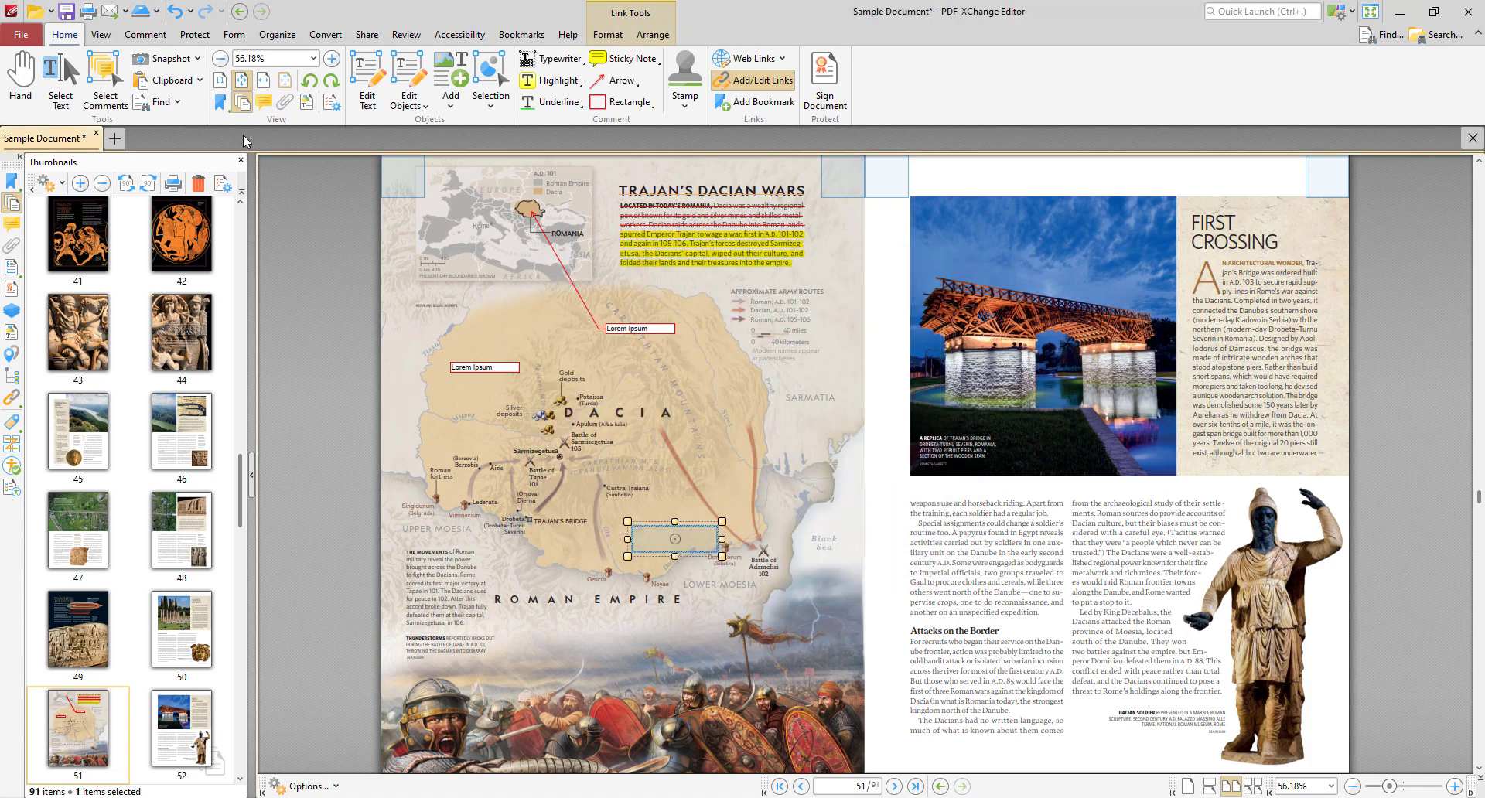
click(673, 538)
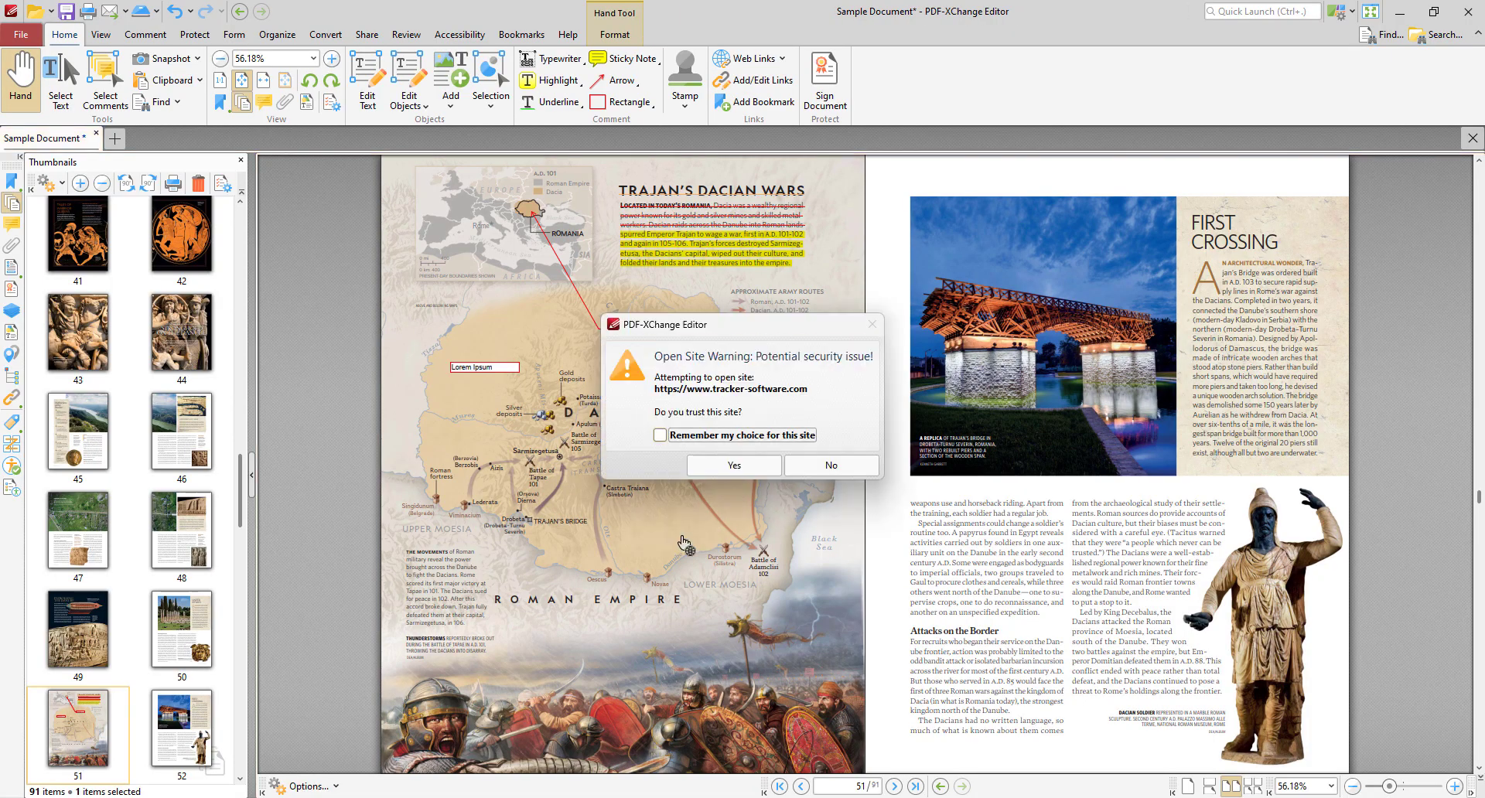
Place a standard QR code encoding "Lorem Ipsum" over the bridge photo on page 51.
click(733, 465)
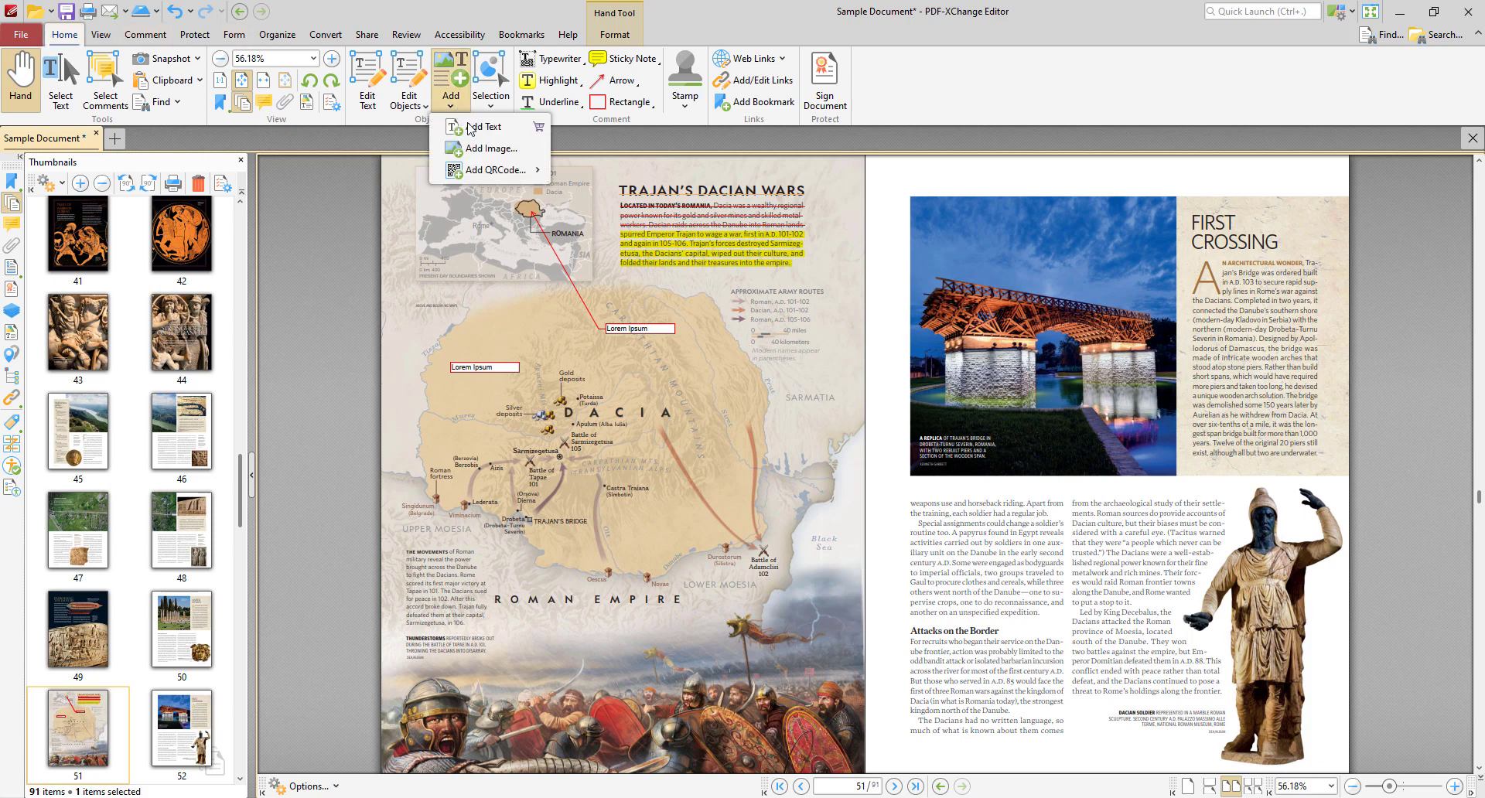
mouse_move(492, 170)
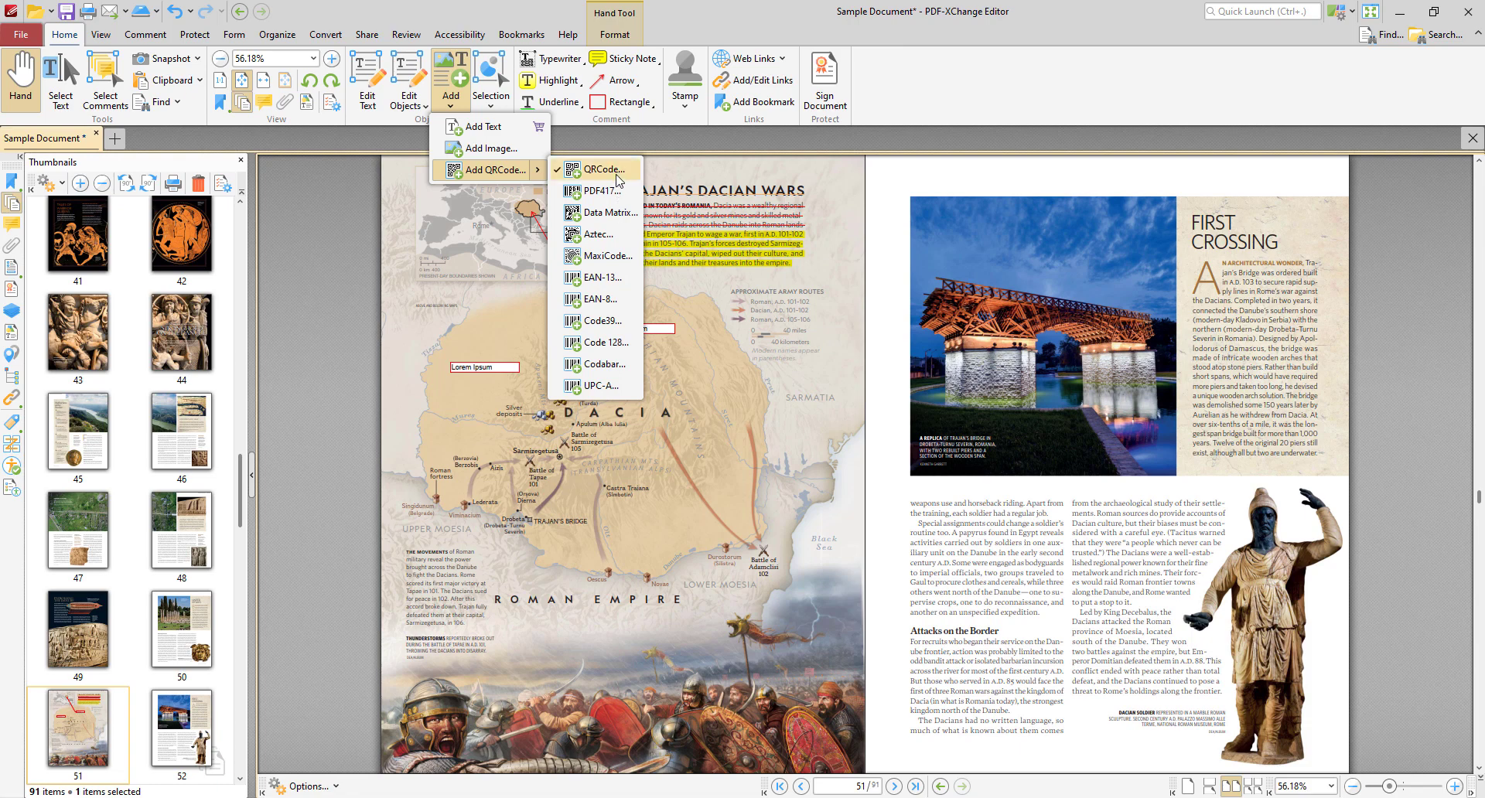
click(598, 171)
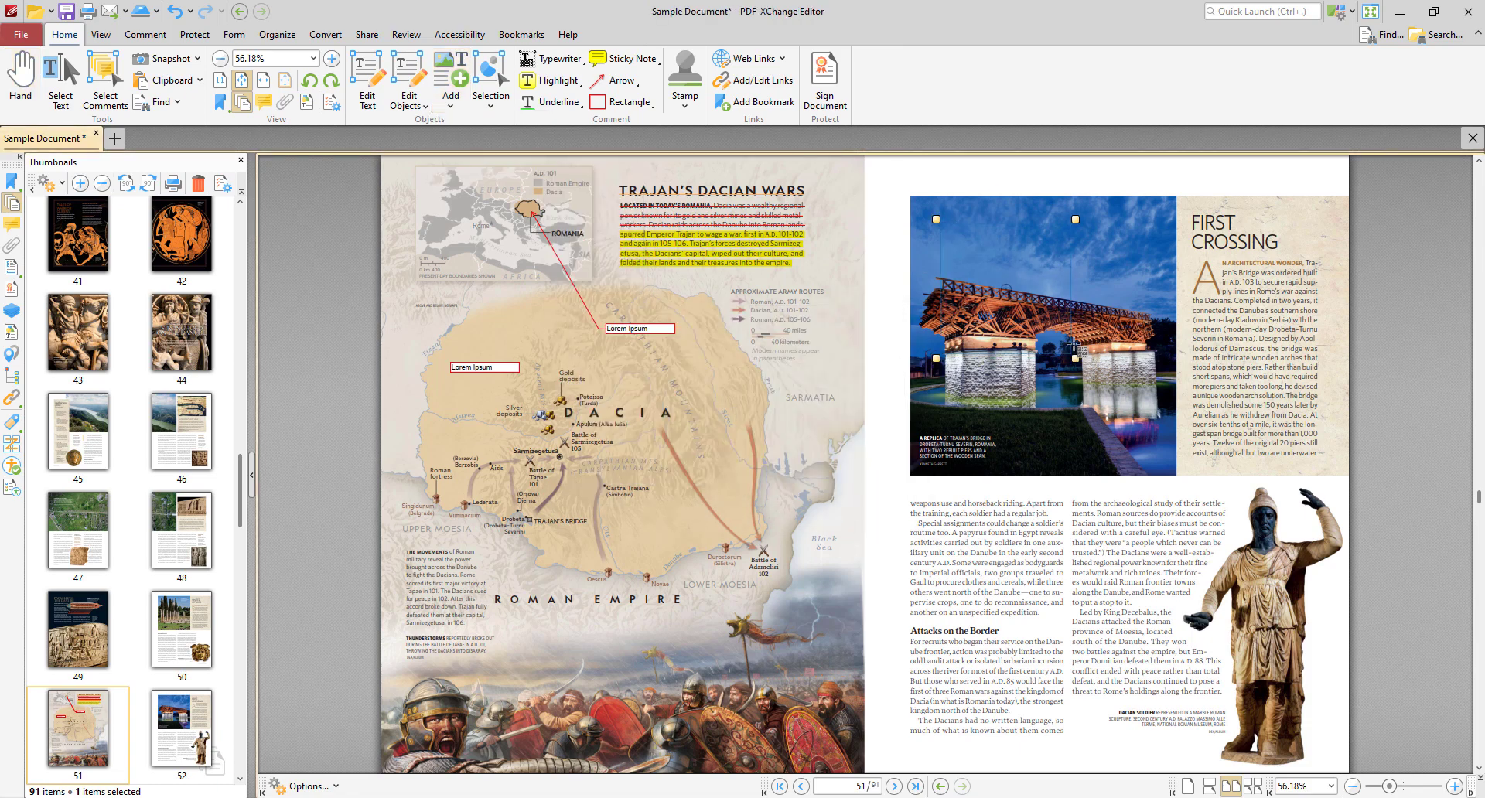
text(tet)
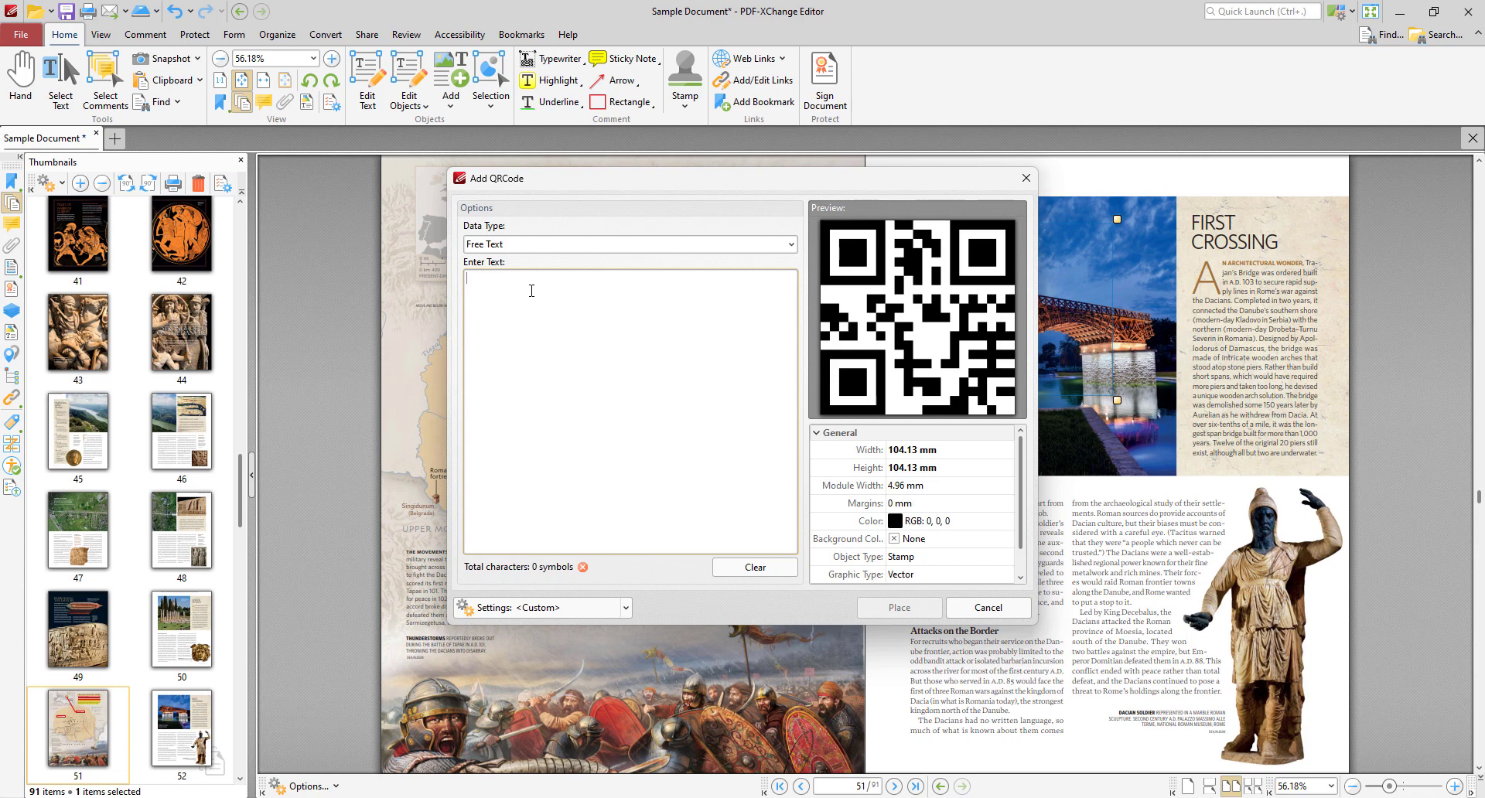
text(Lorem Ipsum)
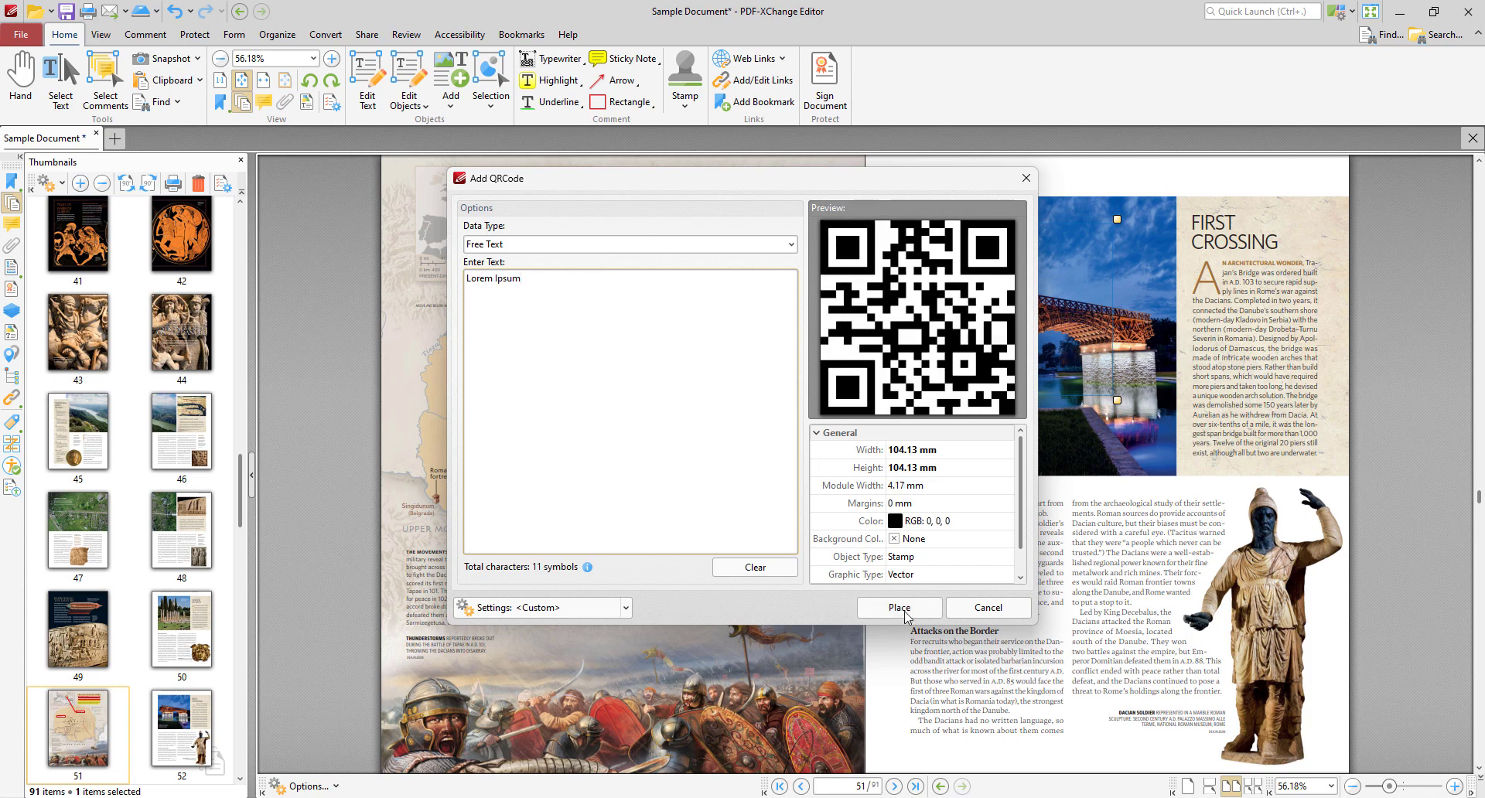
click(897, 610)
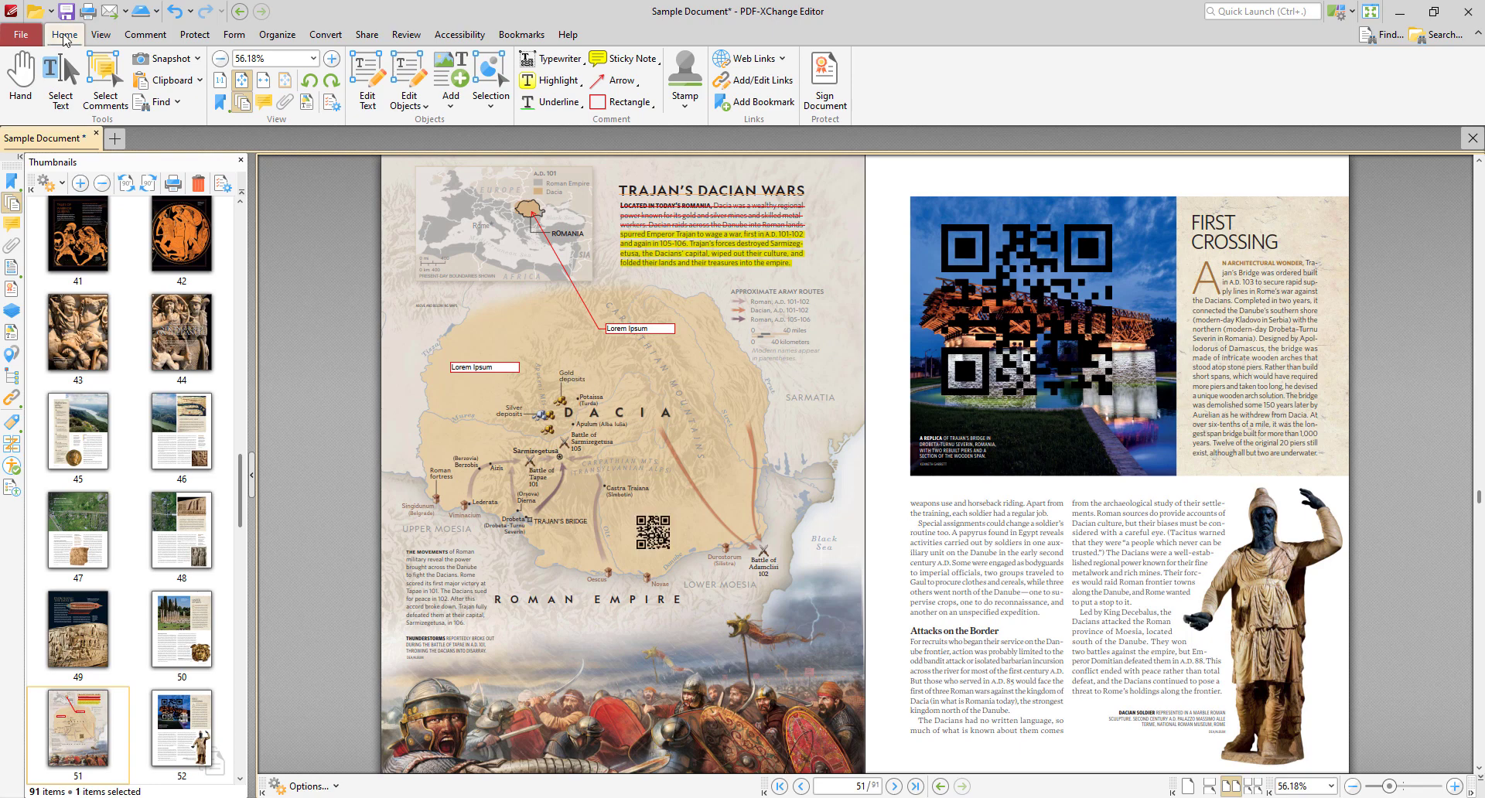
Show the Add a Place choices (Box.com, Dropbox, Google Drive, OneDrive, SharePoint, Local Folder) under File > Open.
click(20, 36)
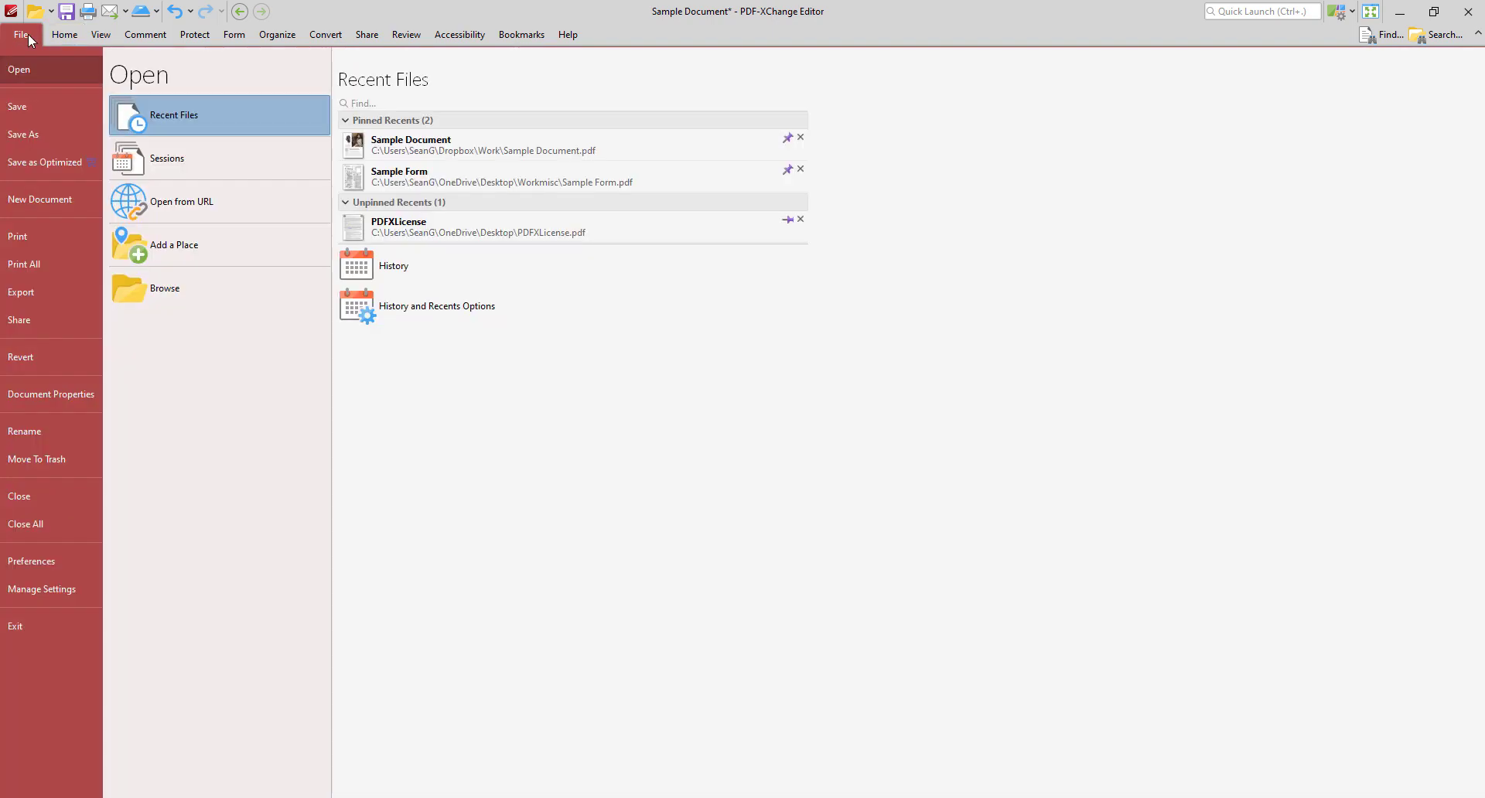
click(175, 245)
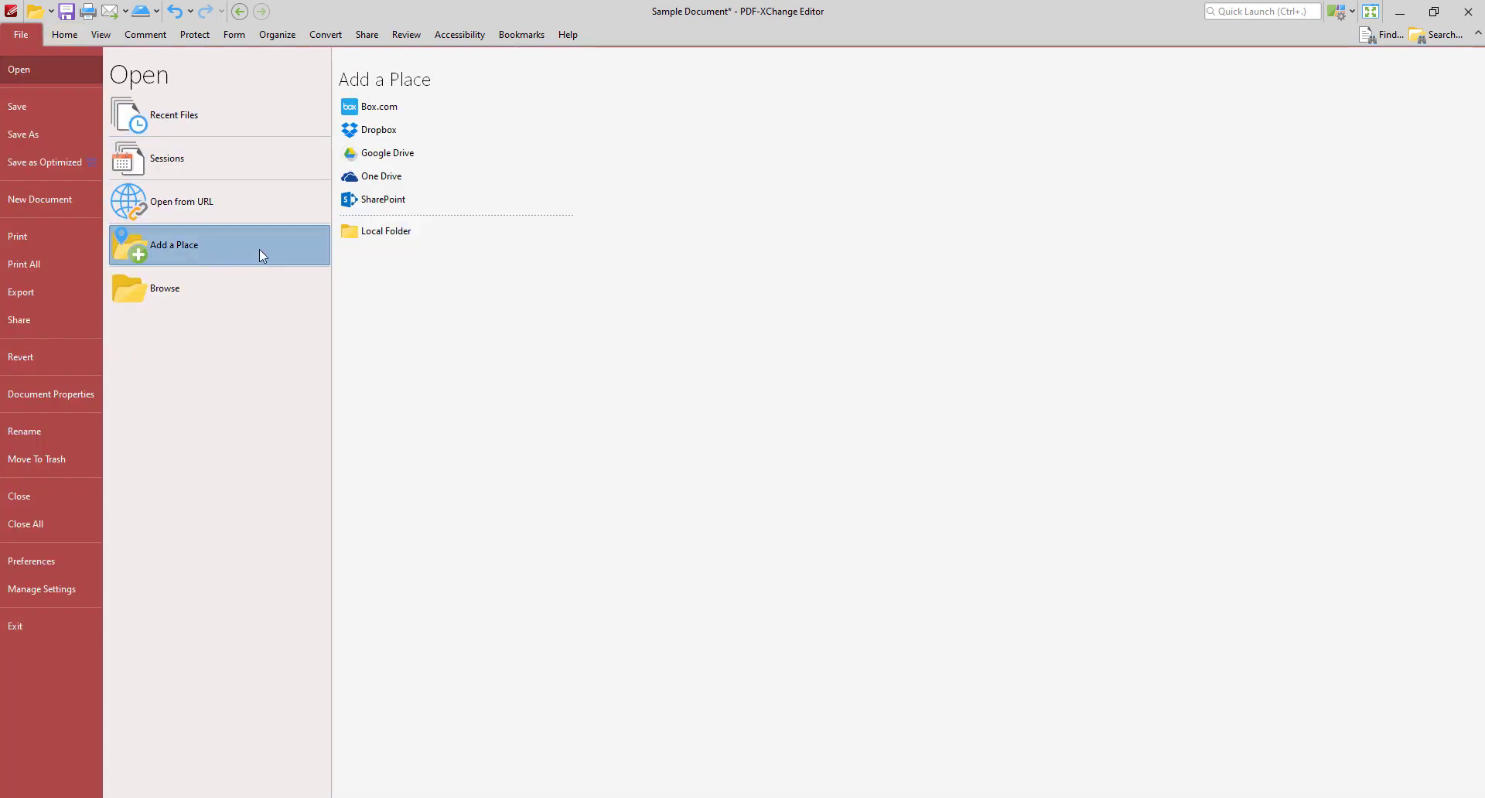
mouse_move(380, 106)
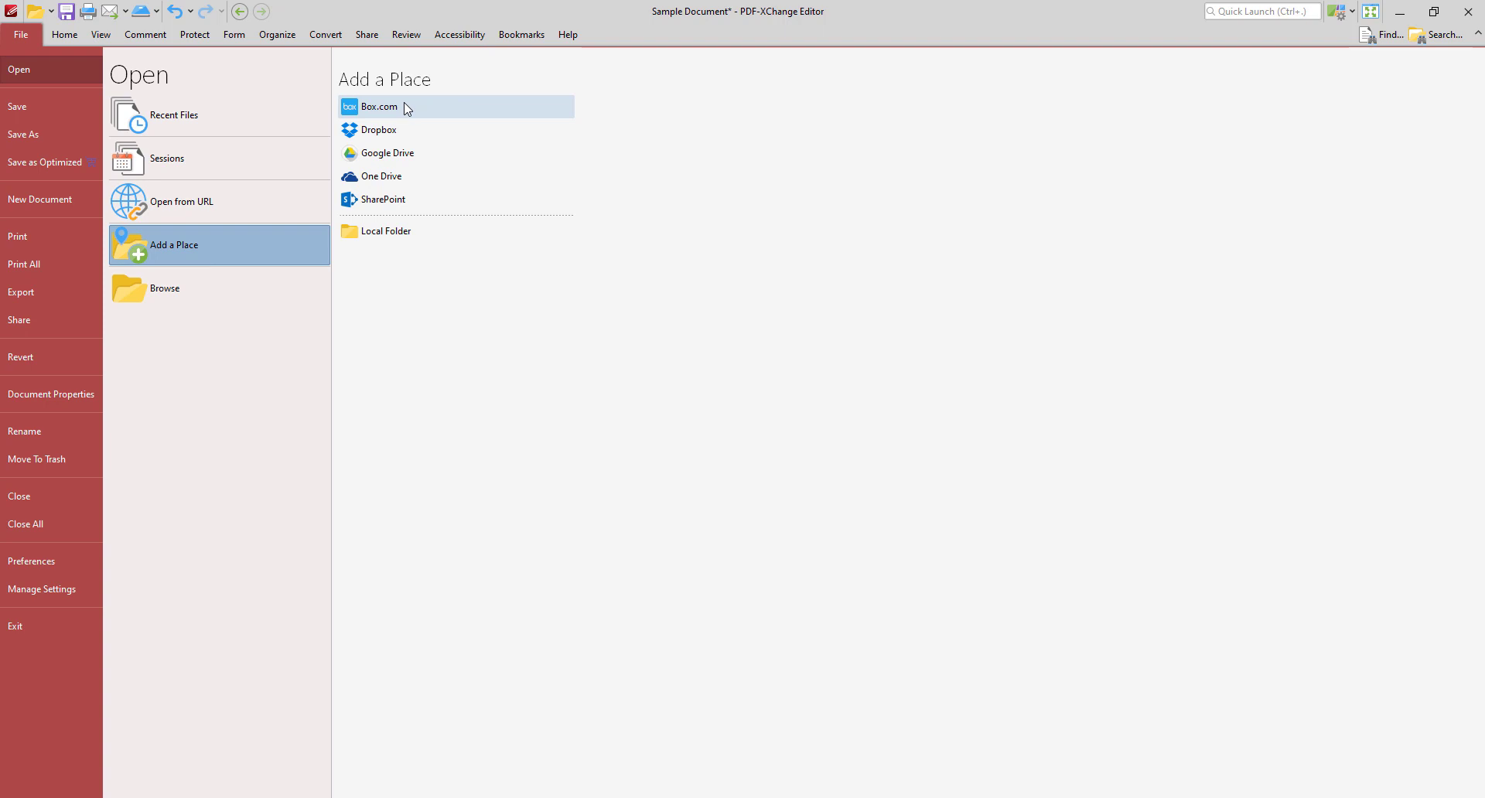
mouse_move(416, 176)
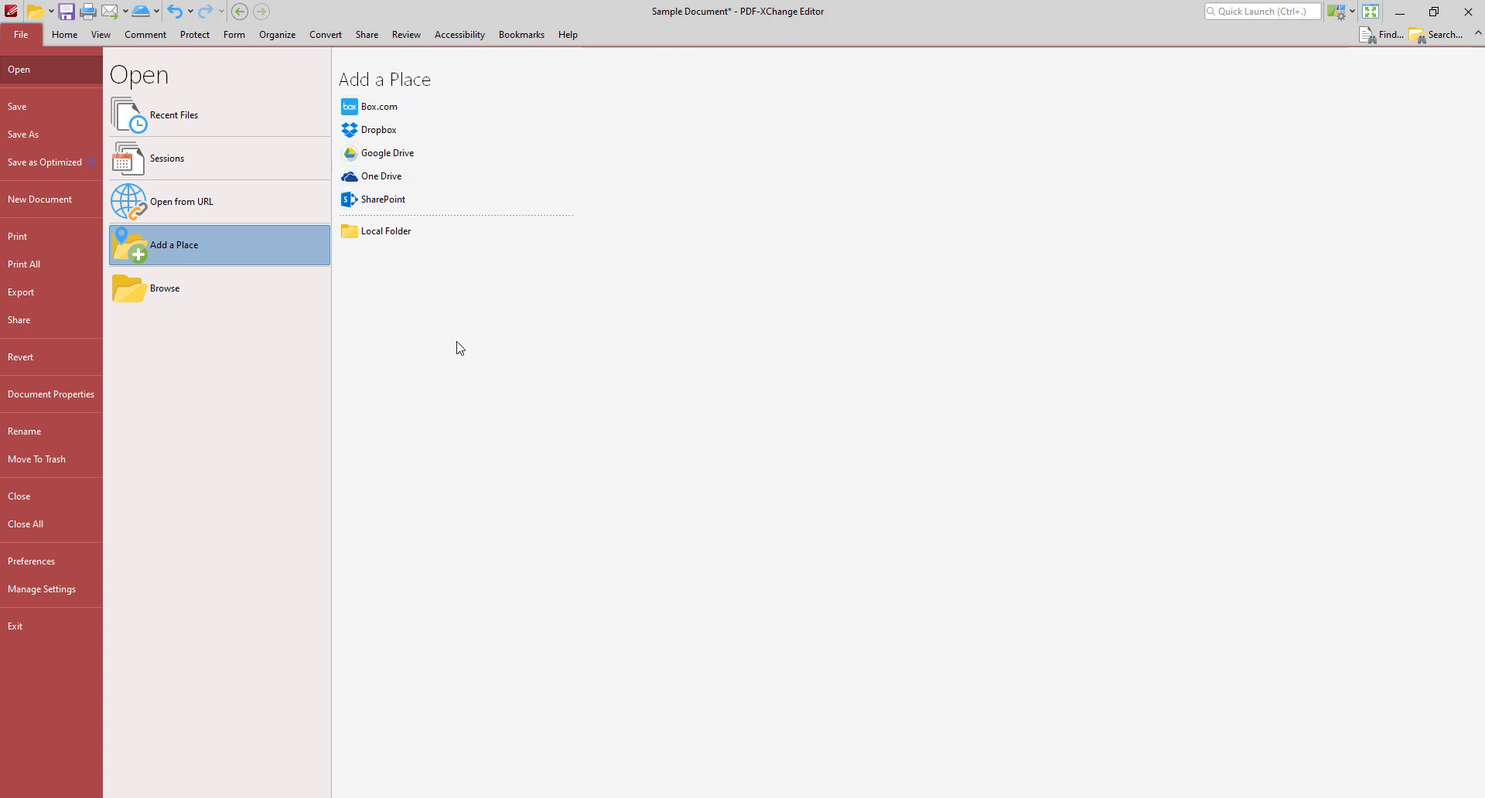
mouse_move(463, 340)
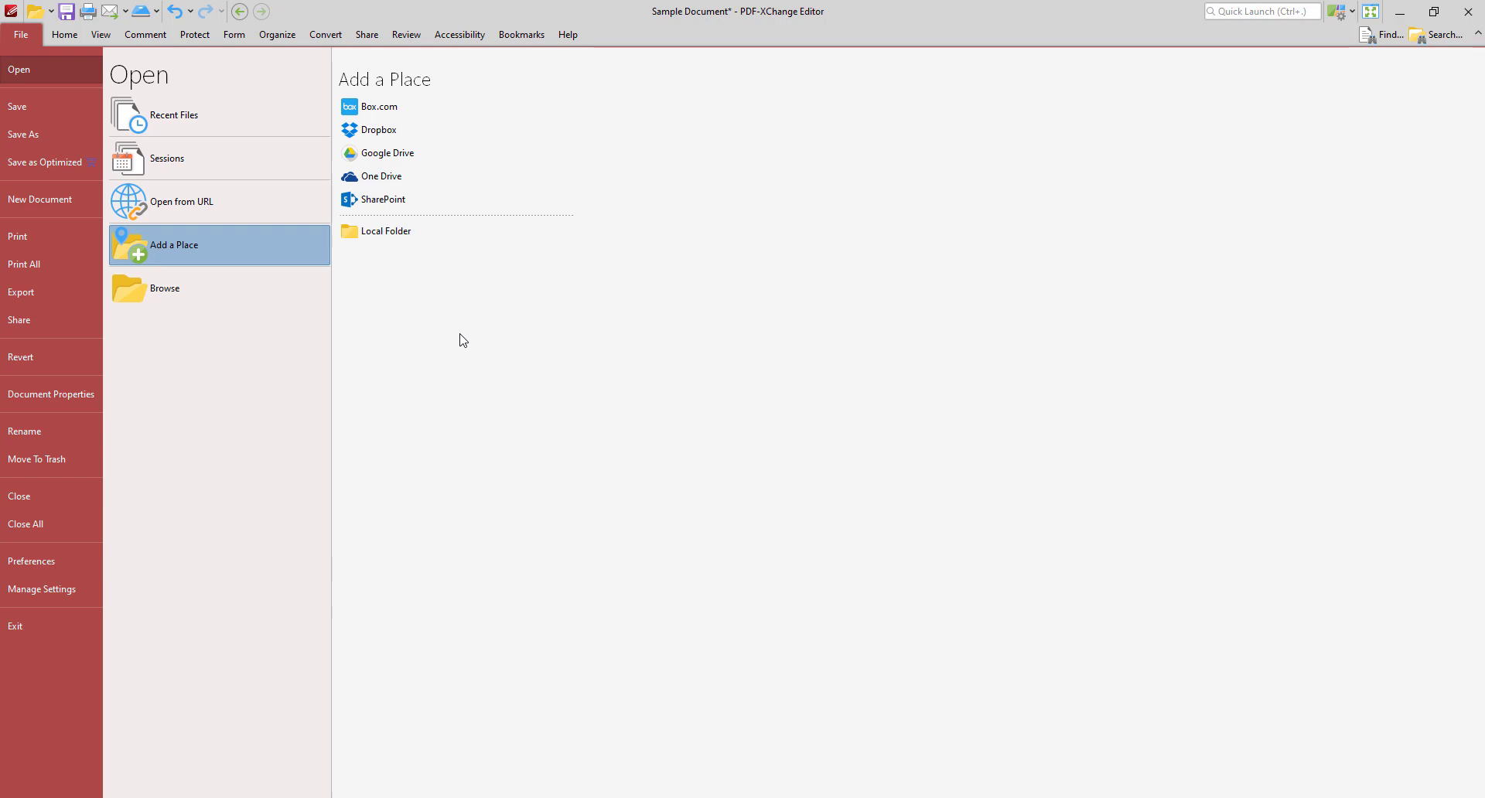
Return to the document and bring up the Stamps Palette from the Comment tab's Stamp list.
click(145, 34)
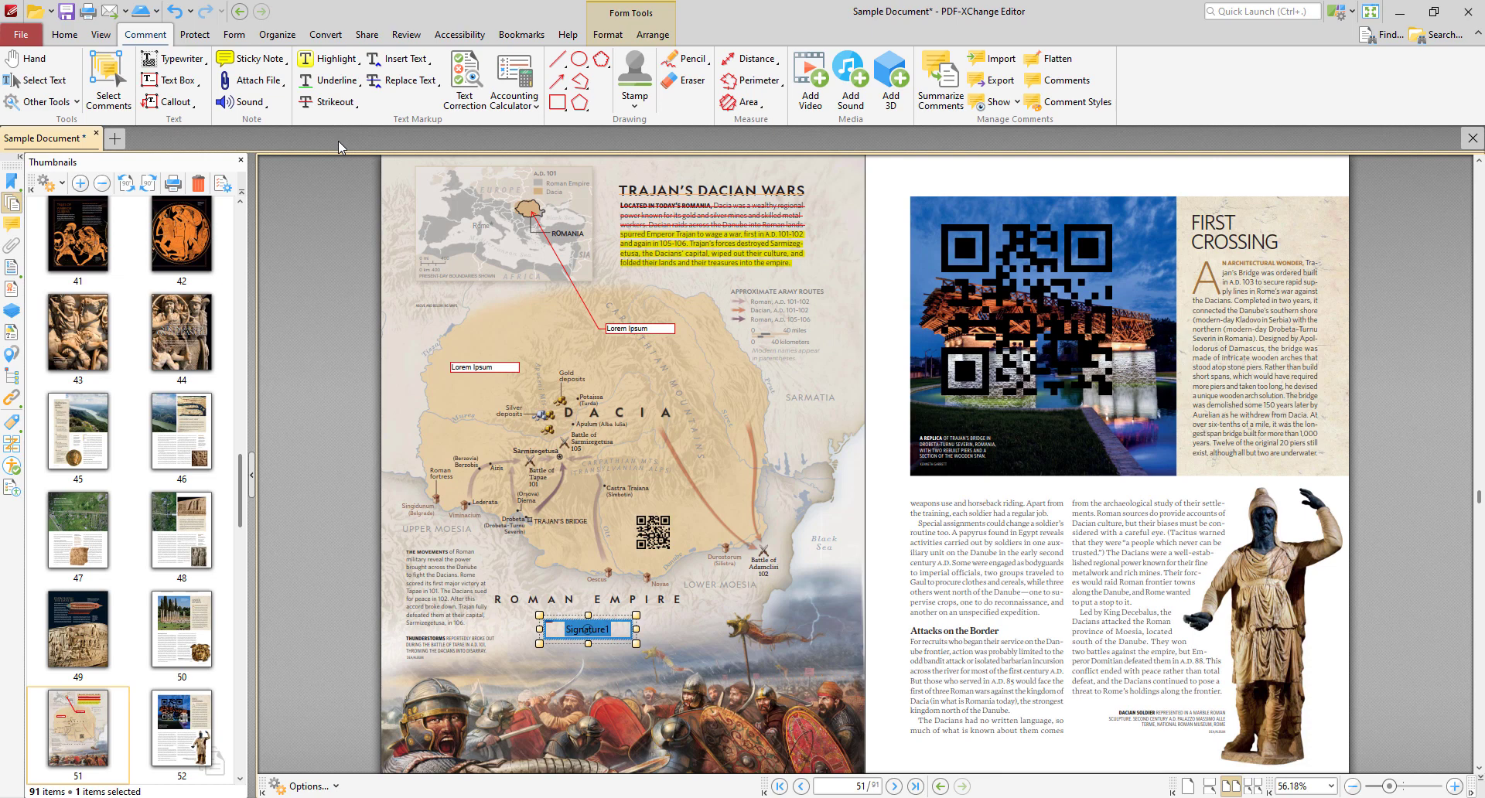
click(635, 80)
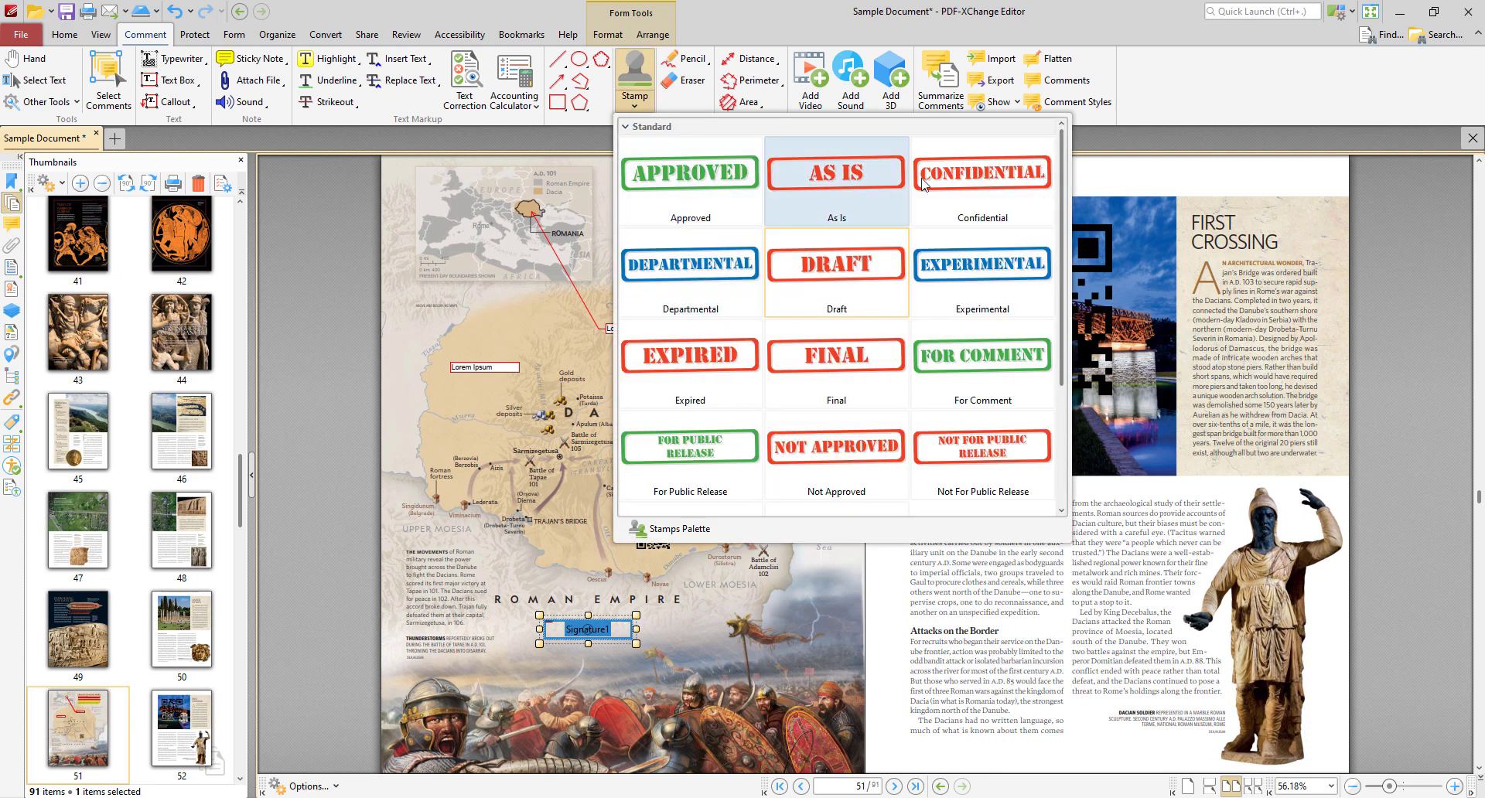
mouse_move(835, 446)
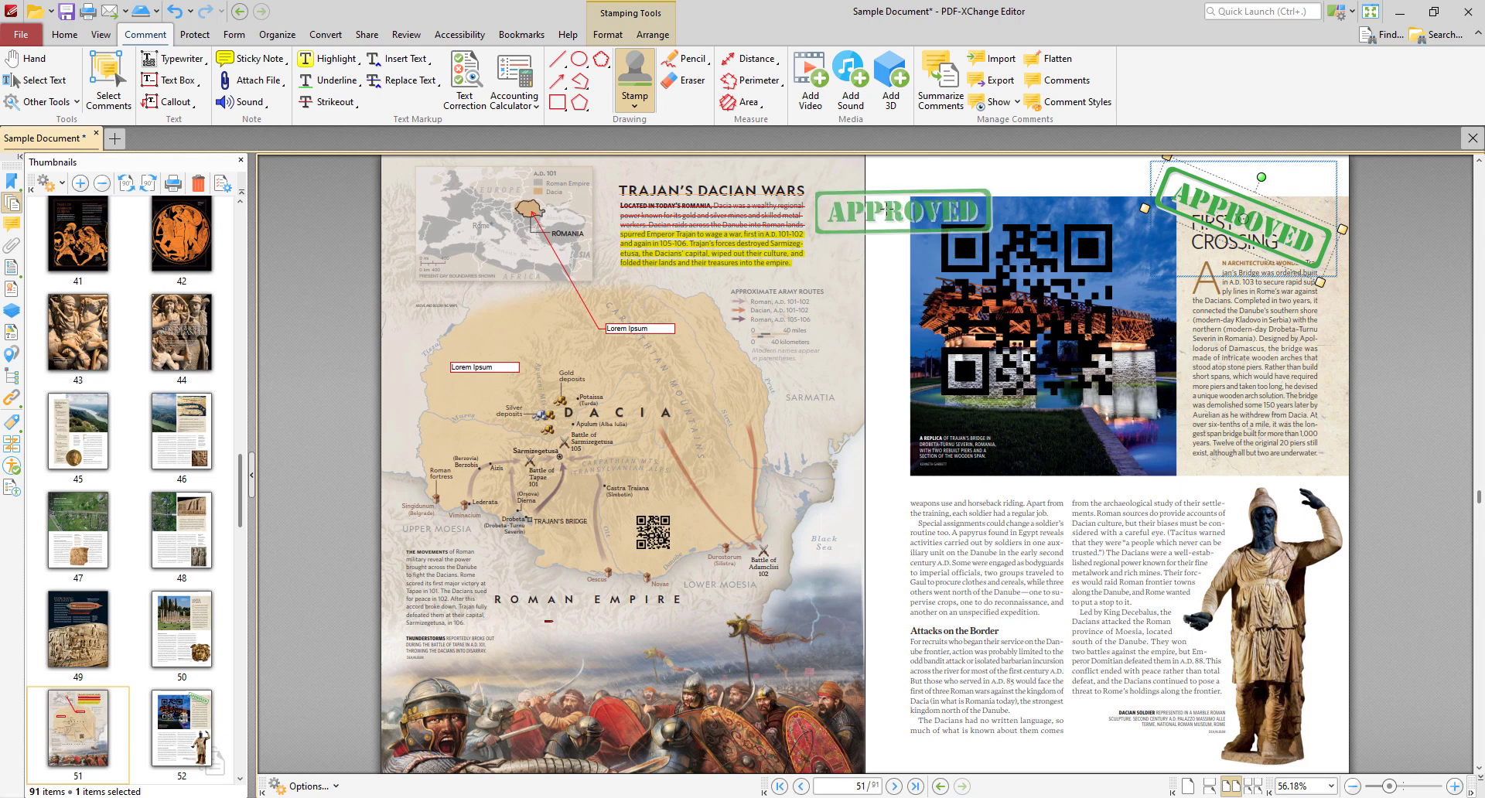
click(633, 79)
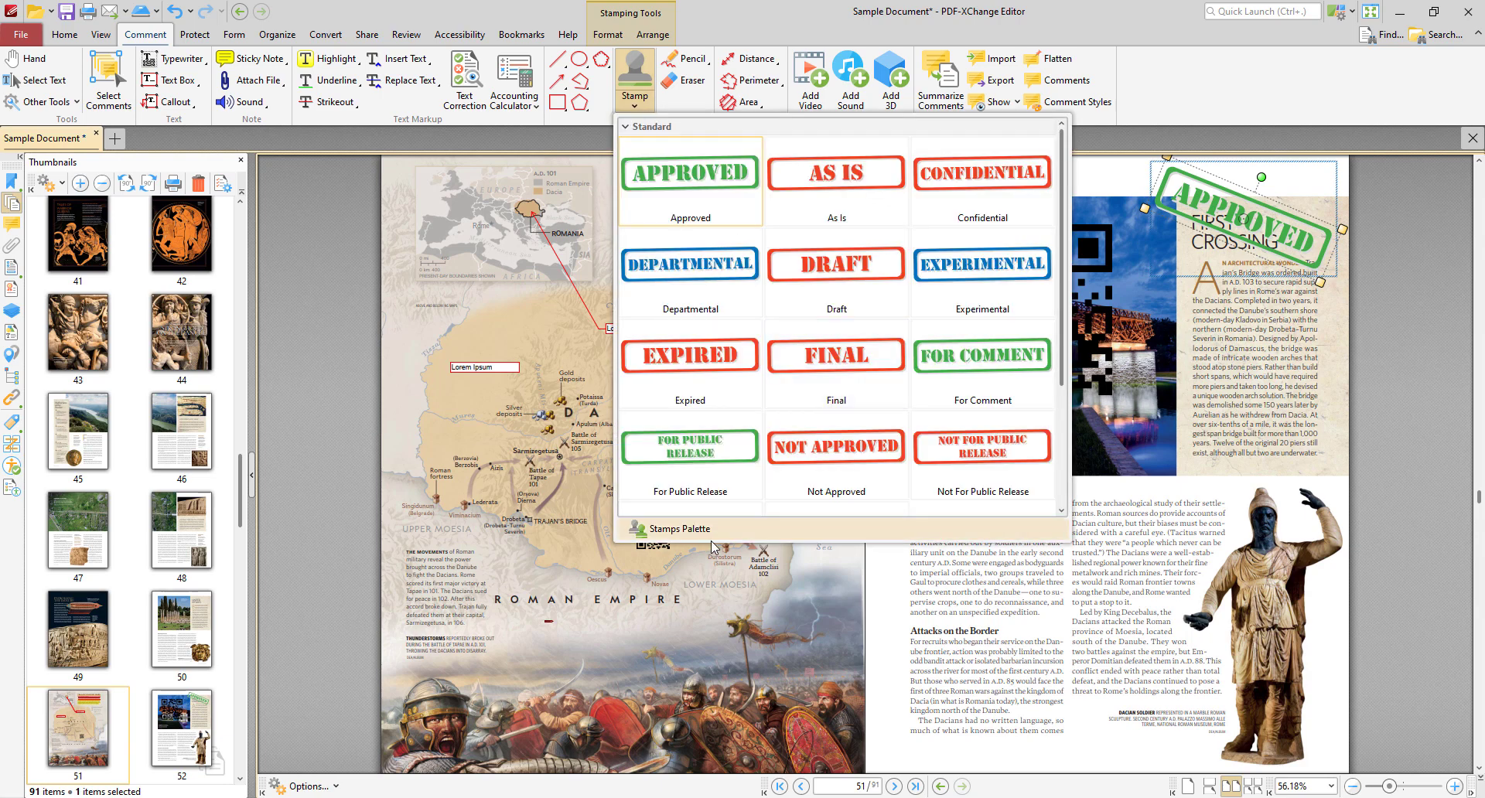
scroll(down, 3)
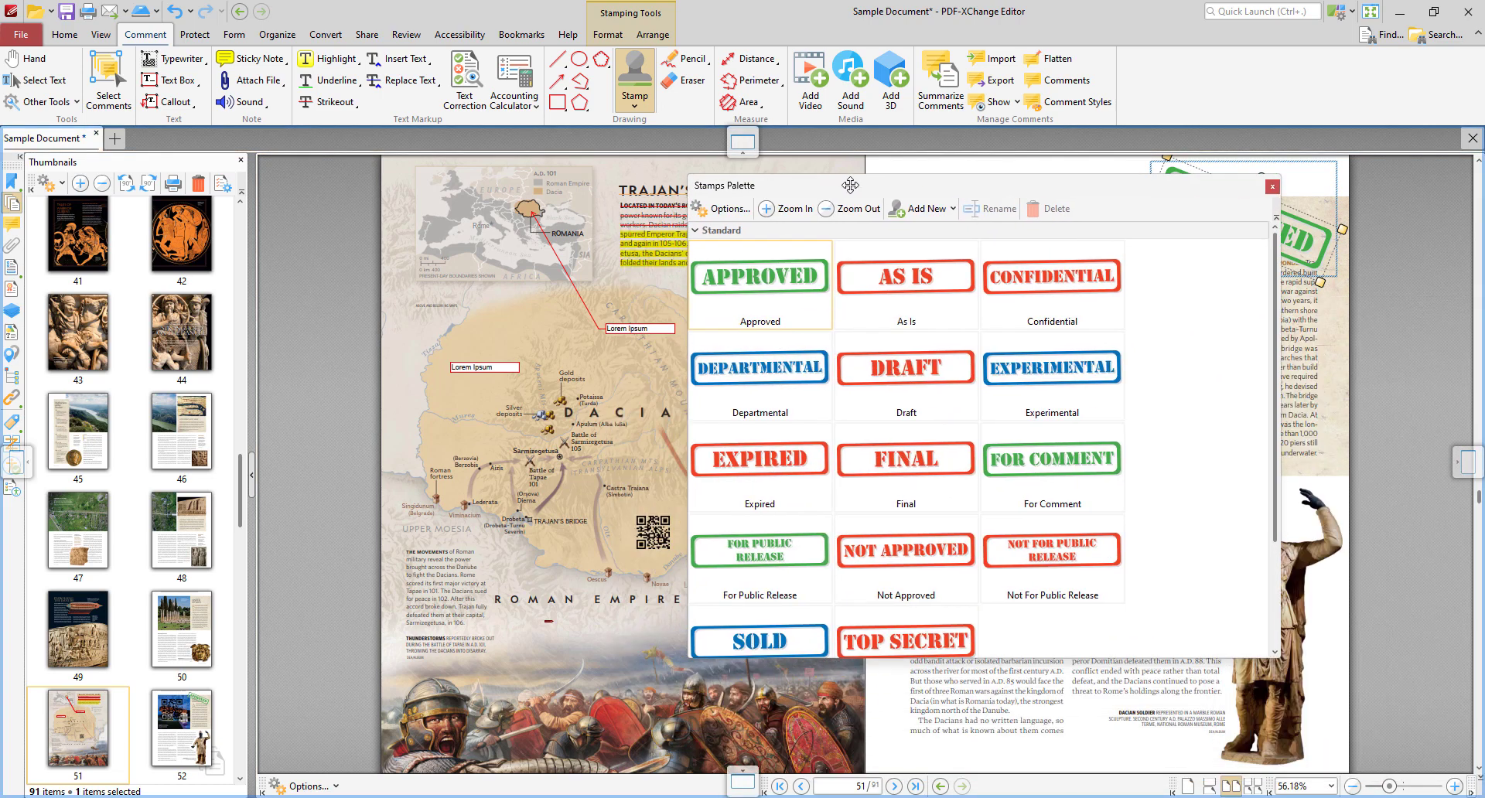
Reveal the Add New options: Add New Stamp from File and Add Custom Stamp.
click(922, 211)
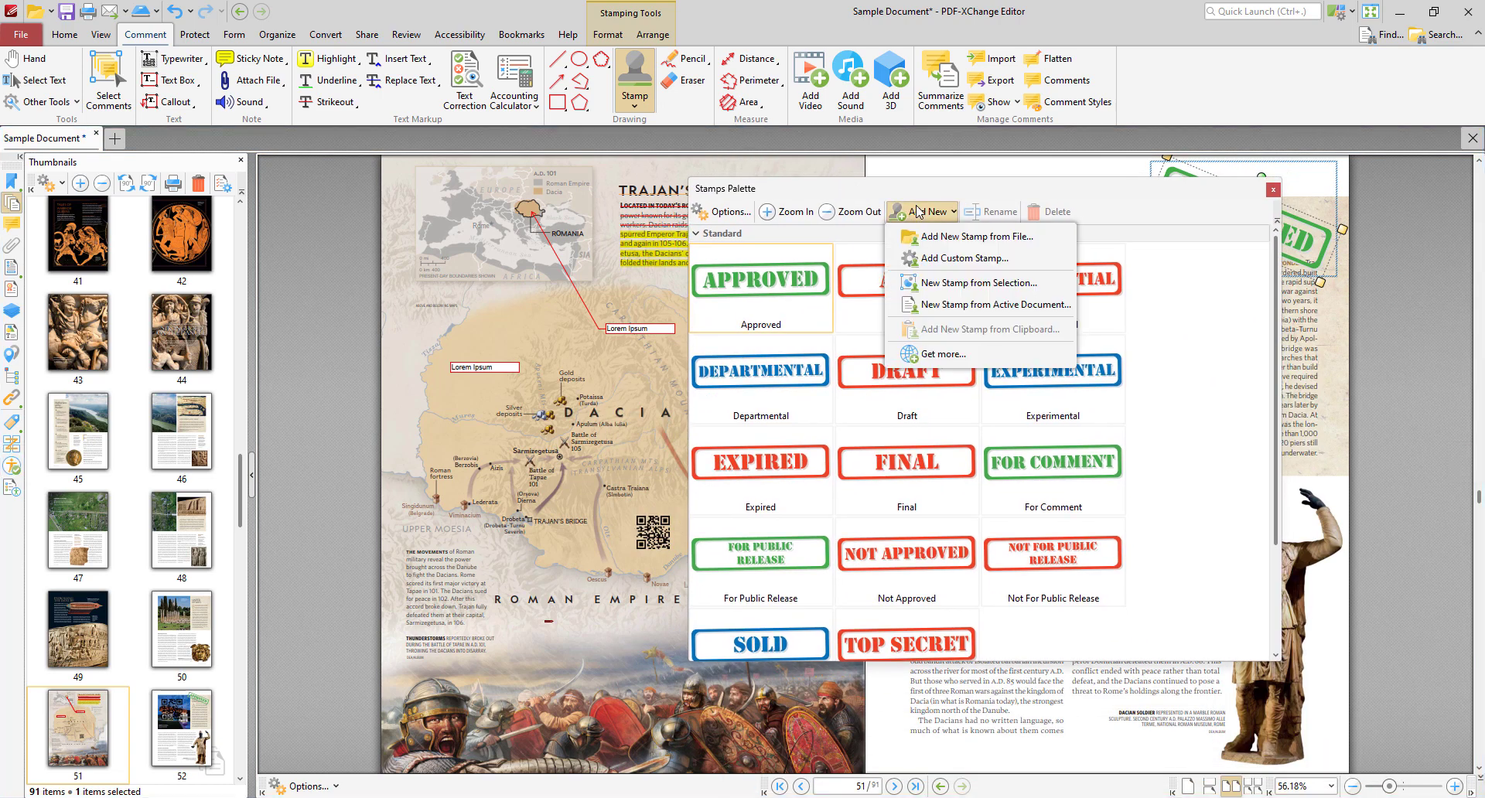
mouse_move(981, 236)
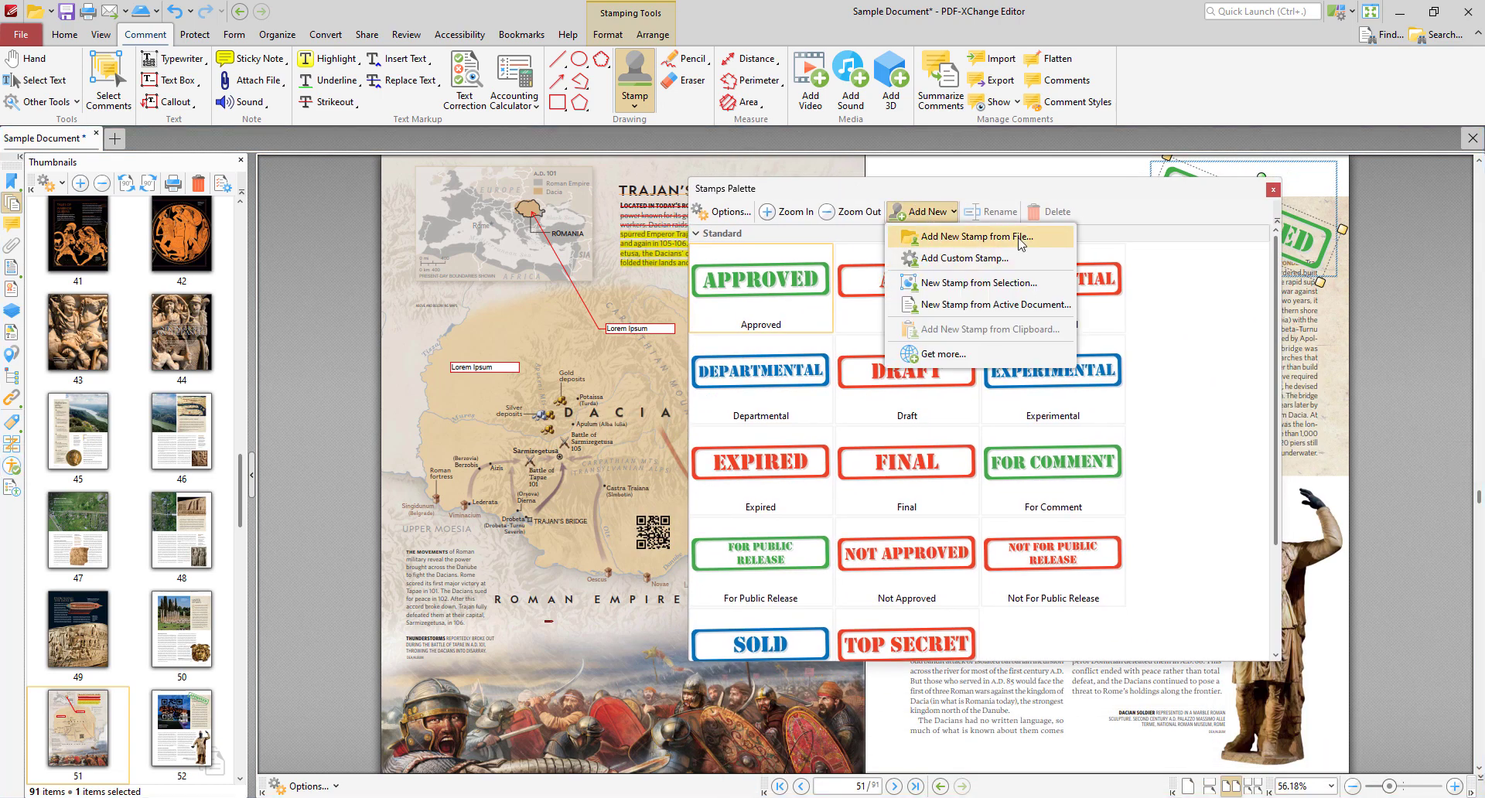
mouse_move(981, 237)
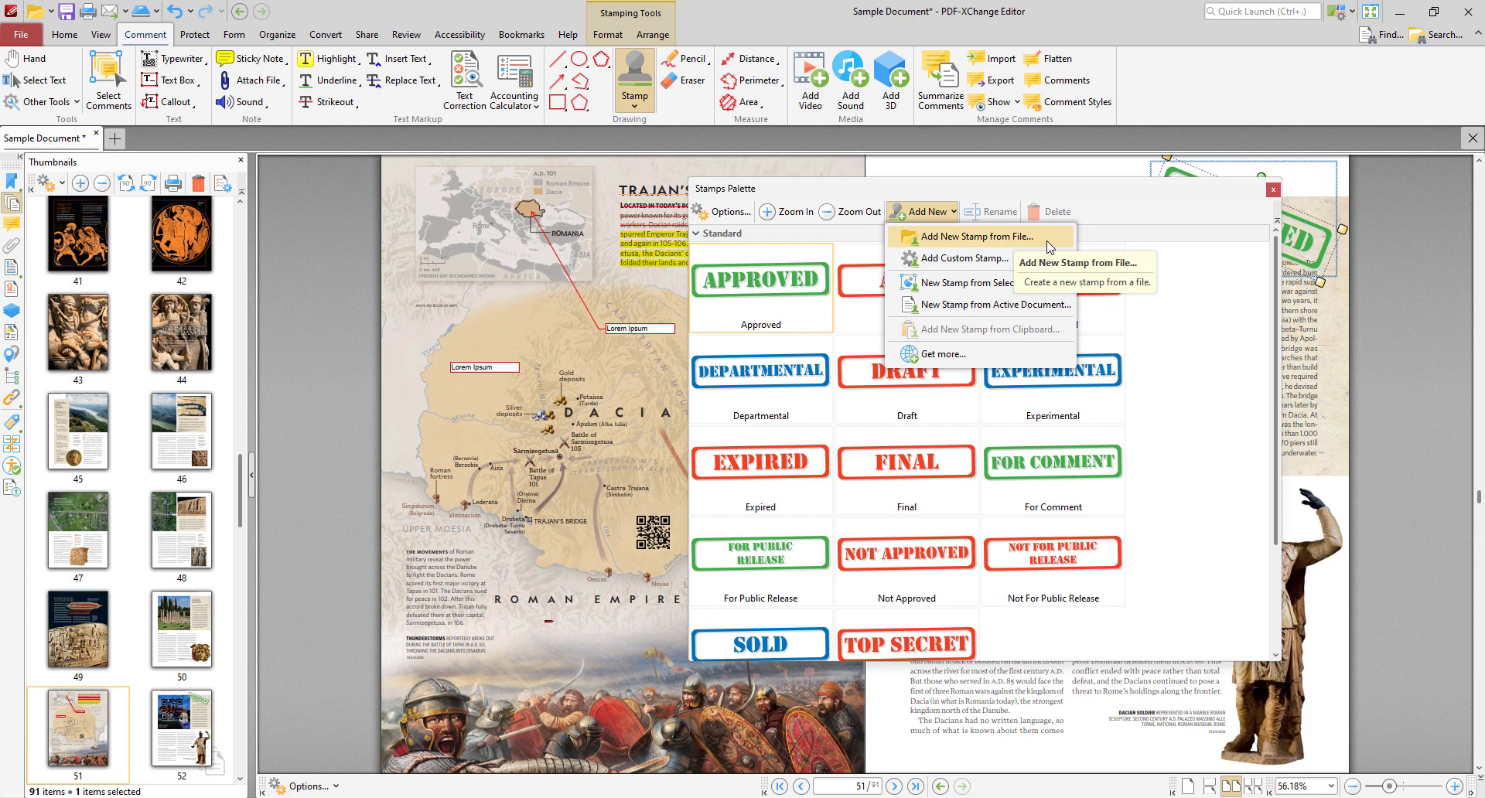
mouse_move(958, 258)
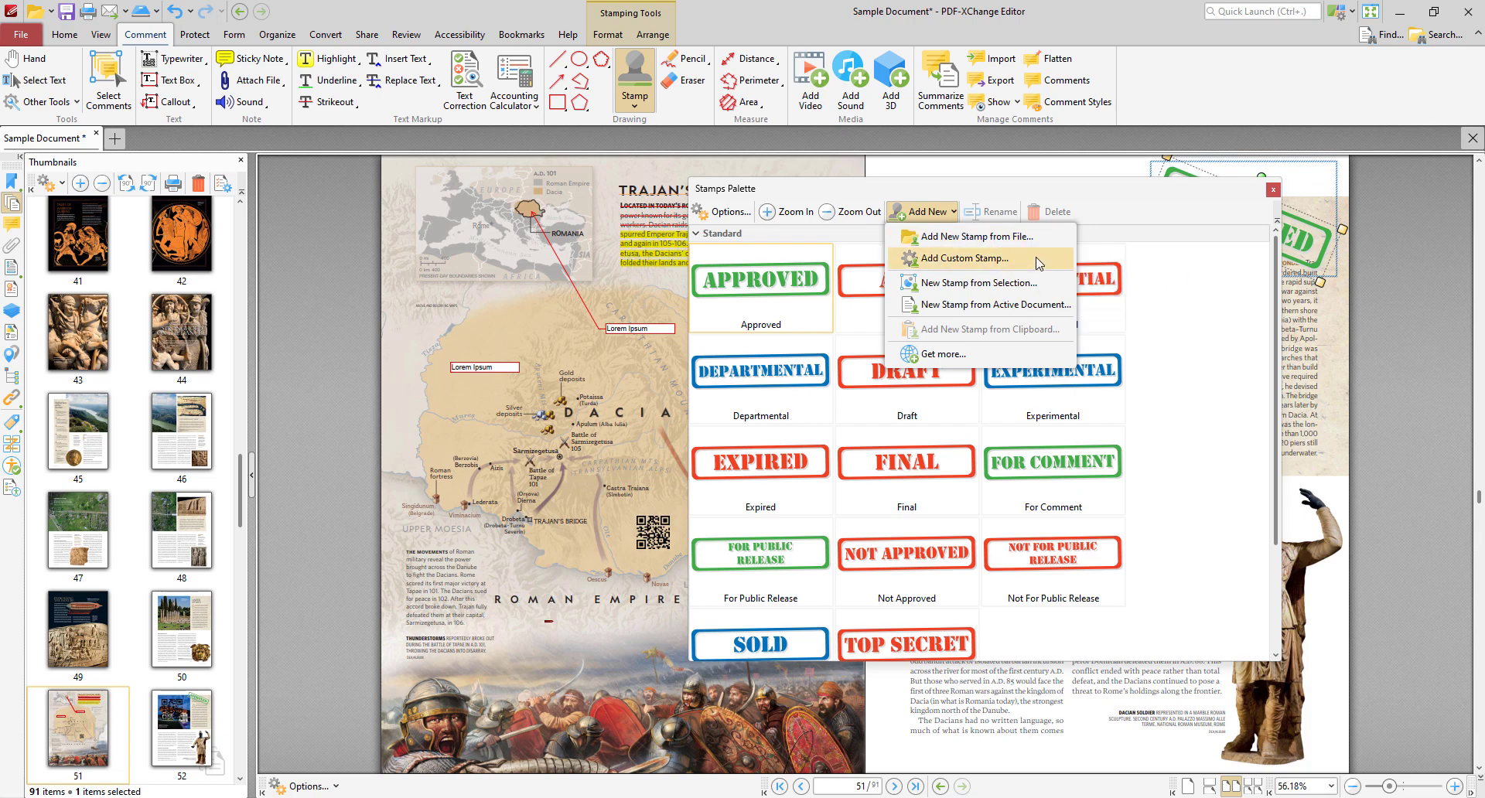
Begin a custom stamp with a drawn rectangle and oval plus a Counter field.
click(962, 258)
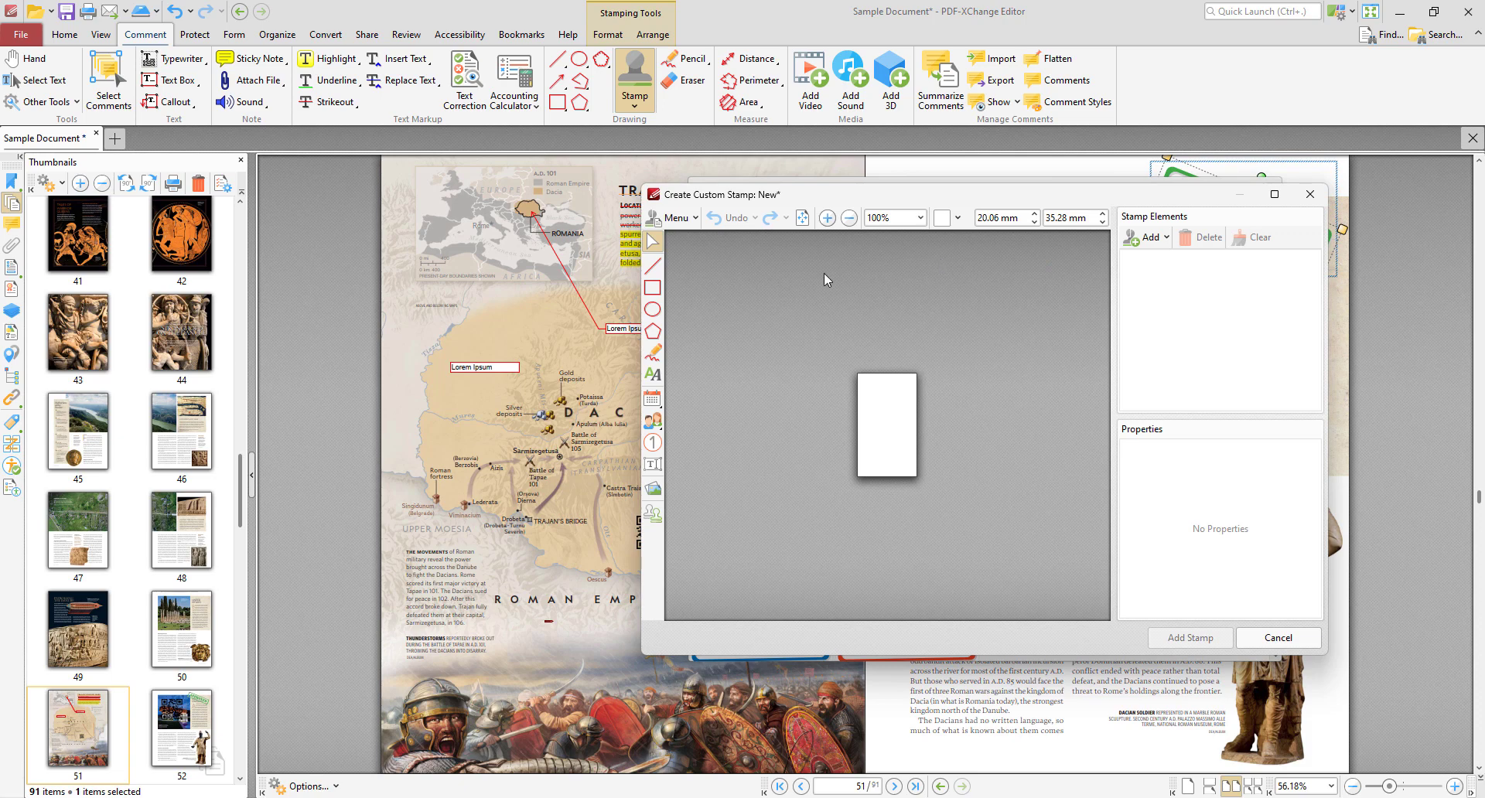
mouse_move(710, 235)
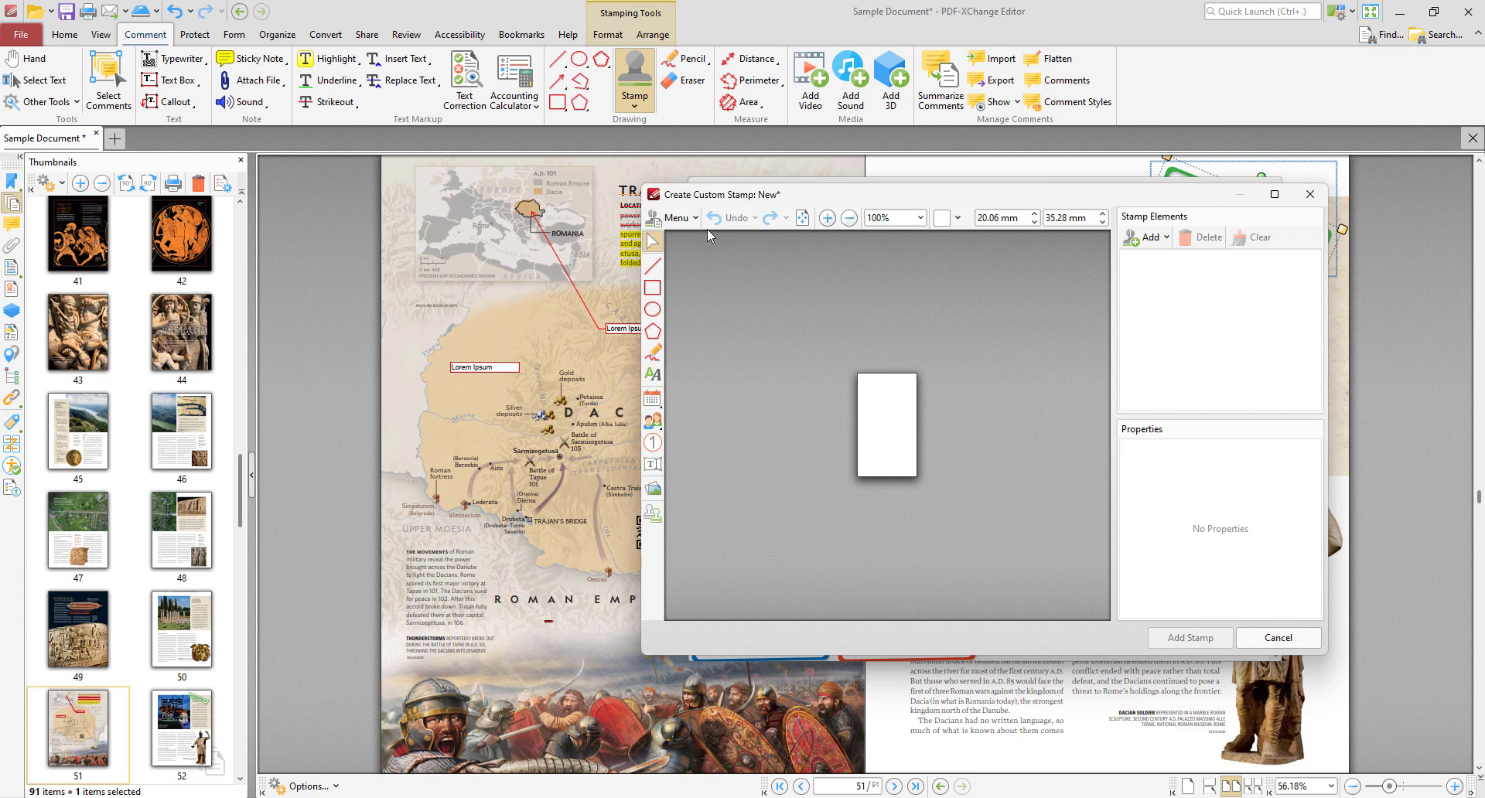
click(651, 286)
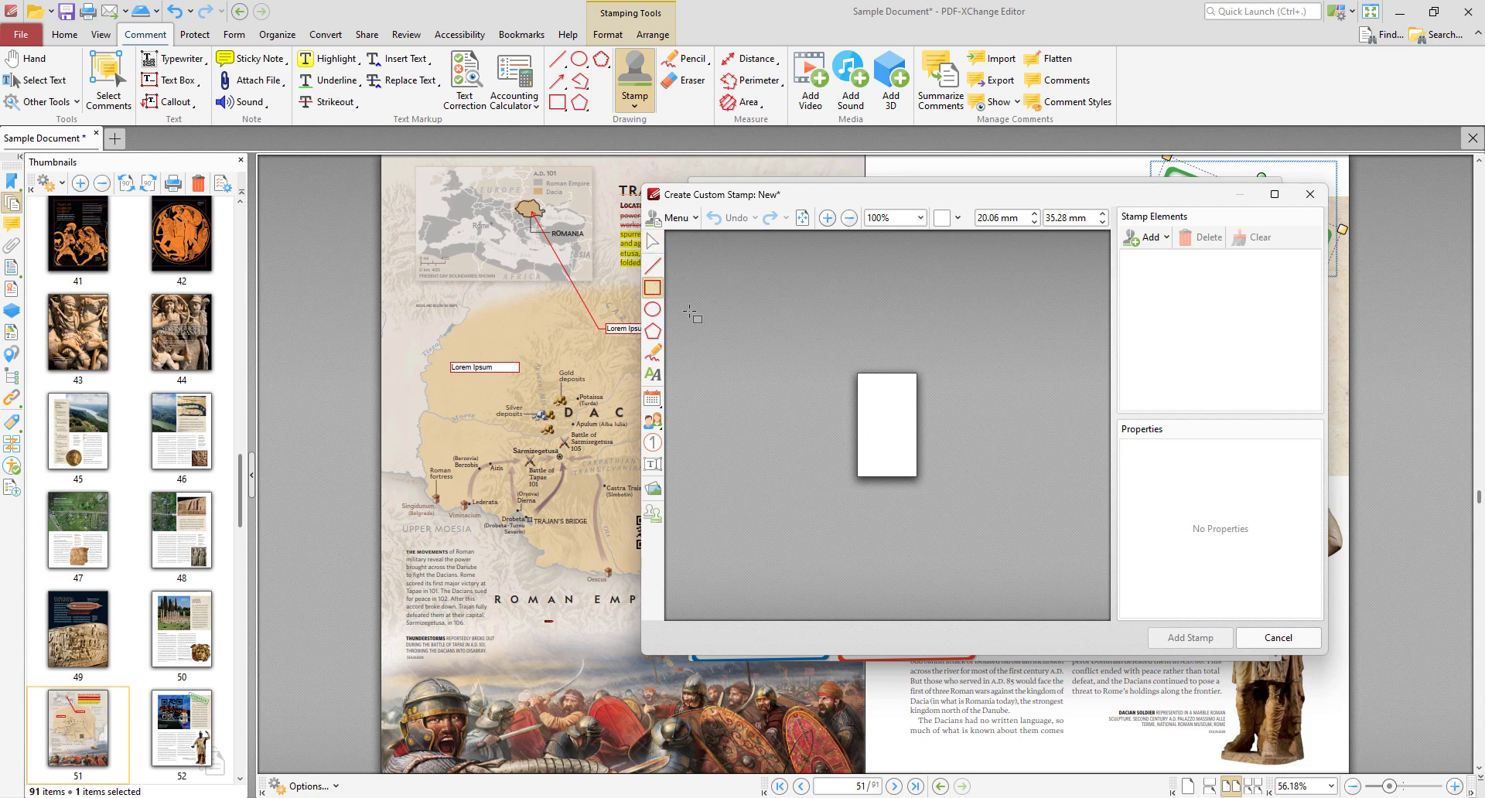
drag(866, 384, 893, 404)
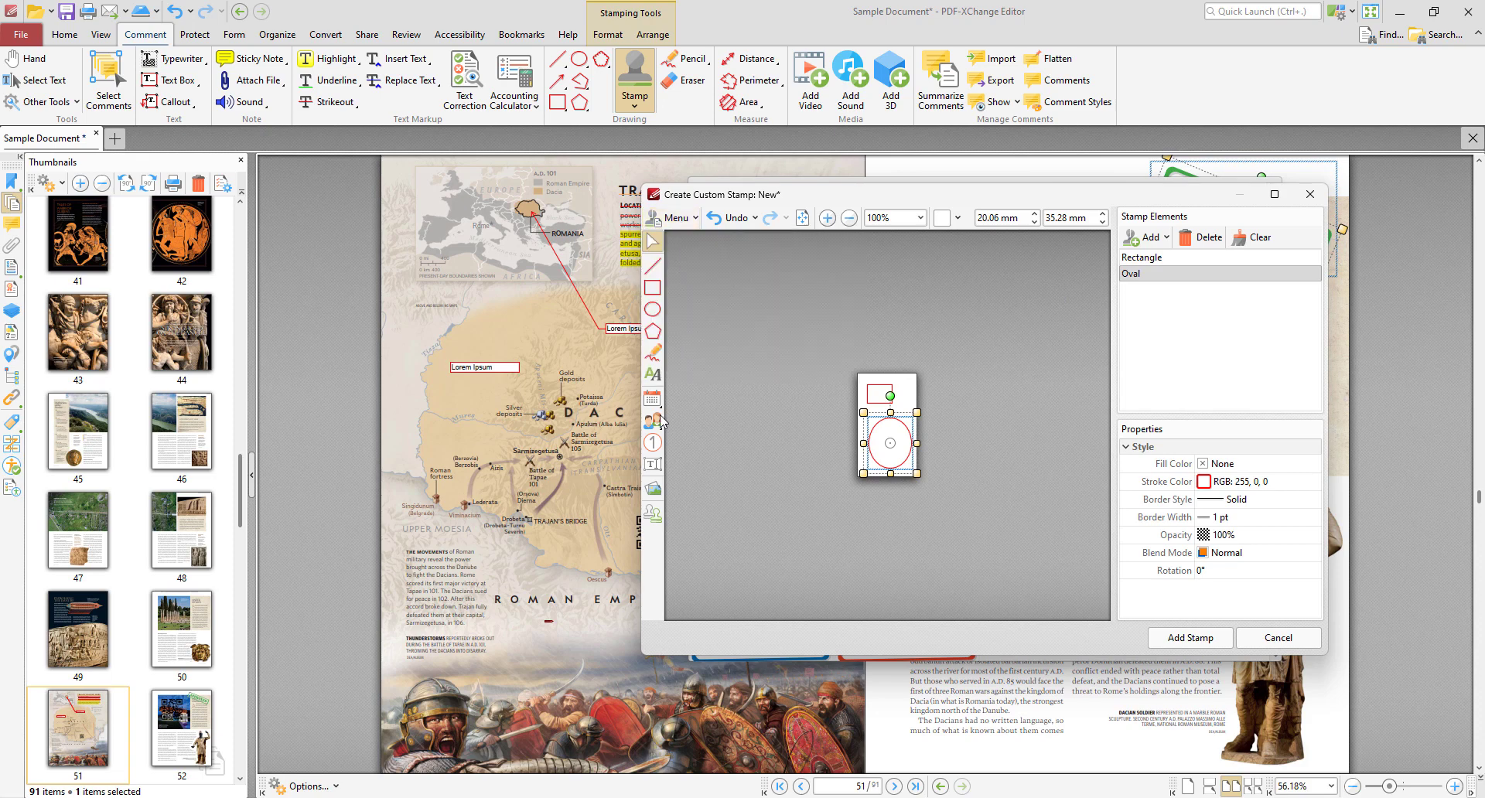
click(653, 440)
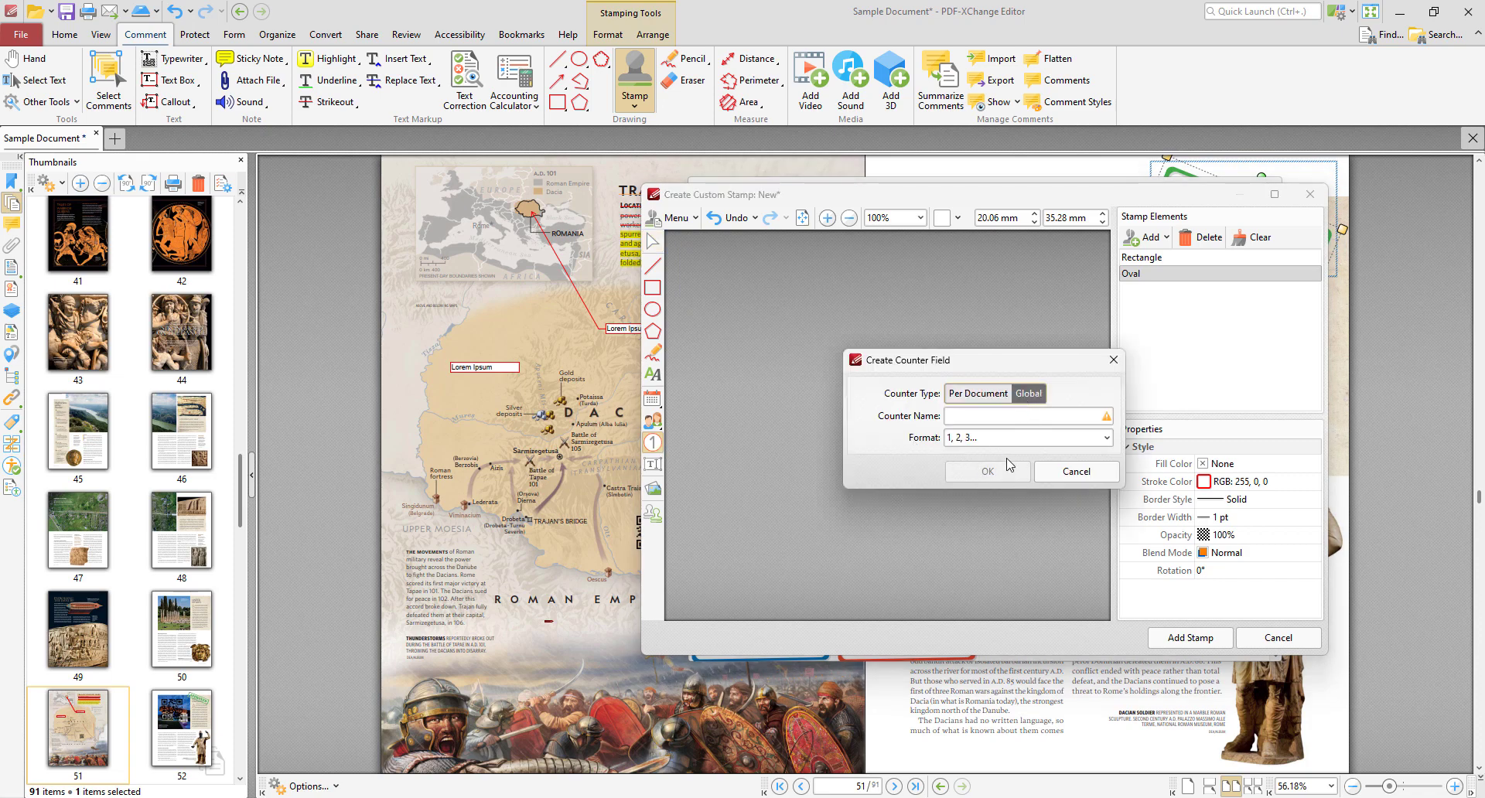
click(1027, 416)
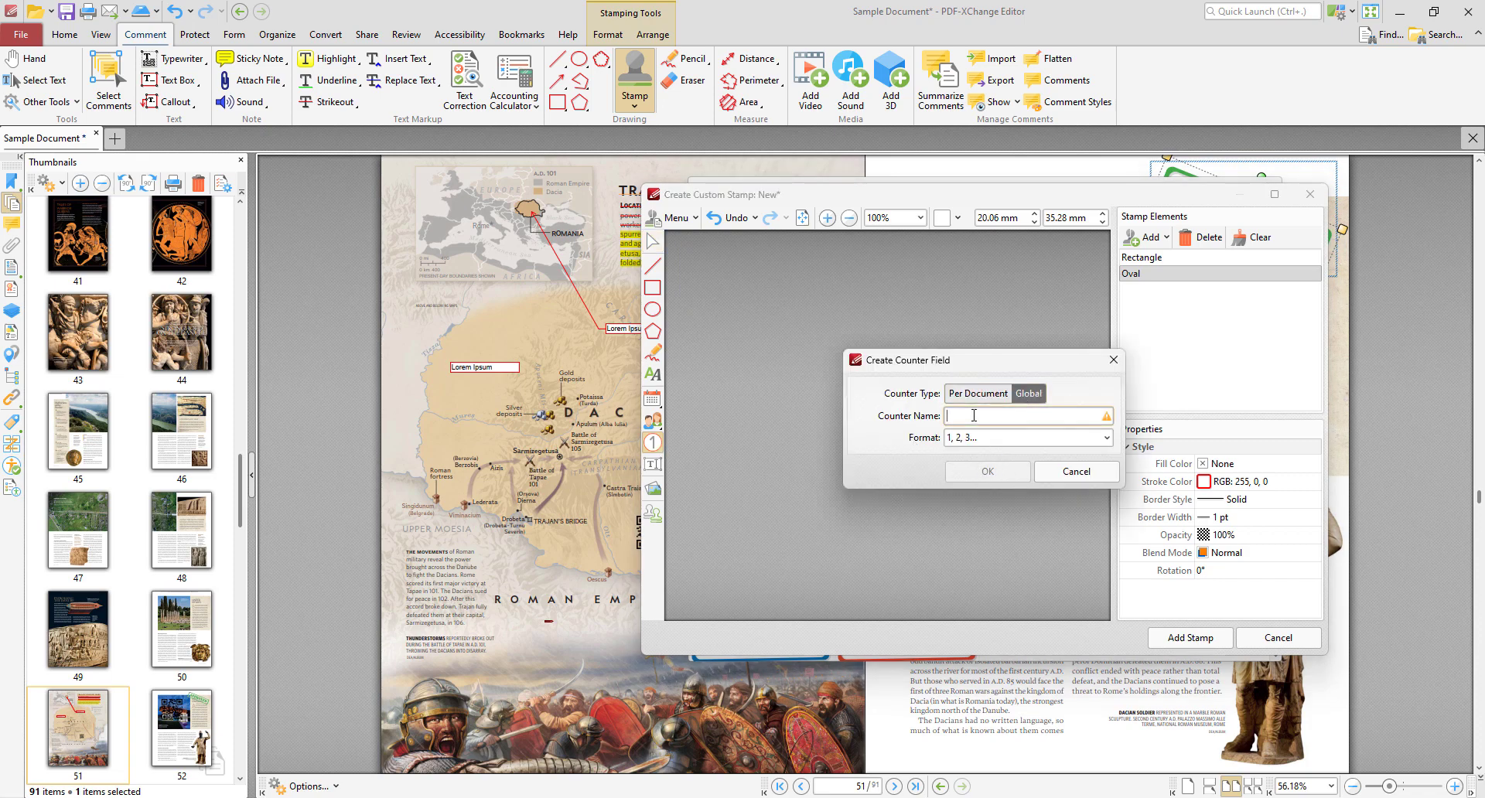
click(1076, 472)
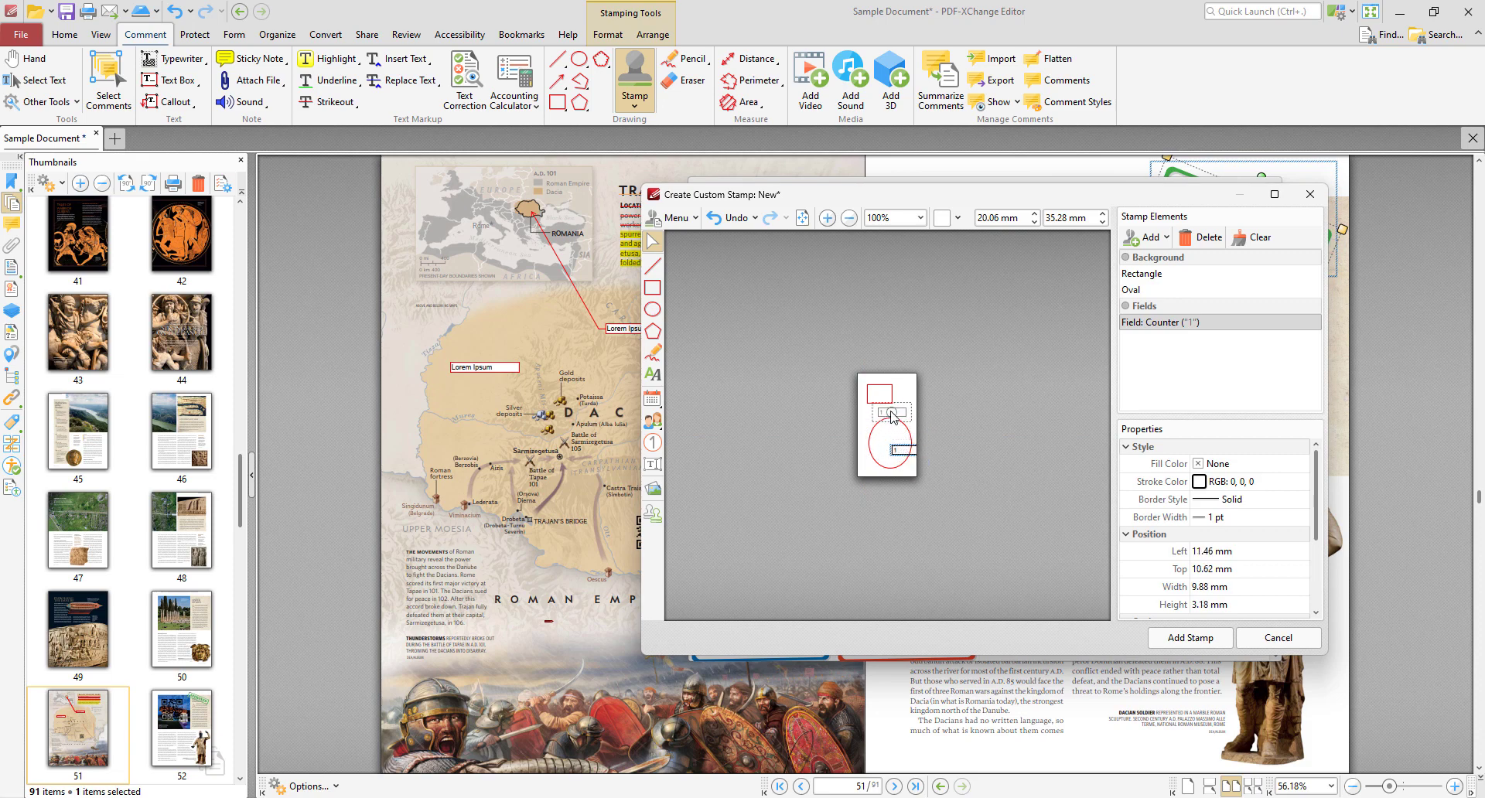
Insert the Circle 1 (blue) template from Stamps Templates into the custom stamp.
click(826, 218)
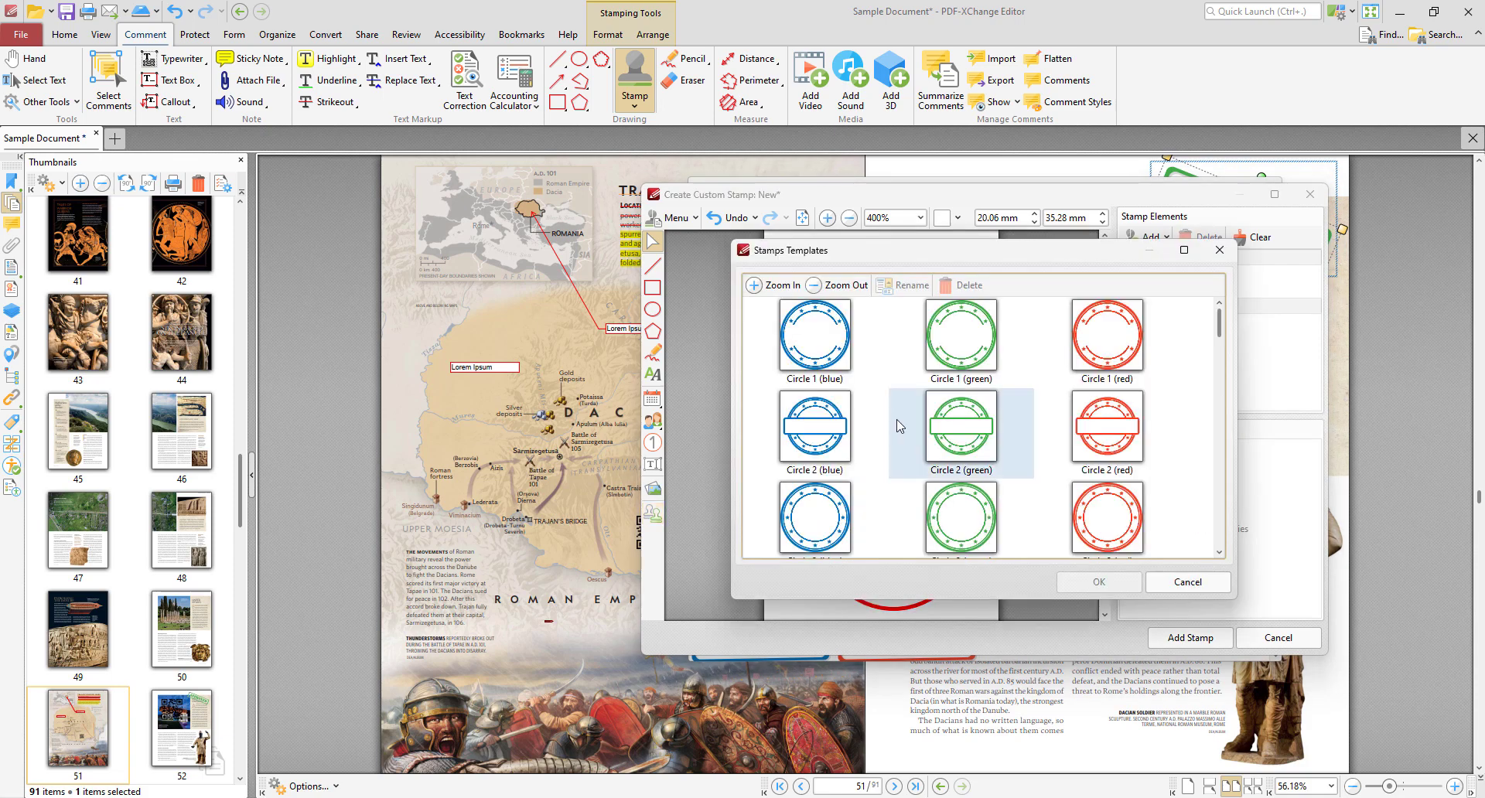
scroll(down, 3)
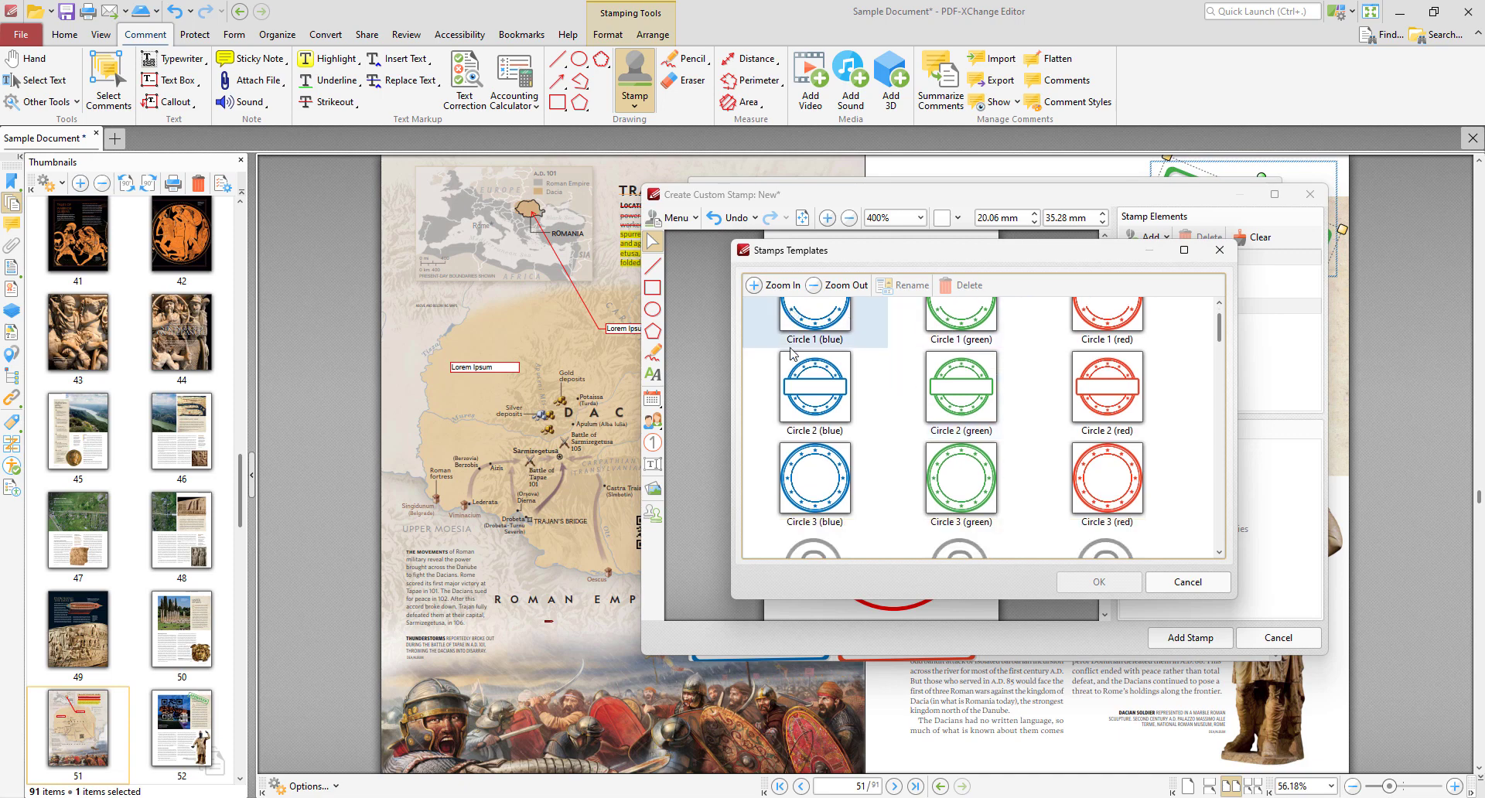
scroll(down, 3)
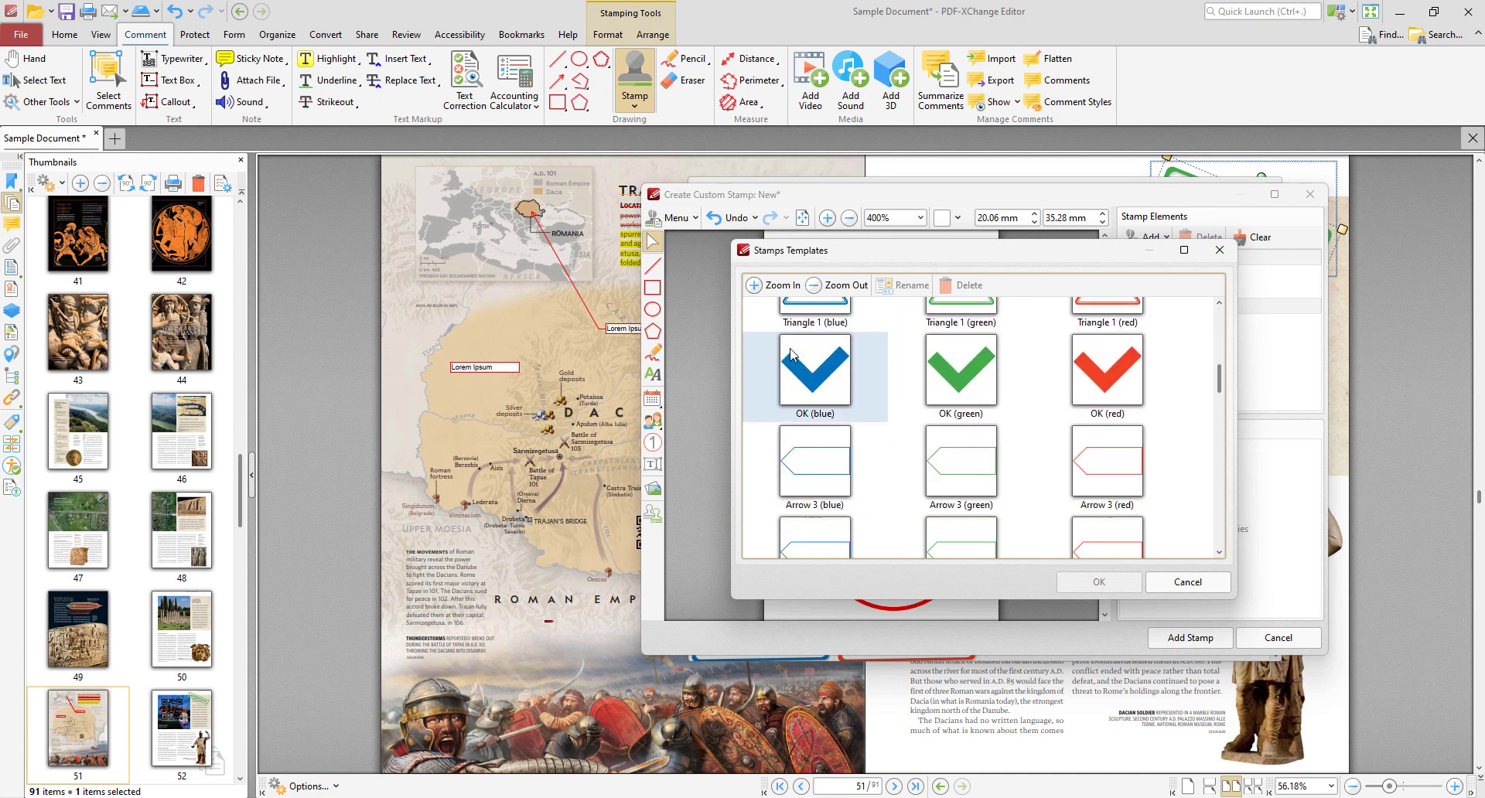
scroll(down, 3)
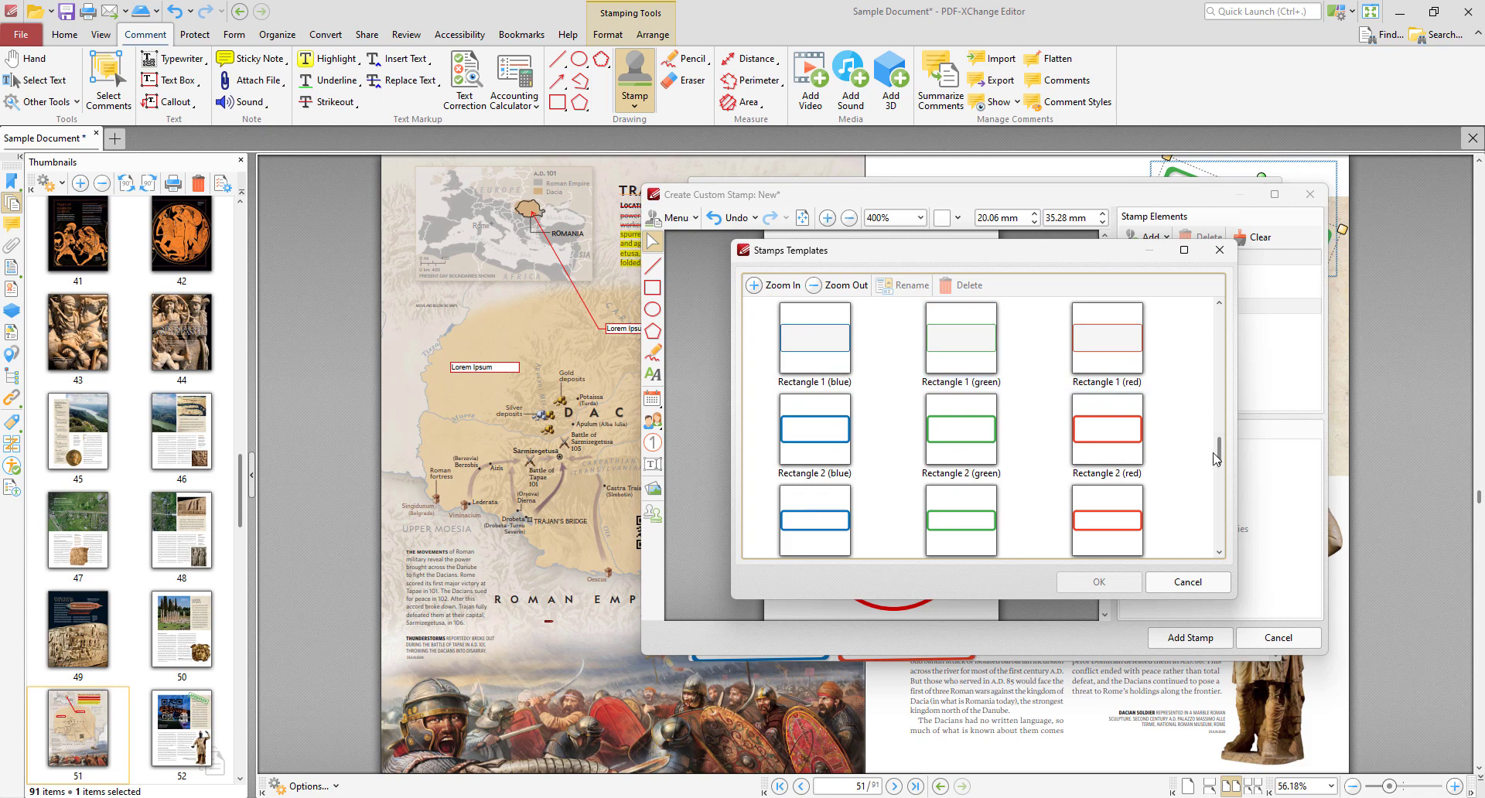
scroll(down, 3)
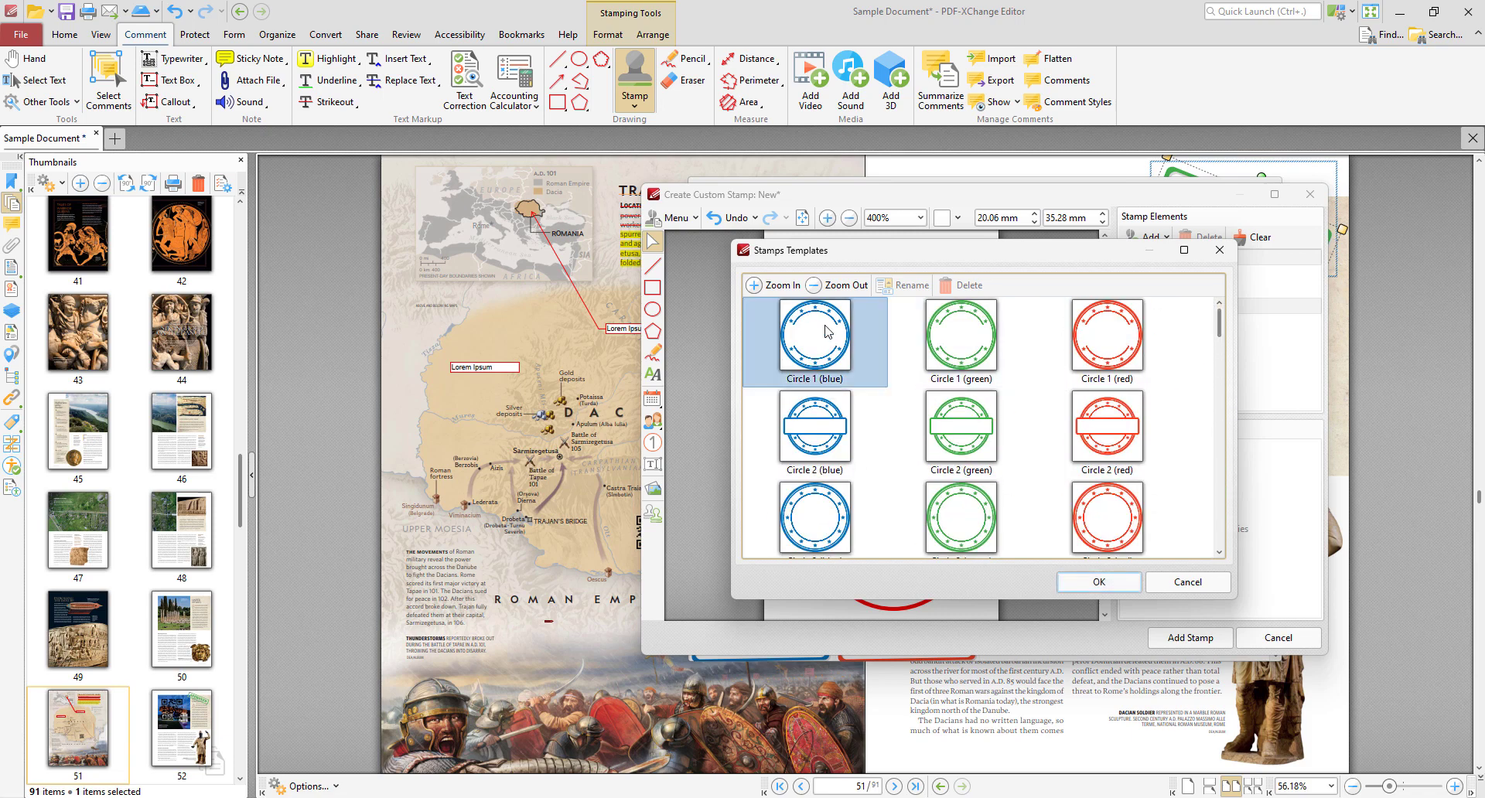
click(1098, 582)
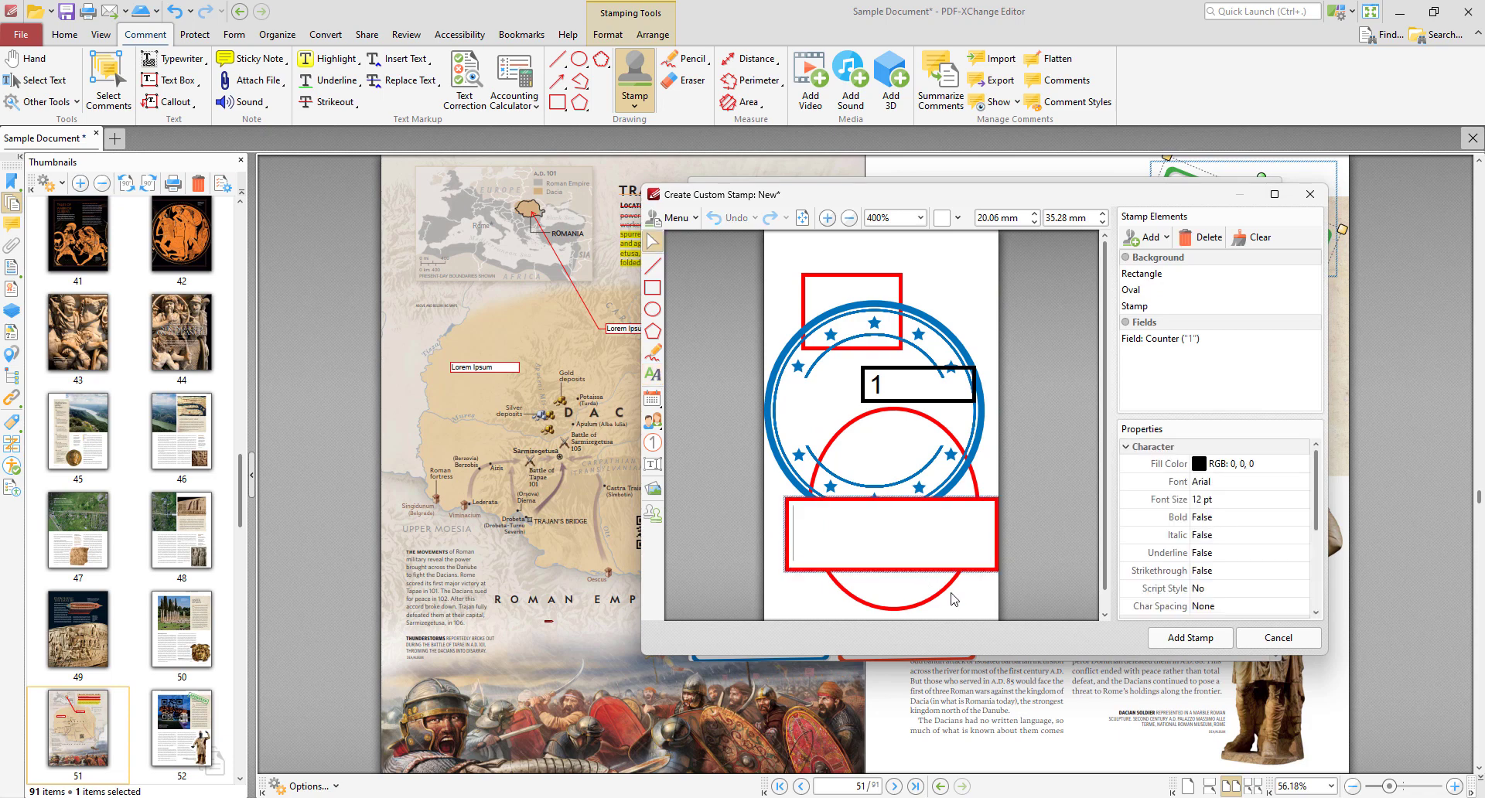
Add a "Lorem Ipsum" text box and place the PDF-XChange logo image on the stamp.
text(Lorem P)
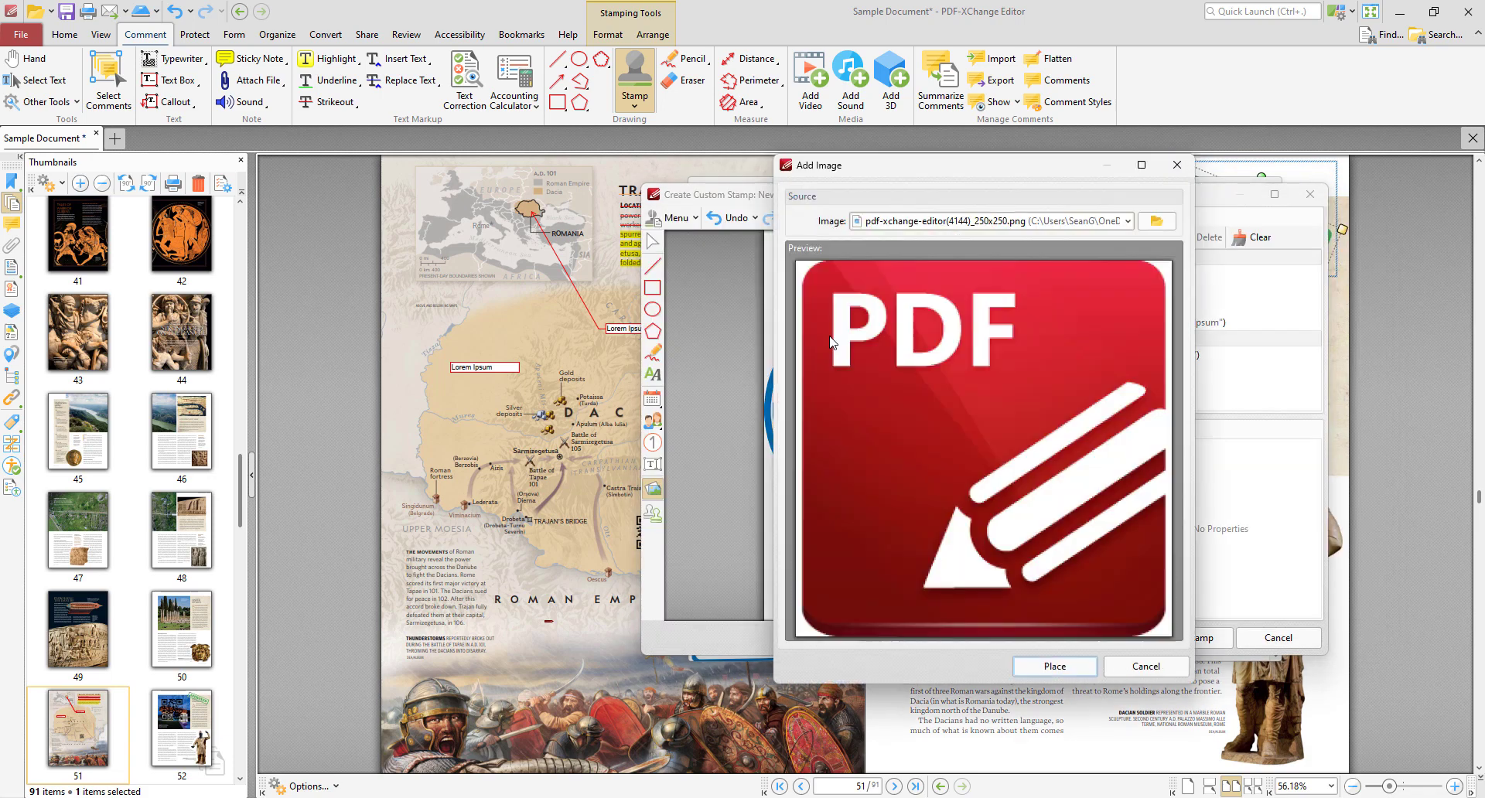
click(1052, 665)
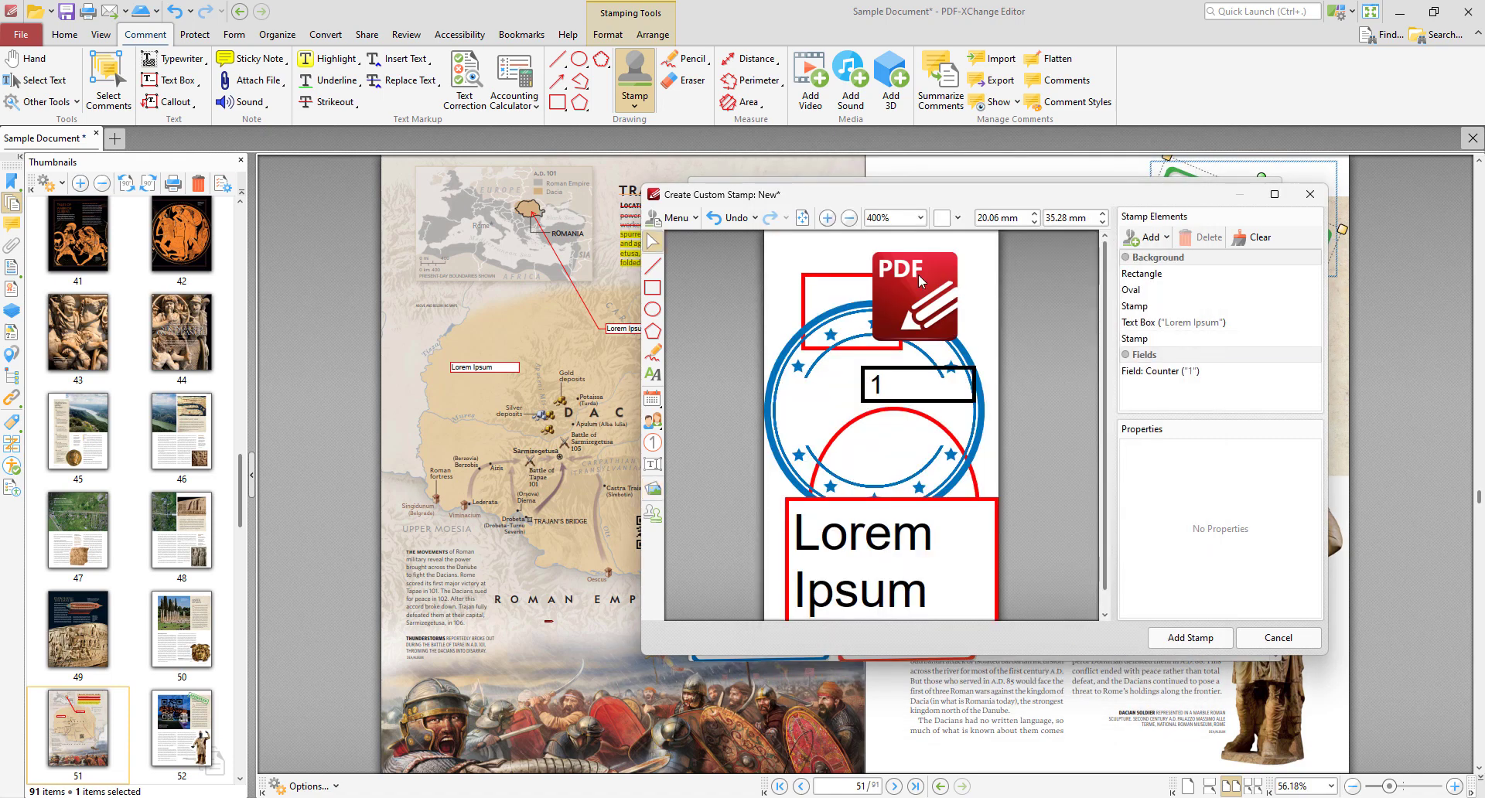
mouse_move(933, 281)
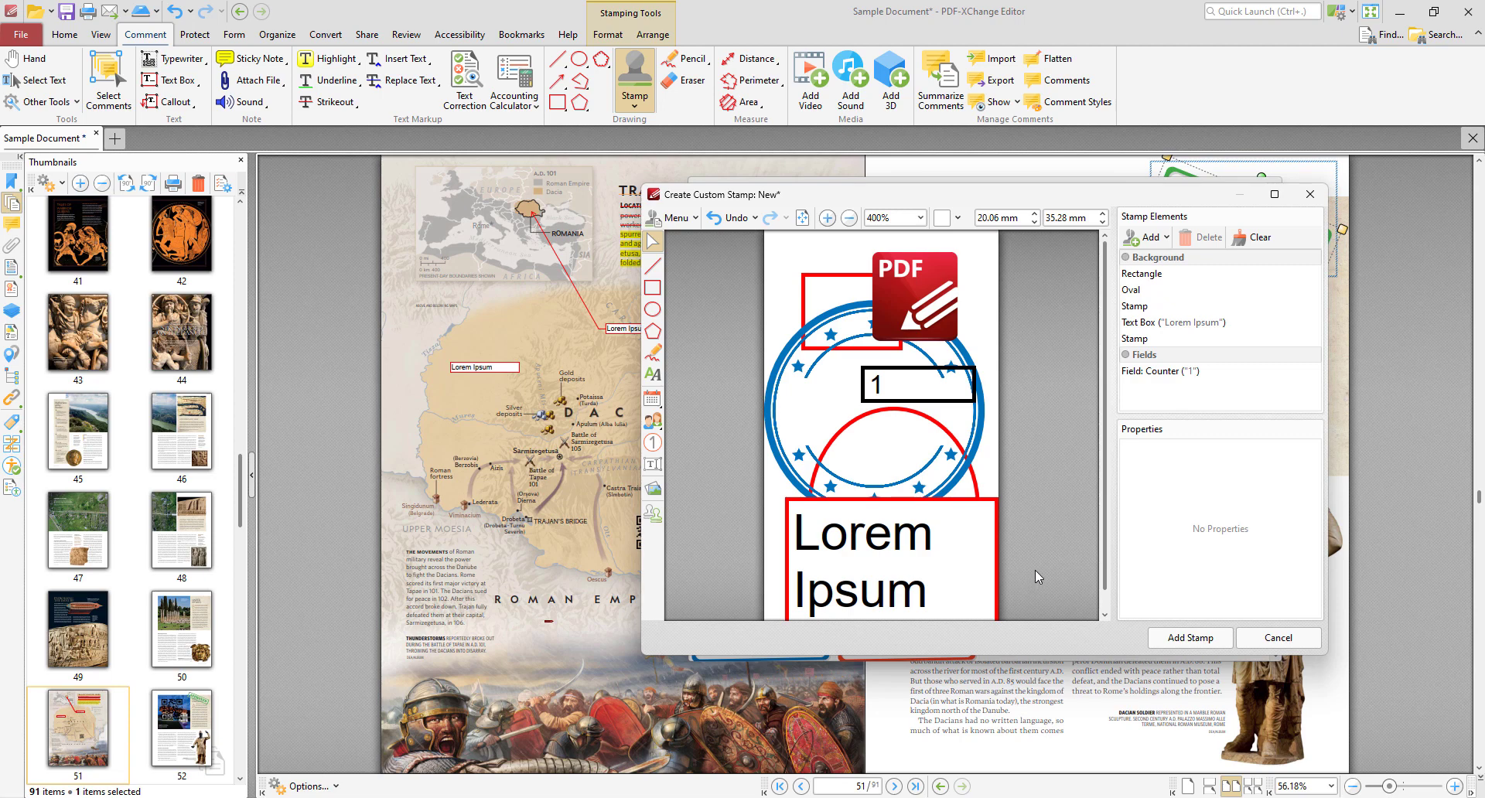
mouse_move(1057, 572)
text(Green Stampssss)
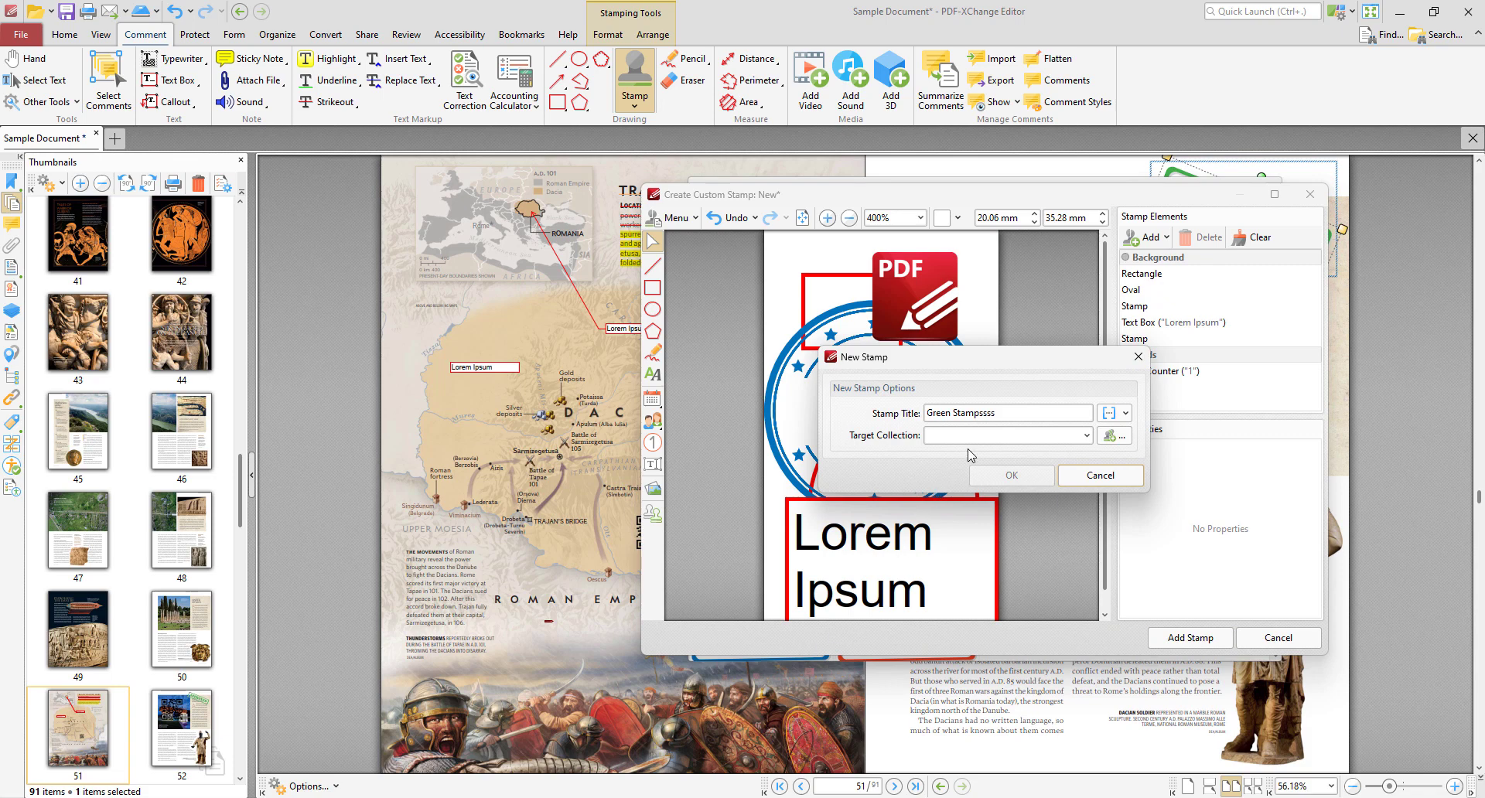
Save the design as "My Custom Stamp" into a New Collection in the palette.
click(1007, 413)
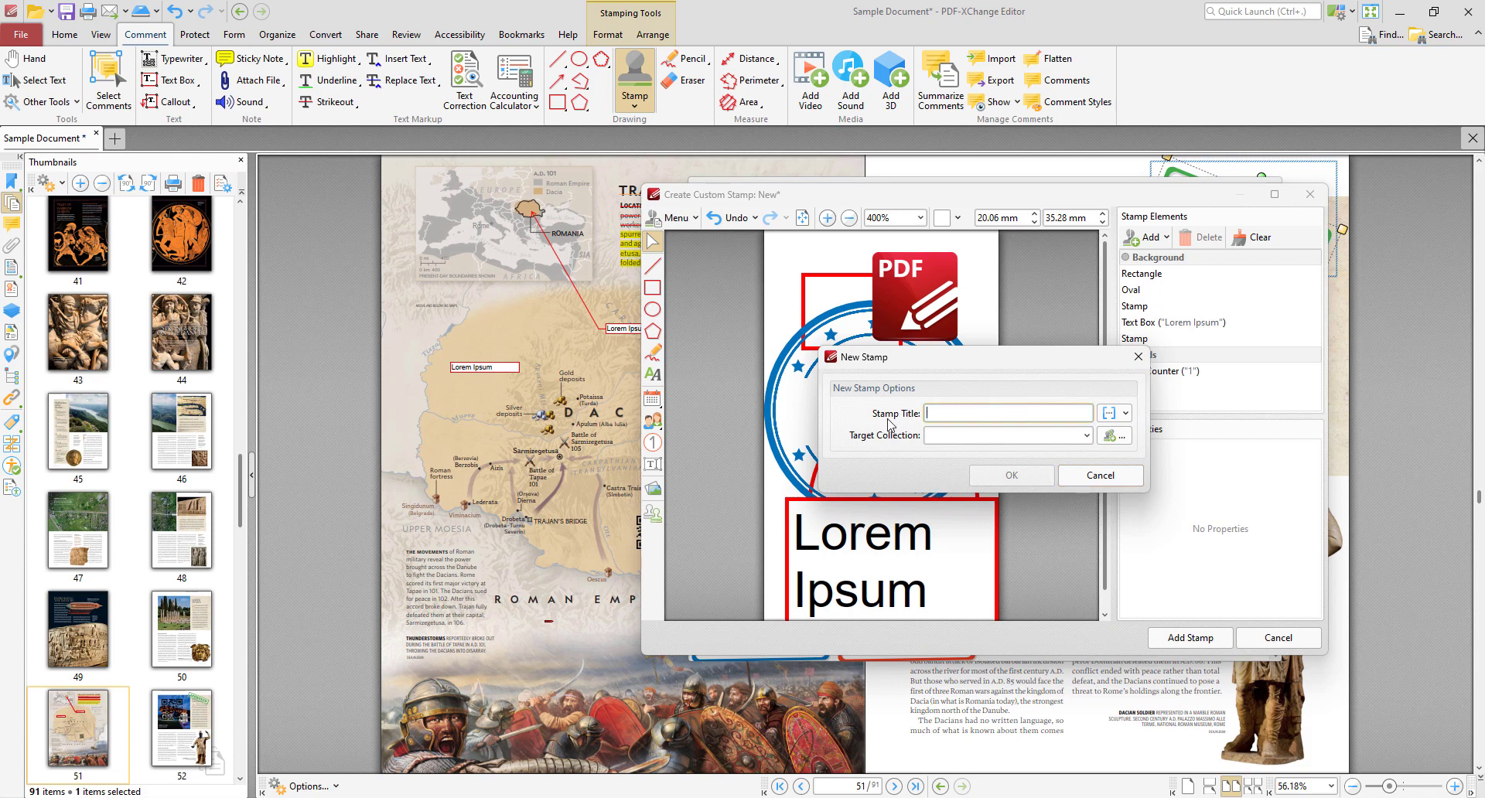
text(My Custom Stamp)
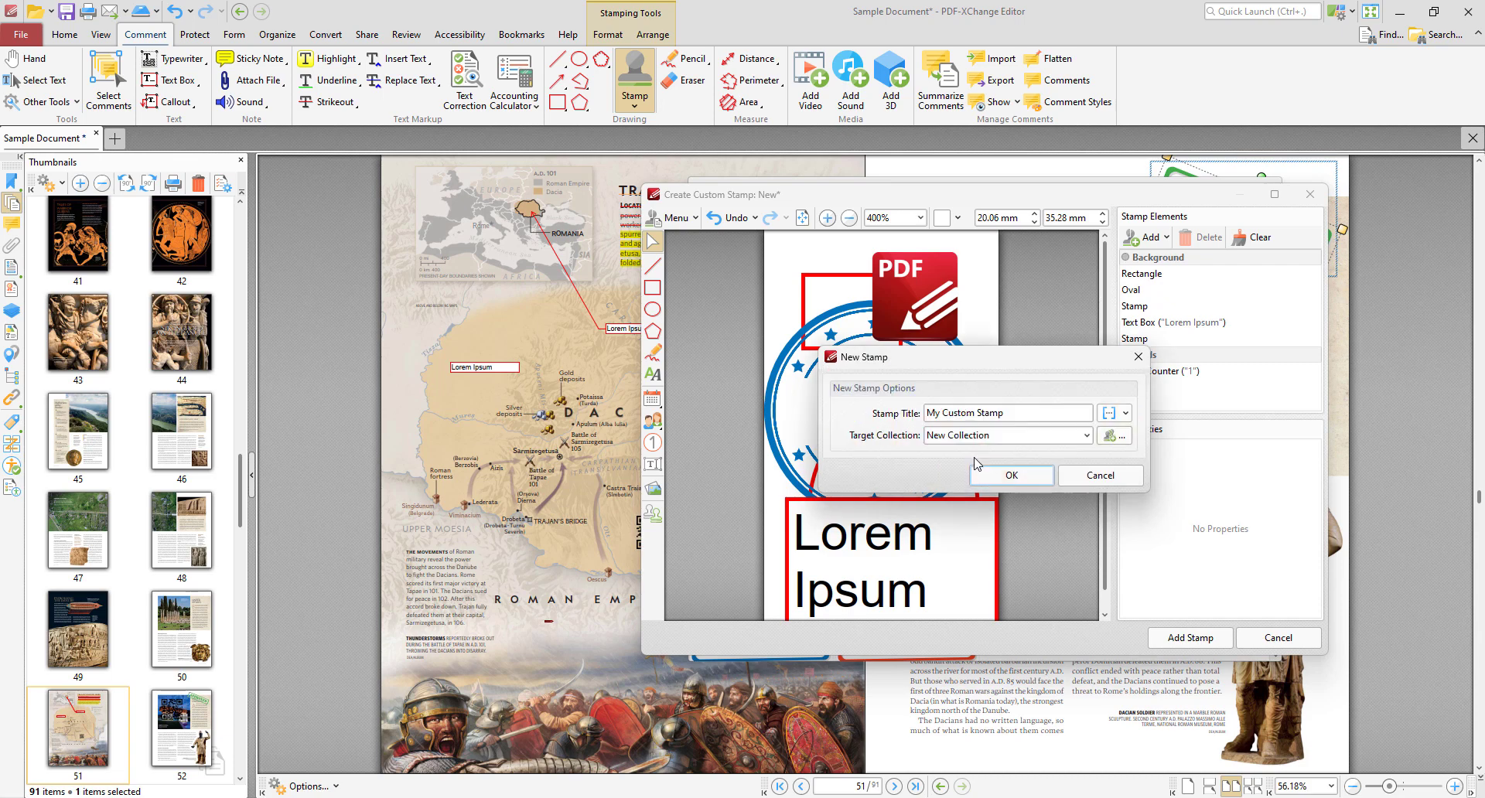
click(1010, 475)
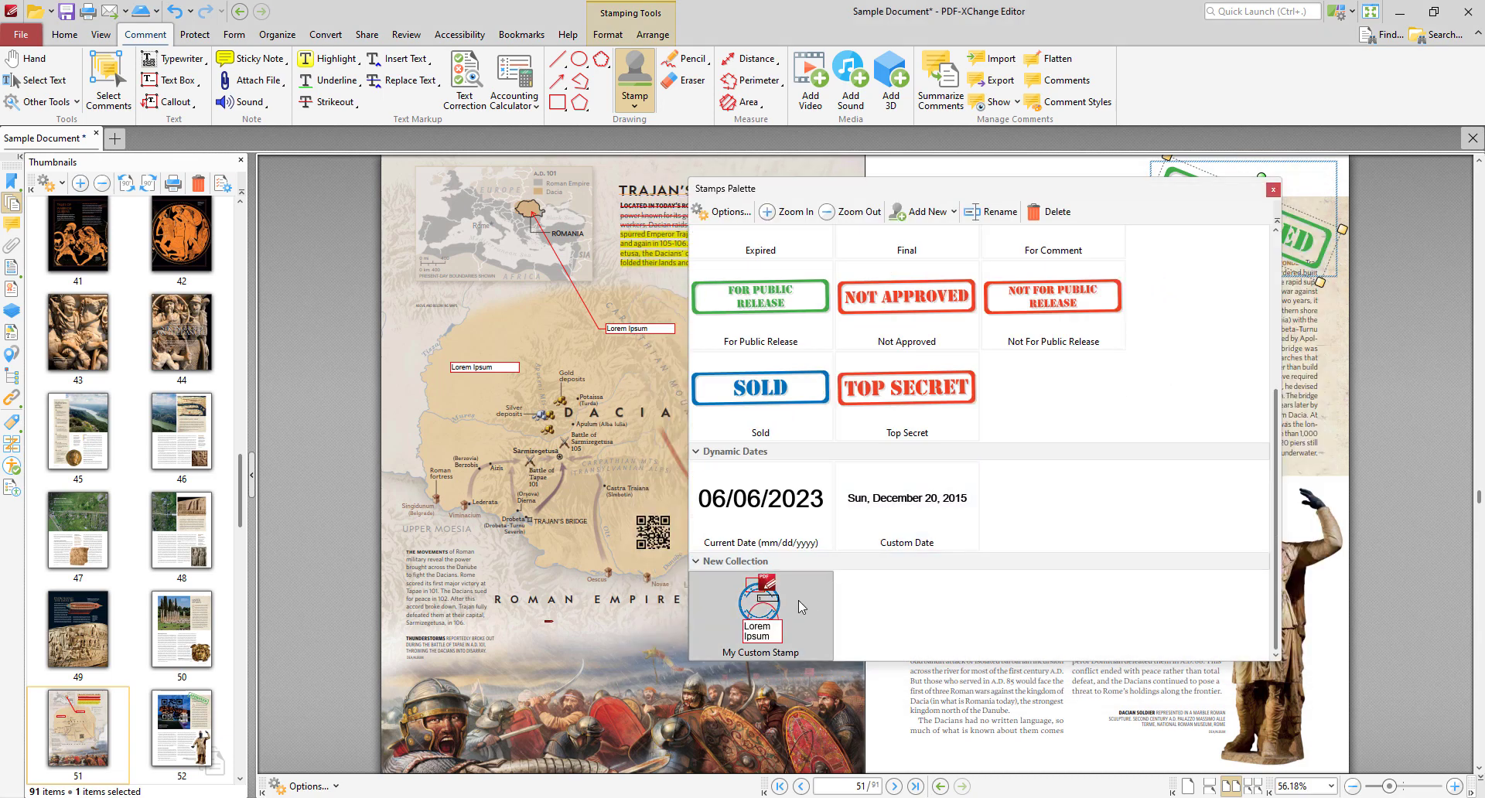